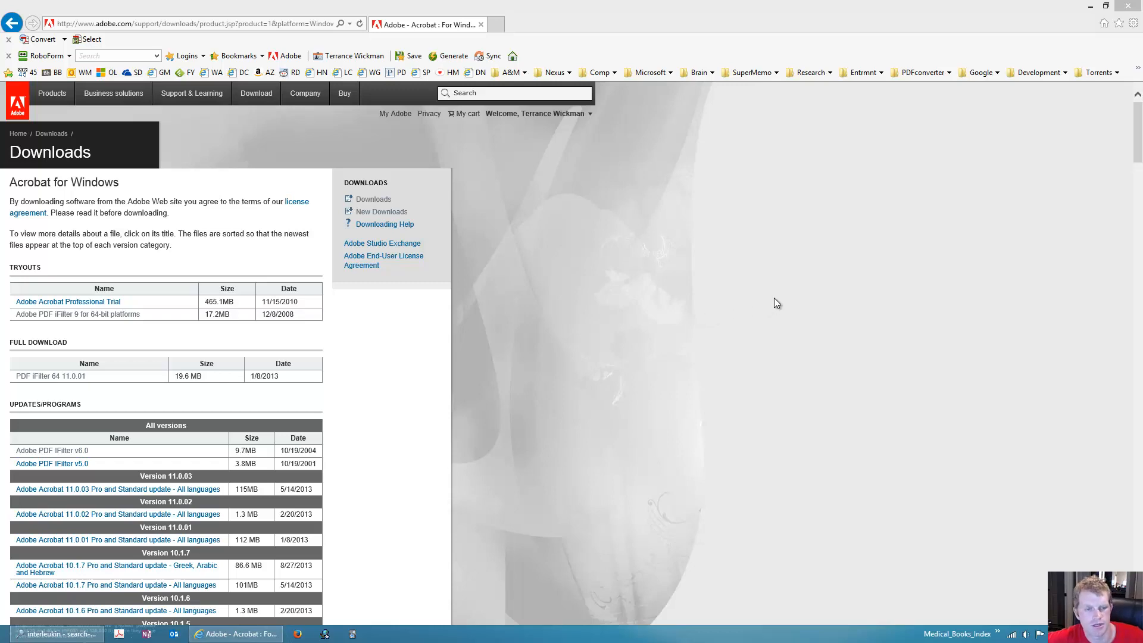
mouse_move(130, 629)
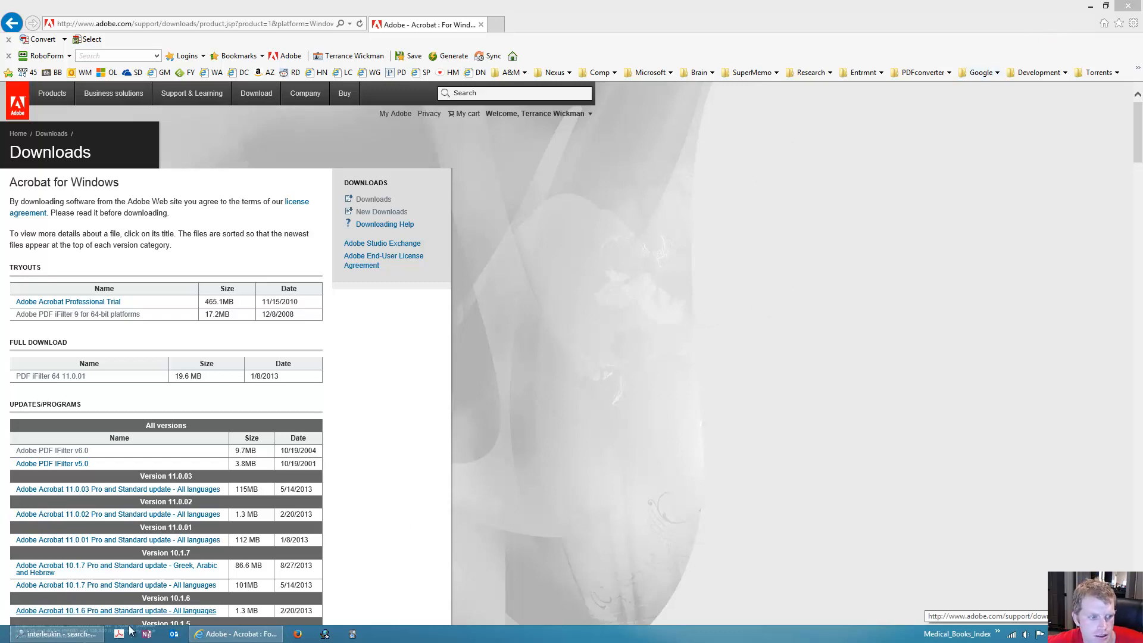
Step: Replace the Medicine folder search with 'drug', showing 473 PDF content matches
left_click(55, 634)
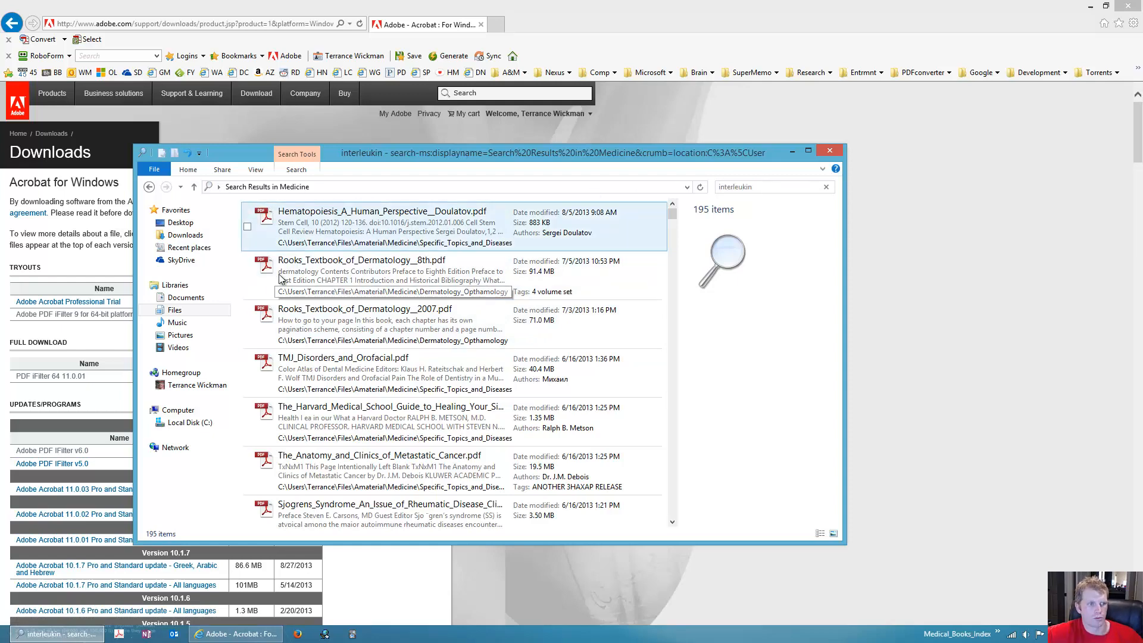
left_click(376, 421)
type("drug")
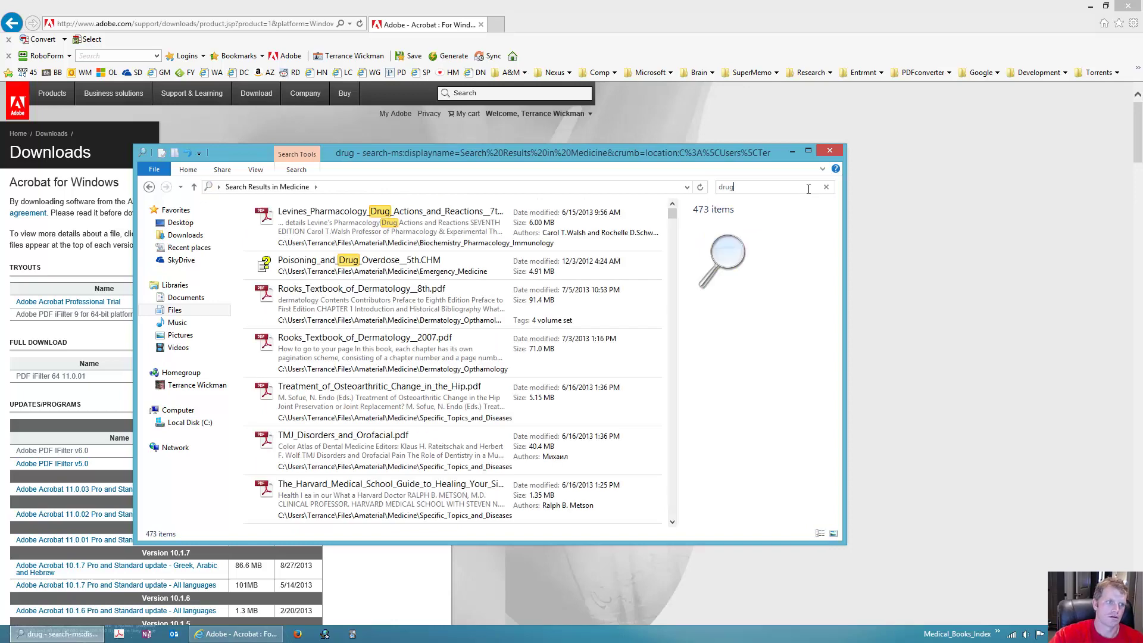
left_click(408, 344)
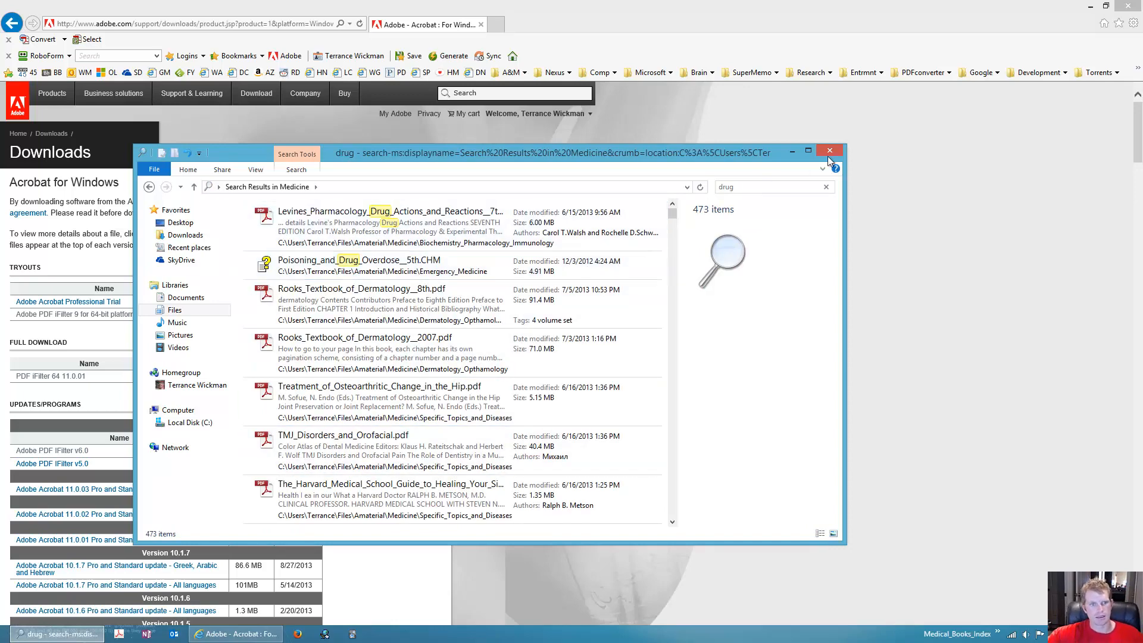
mouse_move(829, 150)
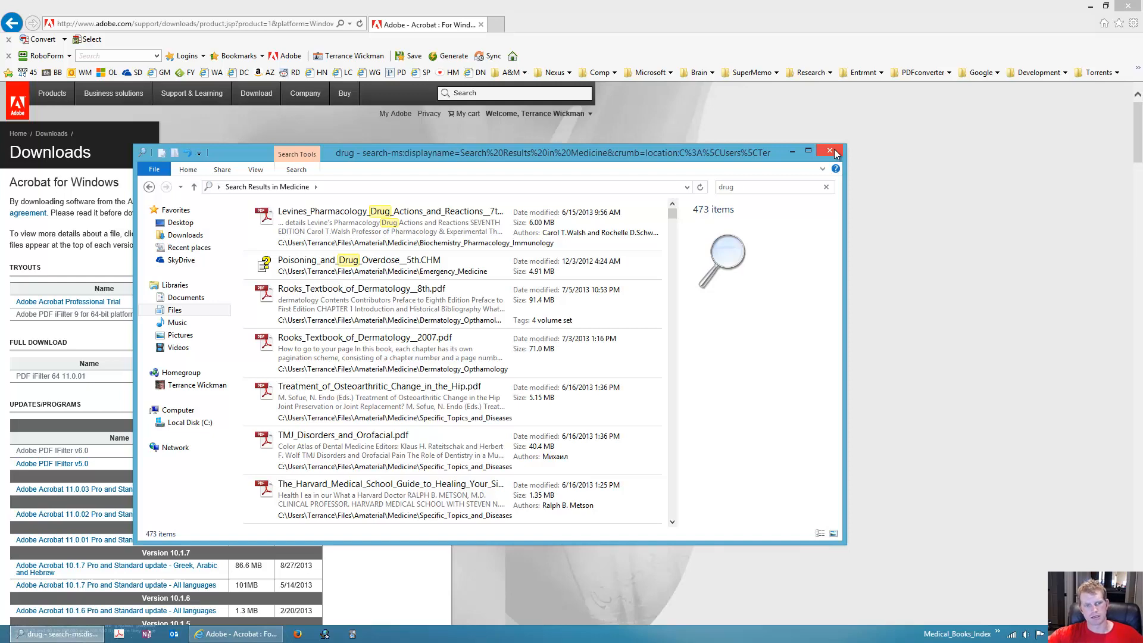
Step: Close the 'drug' search results window to reveal the Adobe PDF iFilter downloads page
left_click(773, 186)
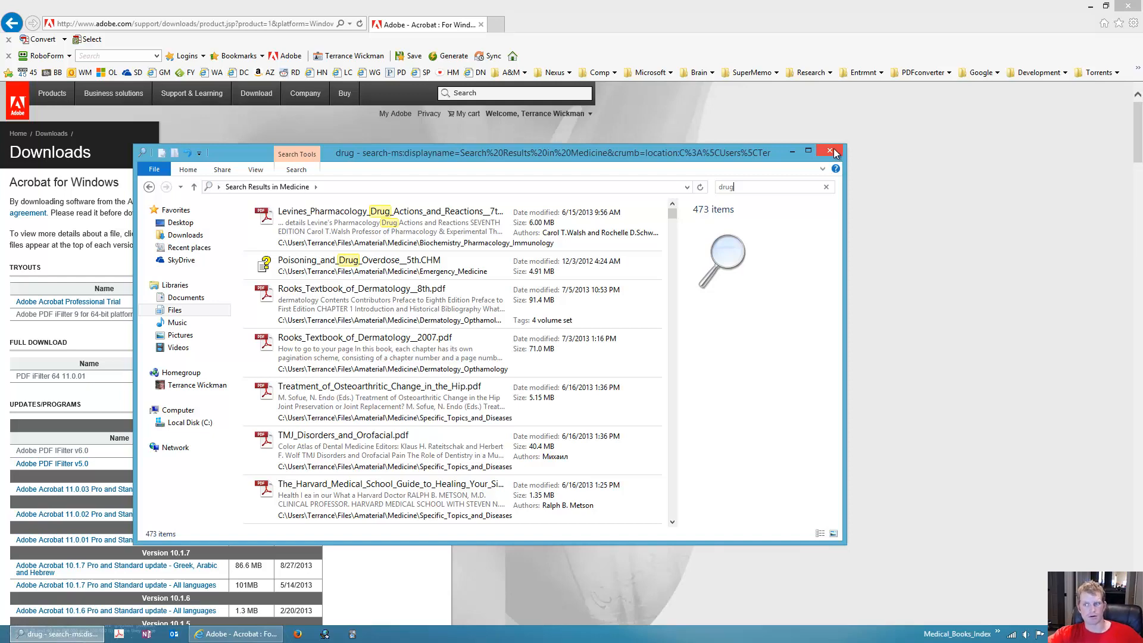
mouse_move(838, 140)
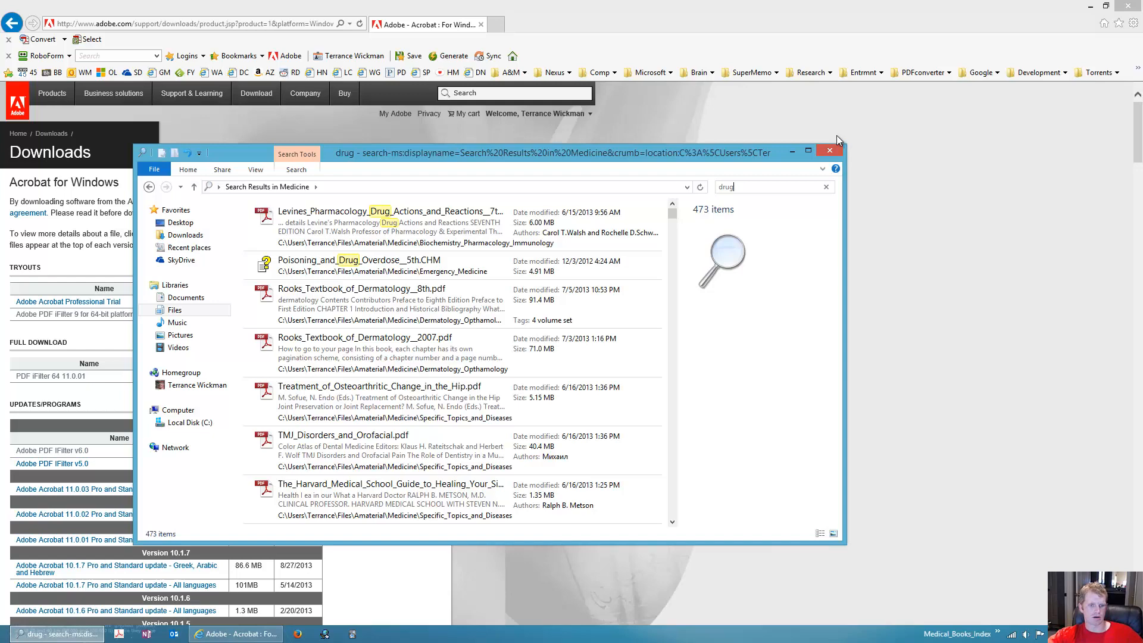
mouse_move(915, 129)
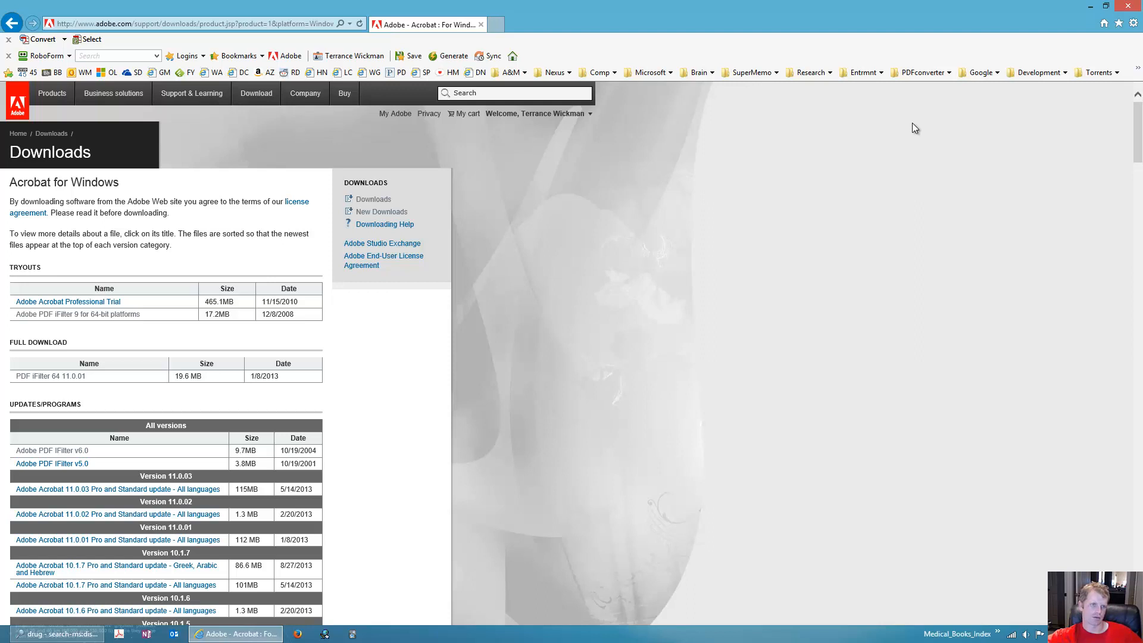
mouse_move(169, 238)
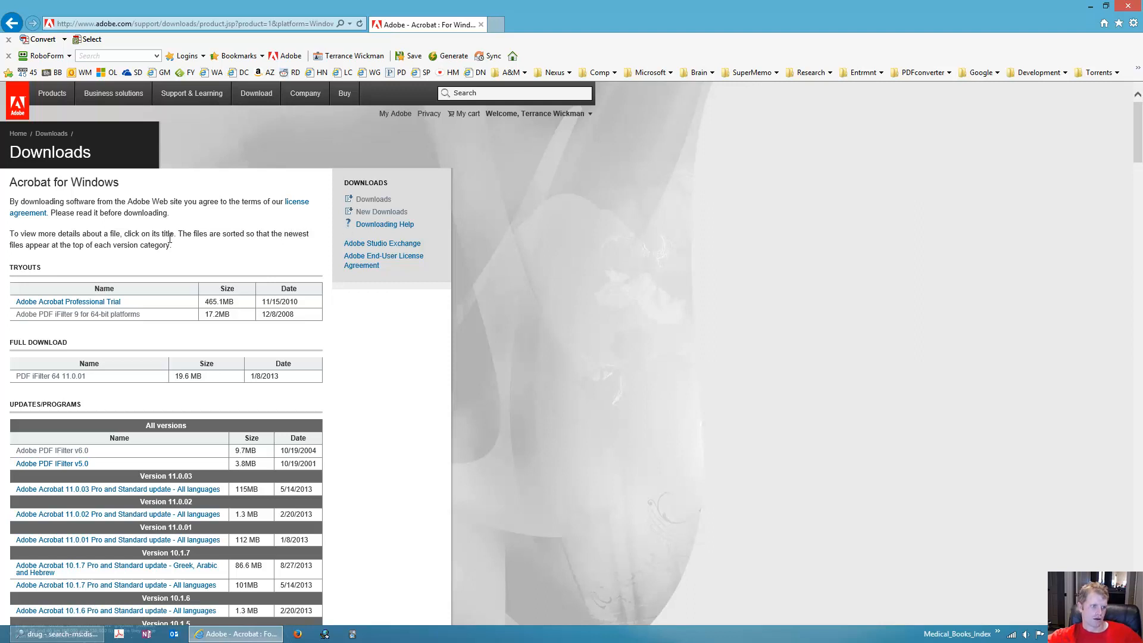
mouse_move(77, 314)
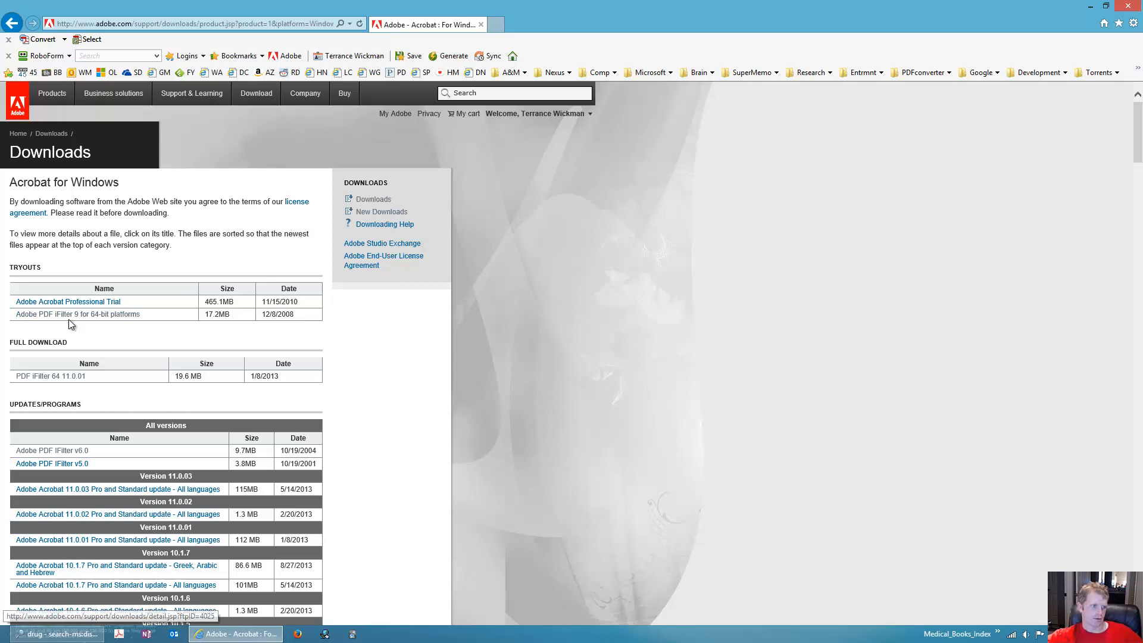
mouse_move(102, 317)
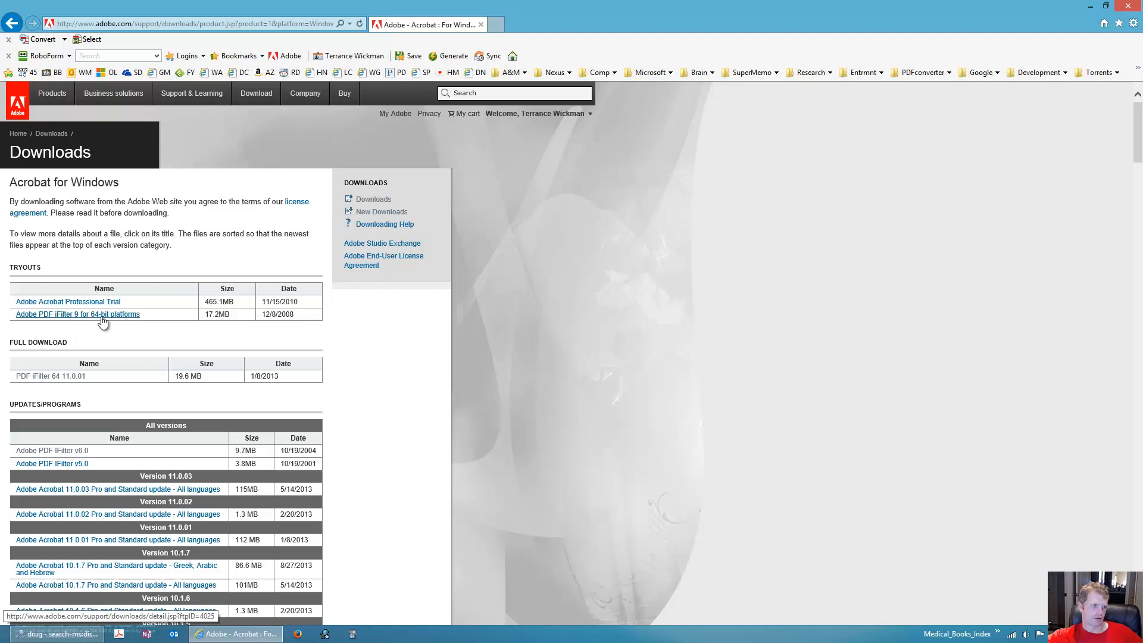
mouse_move(133, 322)
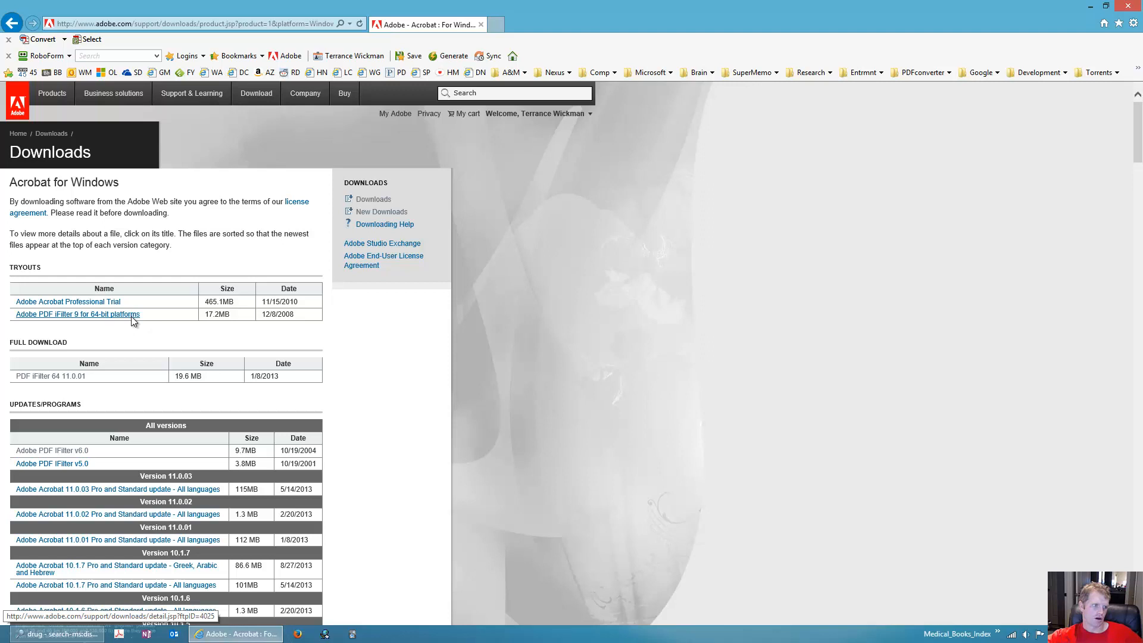
mouse_move(52, 376)
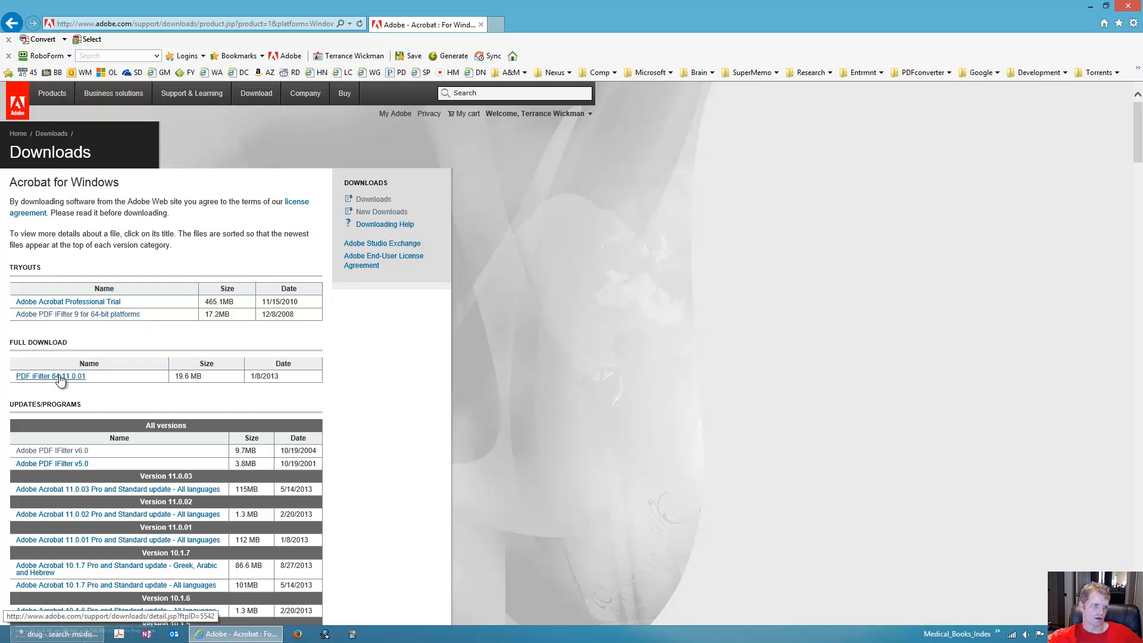
mouse_move(32, 384)
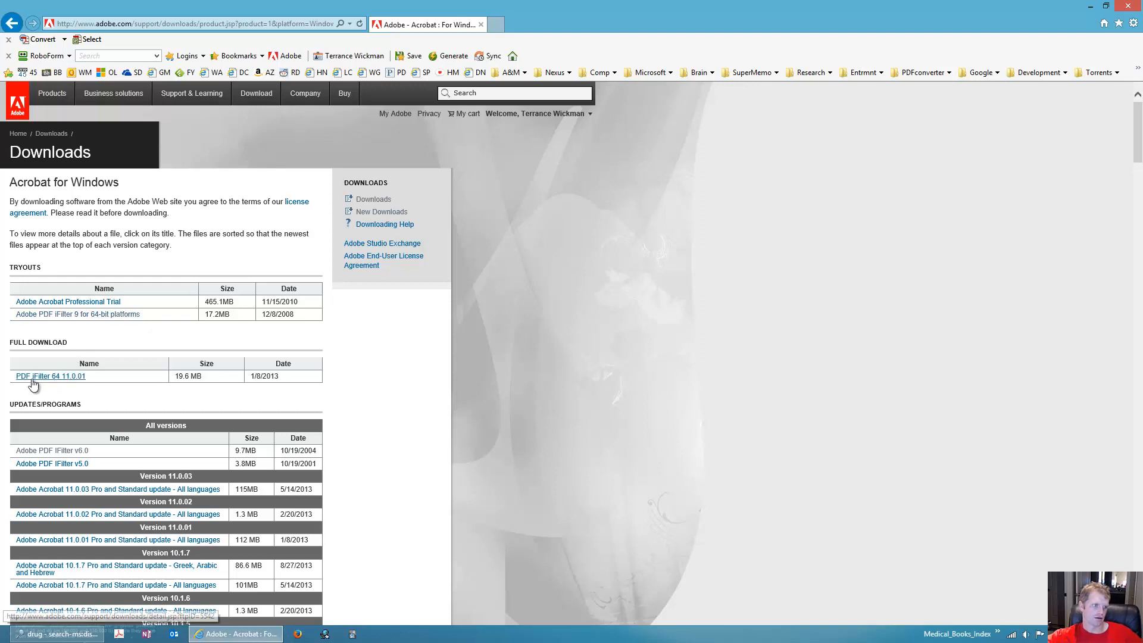
scroll("down", 3)
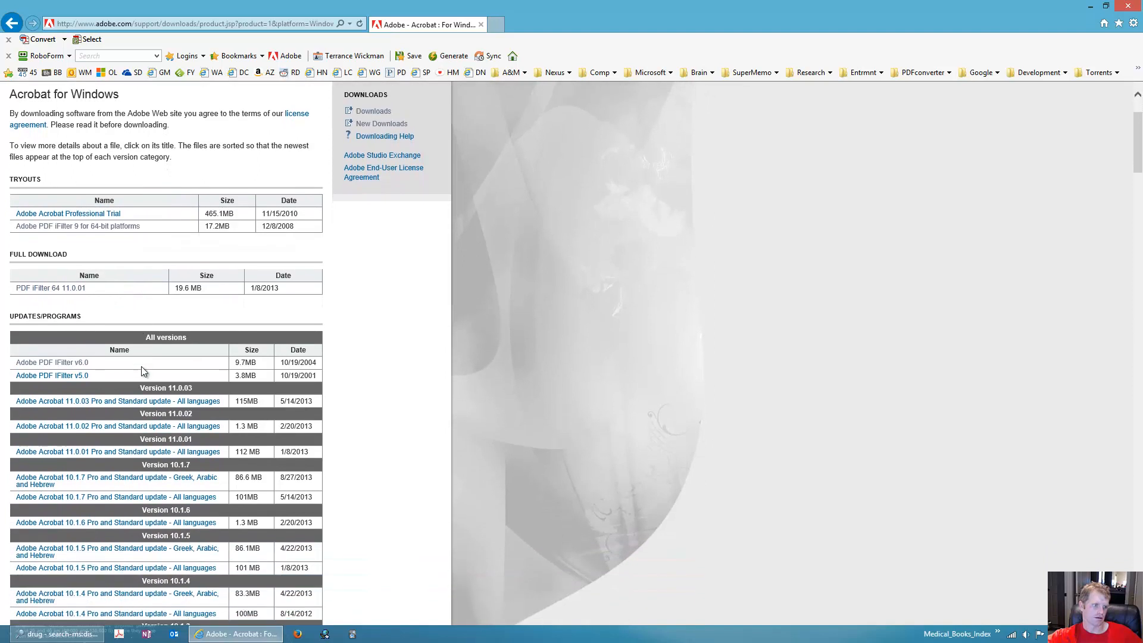
scroll("up", 3)
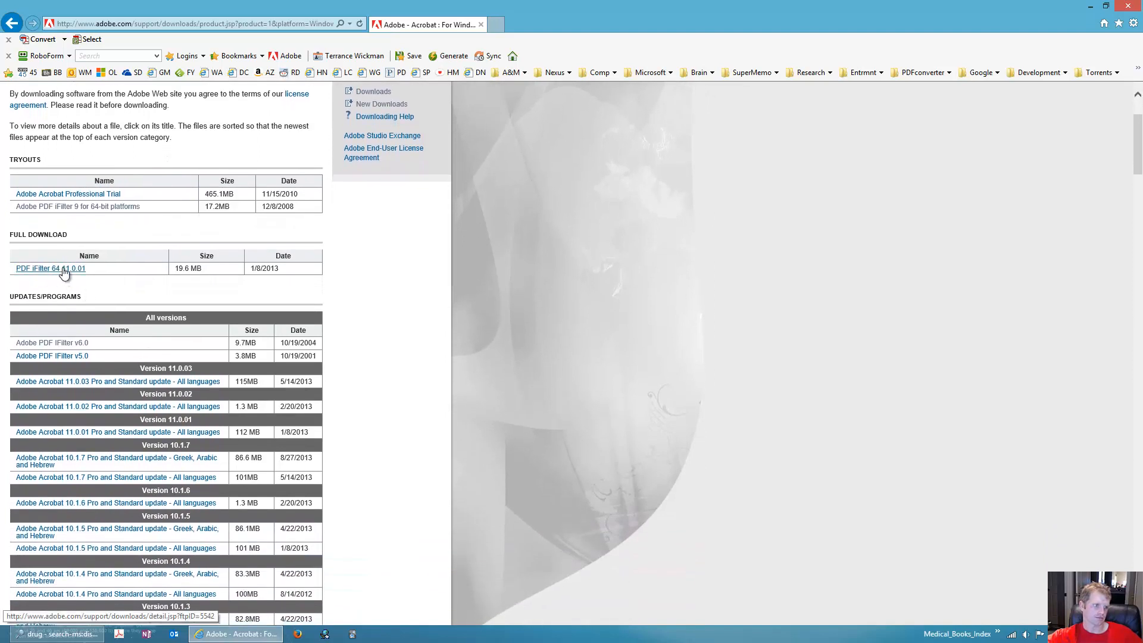
mouse_move(151, 273)
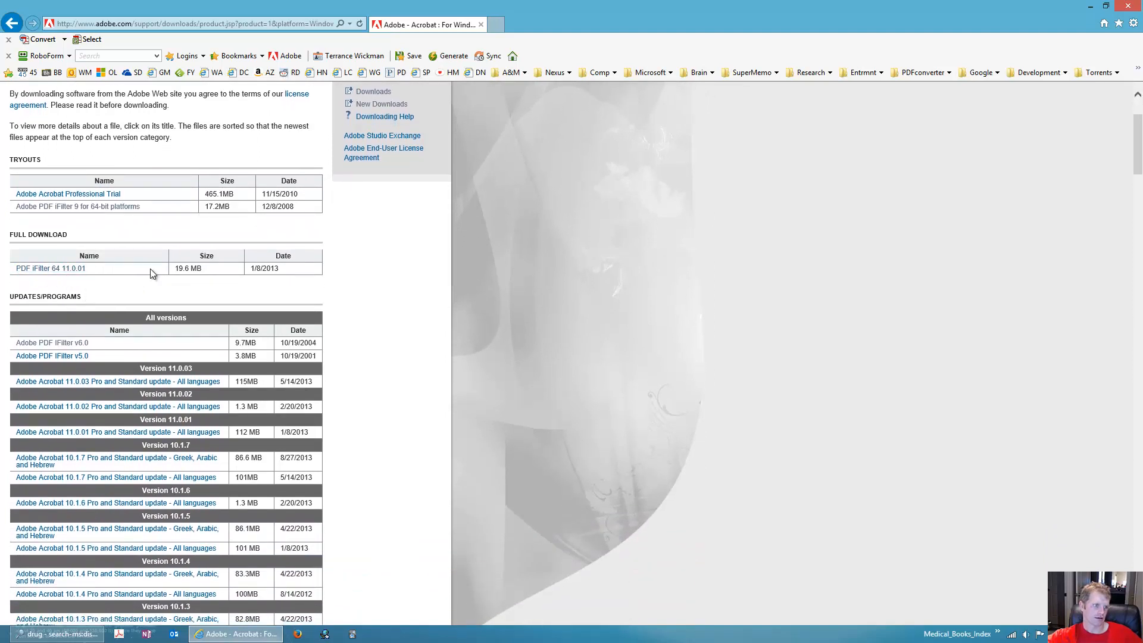
scroll("down", 3)
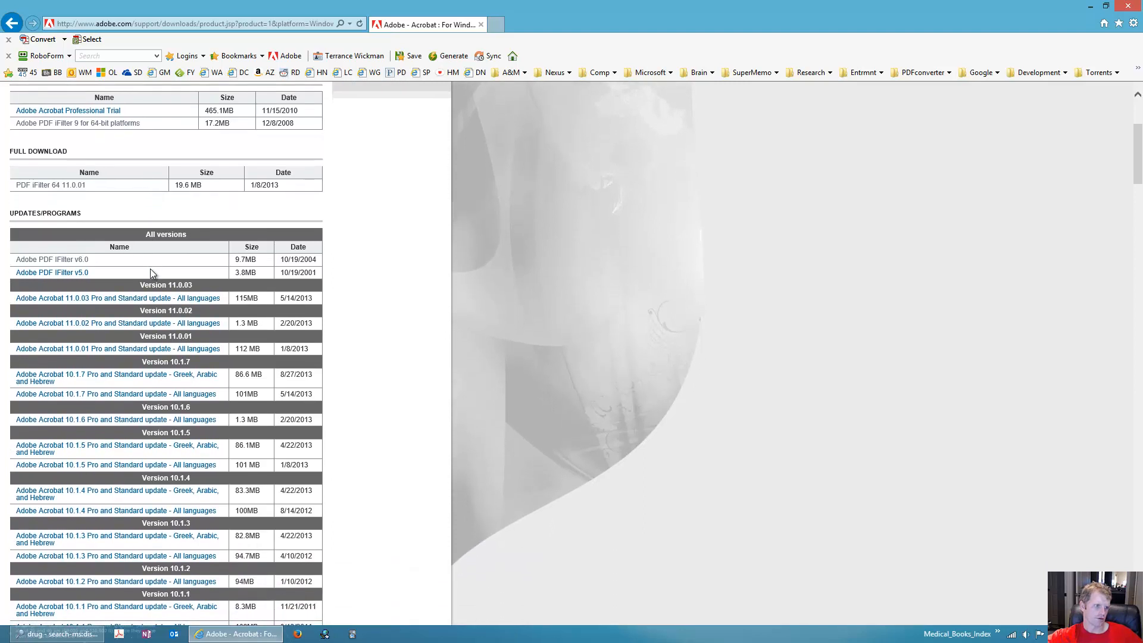
scroll("down", 3)
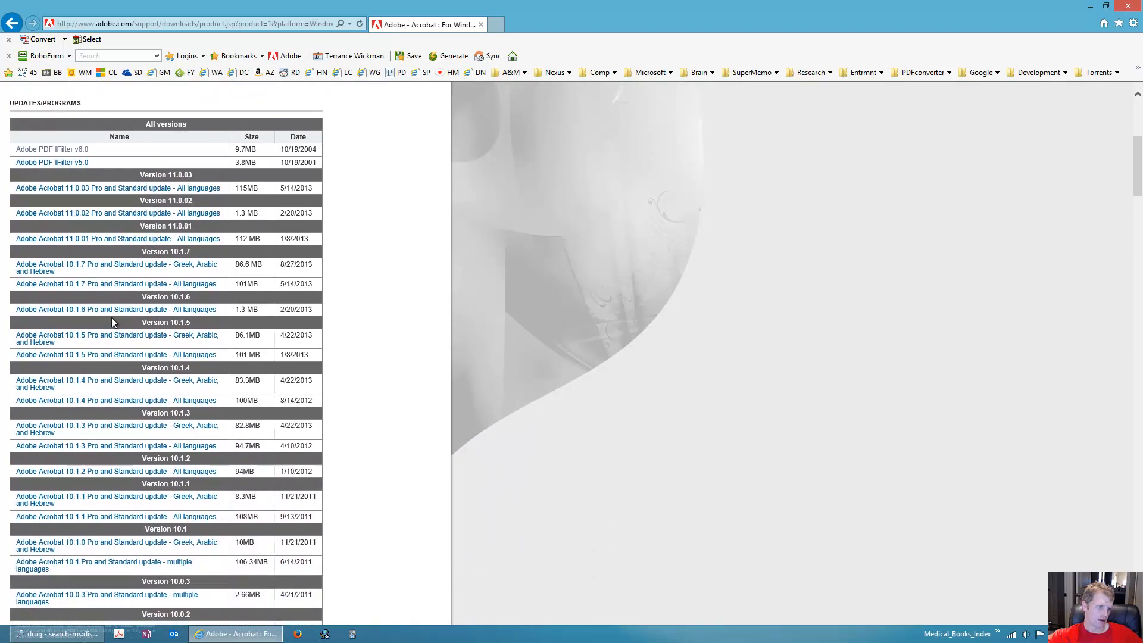
mouse_move(126, 354)
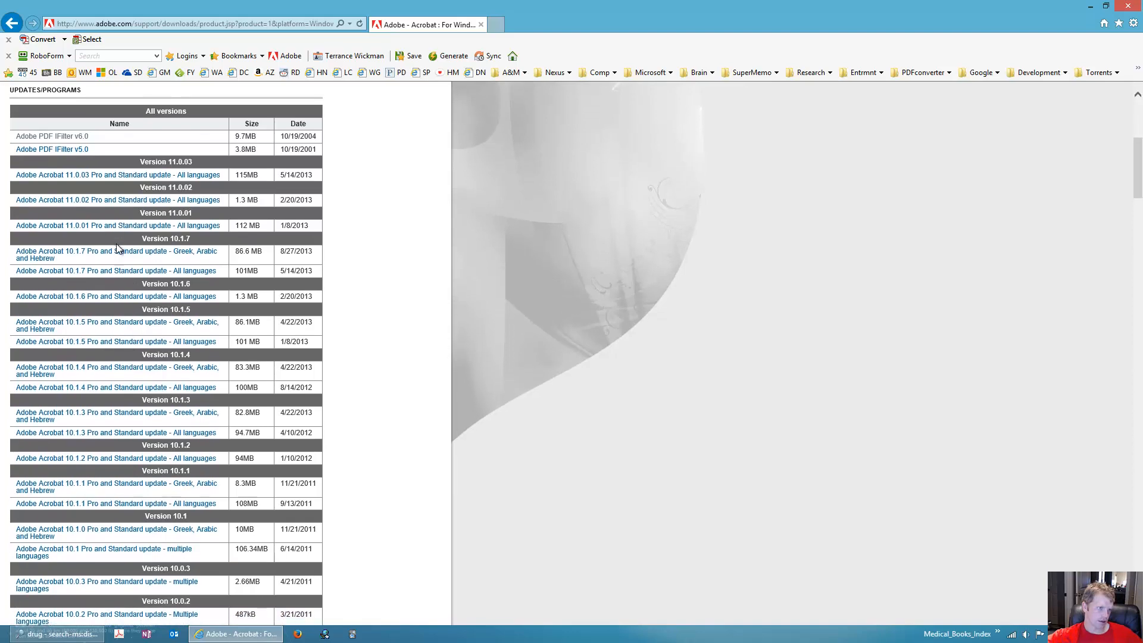
scroll("down", 3)
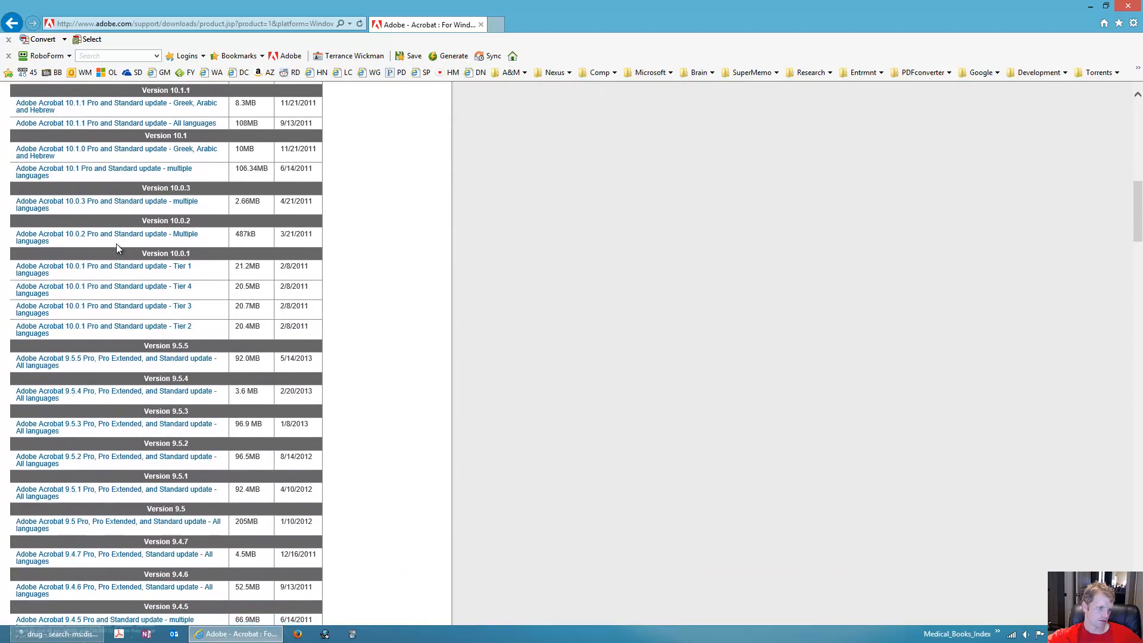
scroll("down", 3)
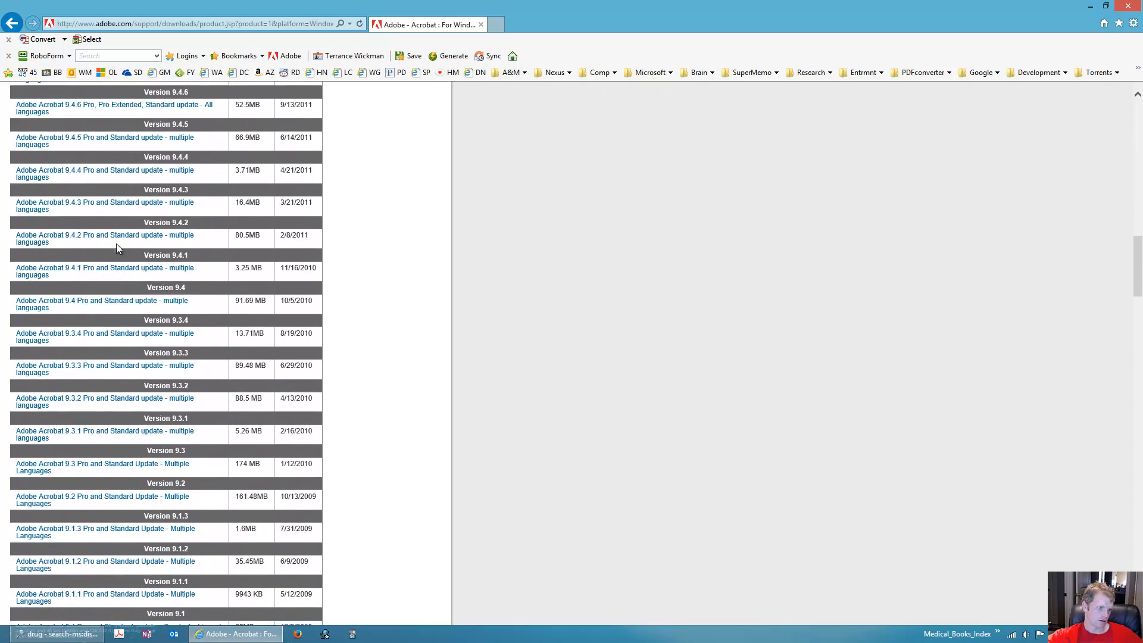
scroll("down", 3)
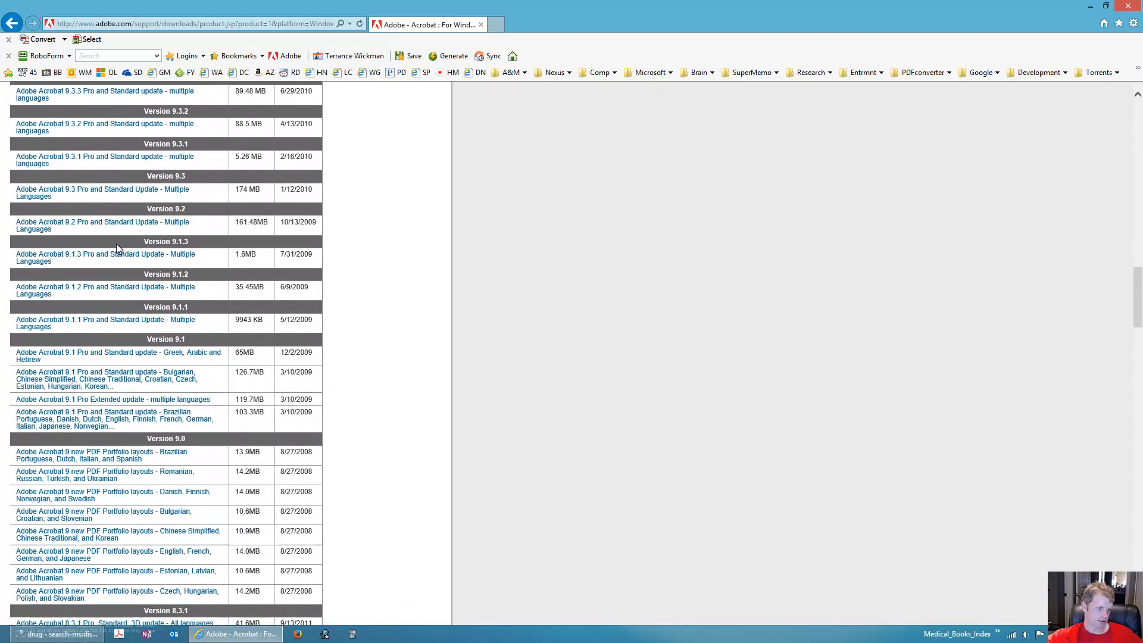
scroll("down", 3)
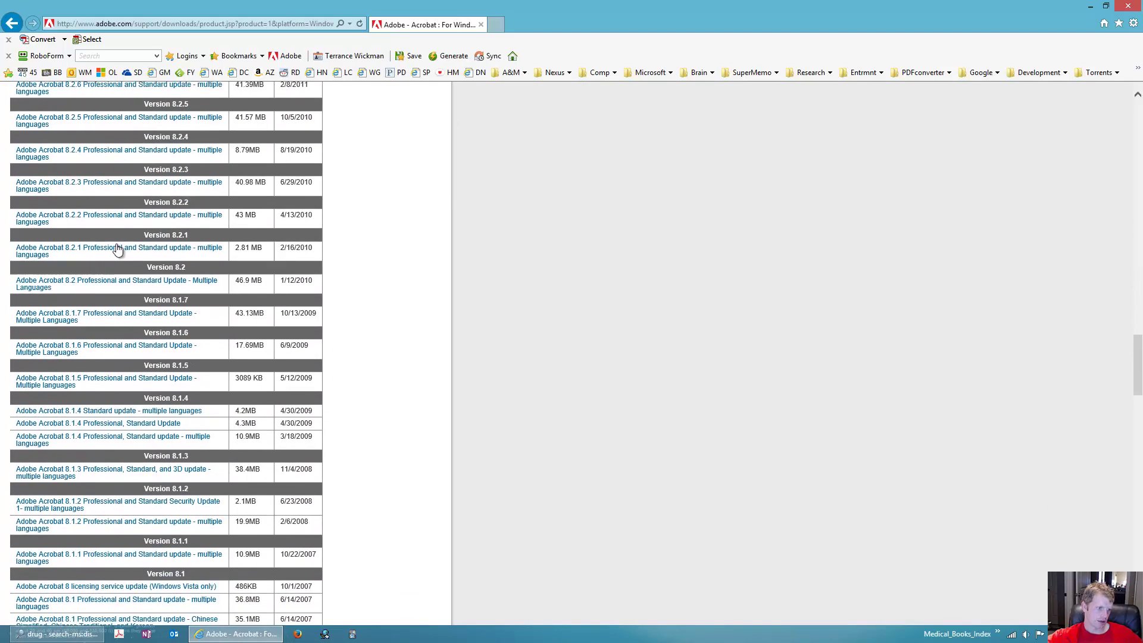
scroll("up", 3)
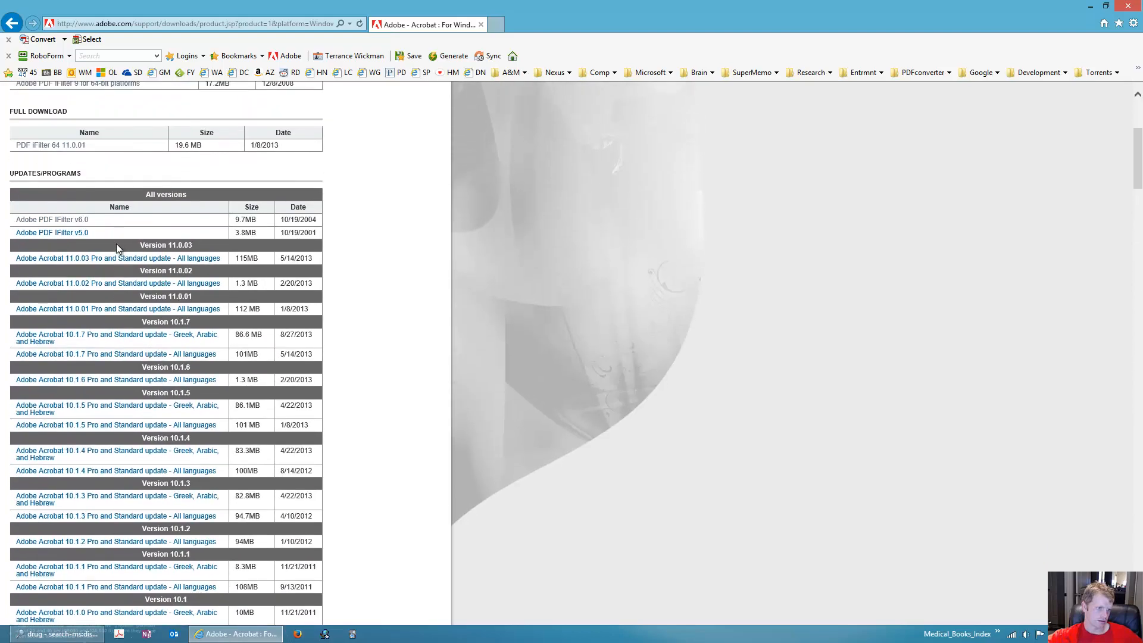
scroll("up", 3)
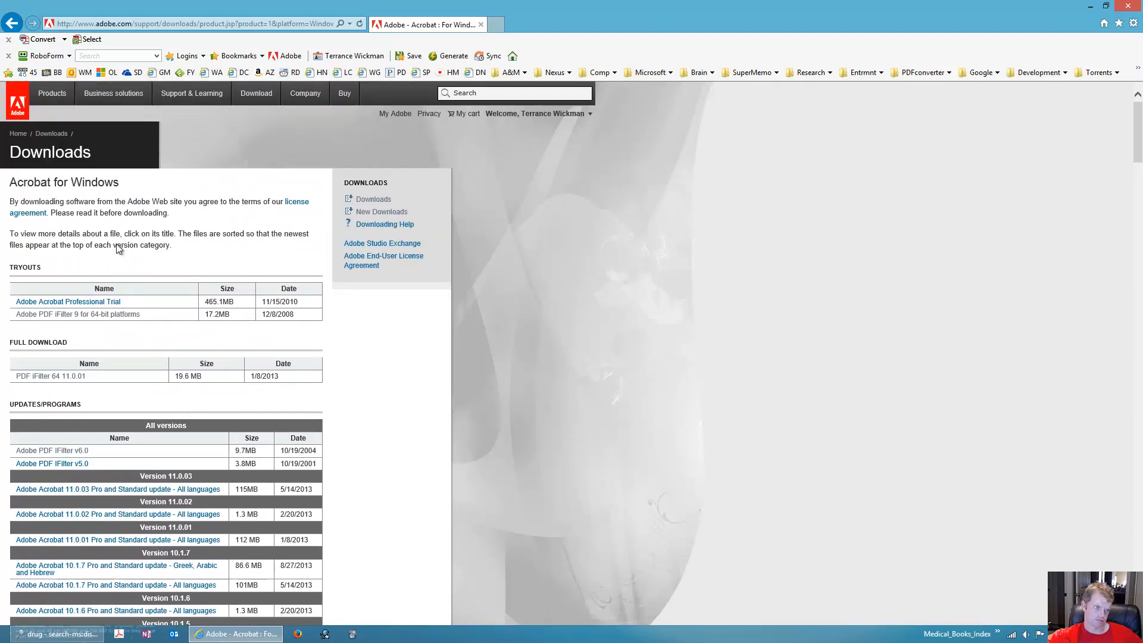
mouse_move(51, 451)
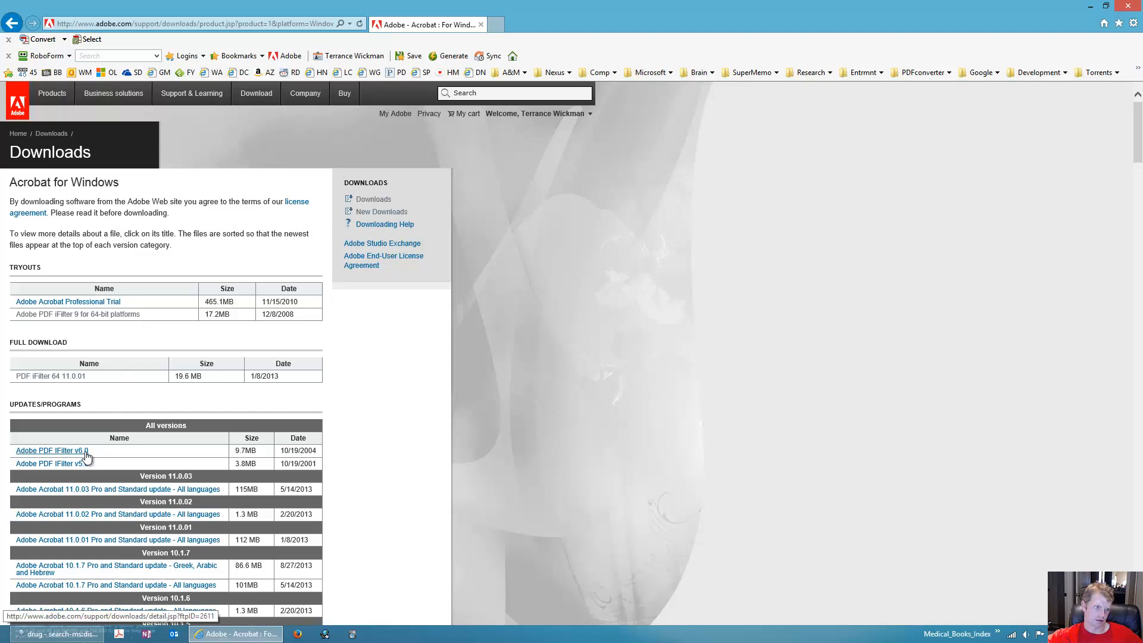
mouse_move(248, 441)
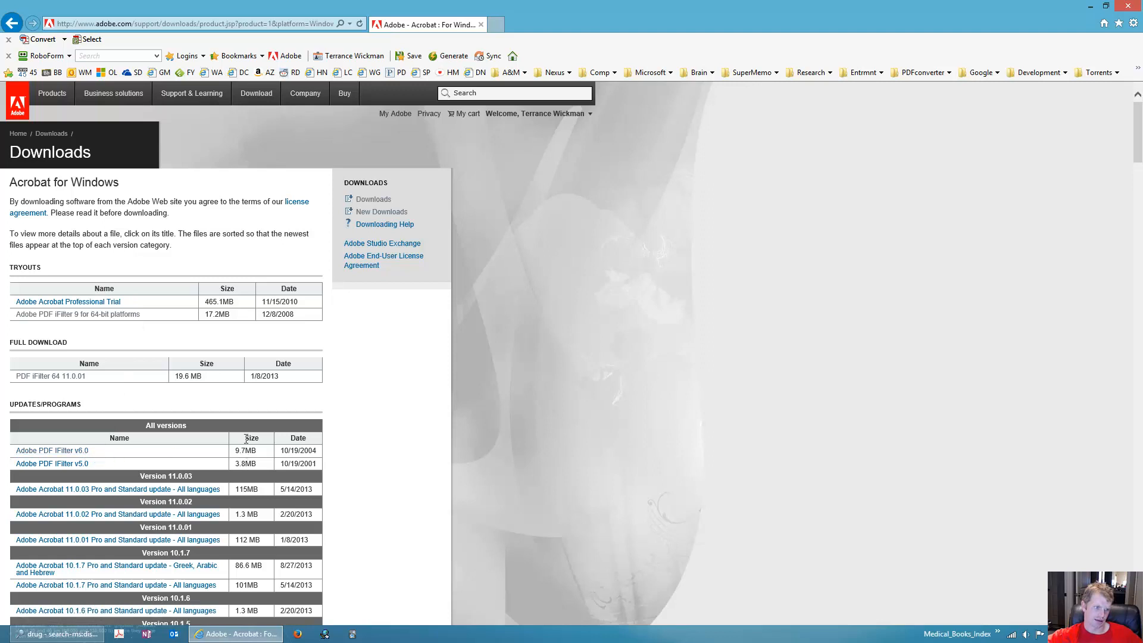
scroll("down", 3)
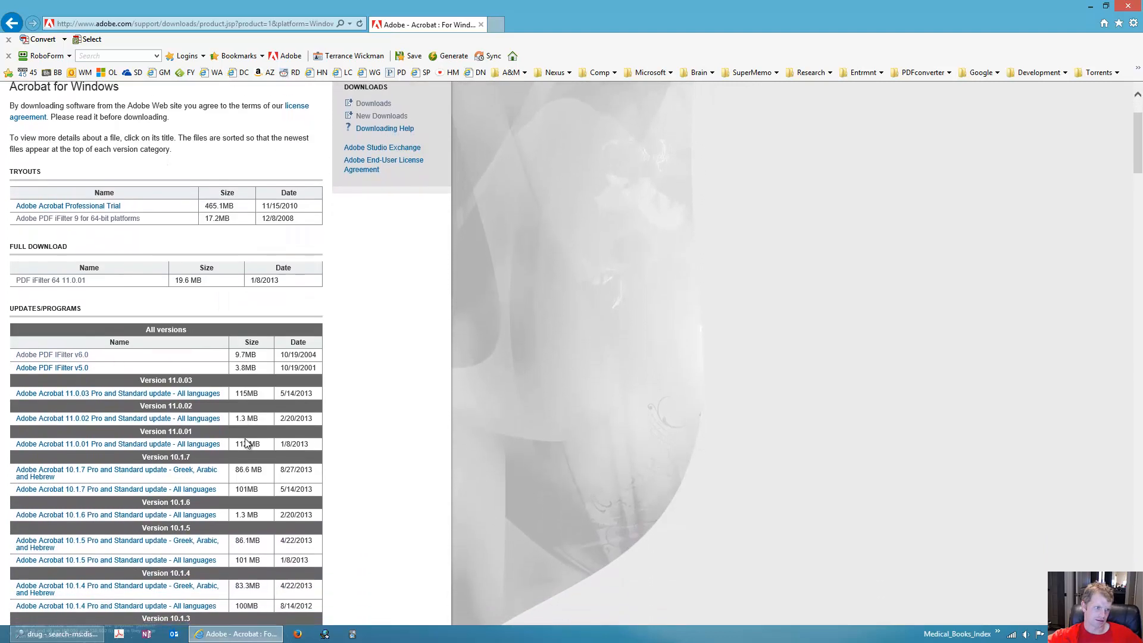
scroll("down", 3)
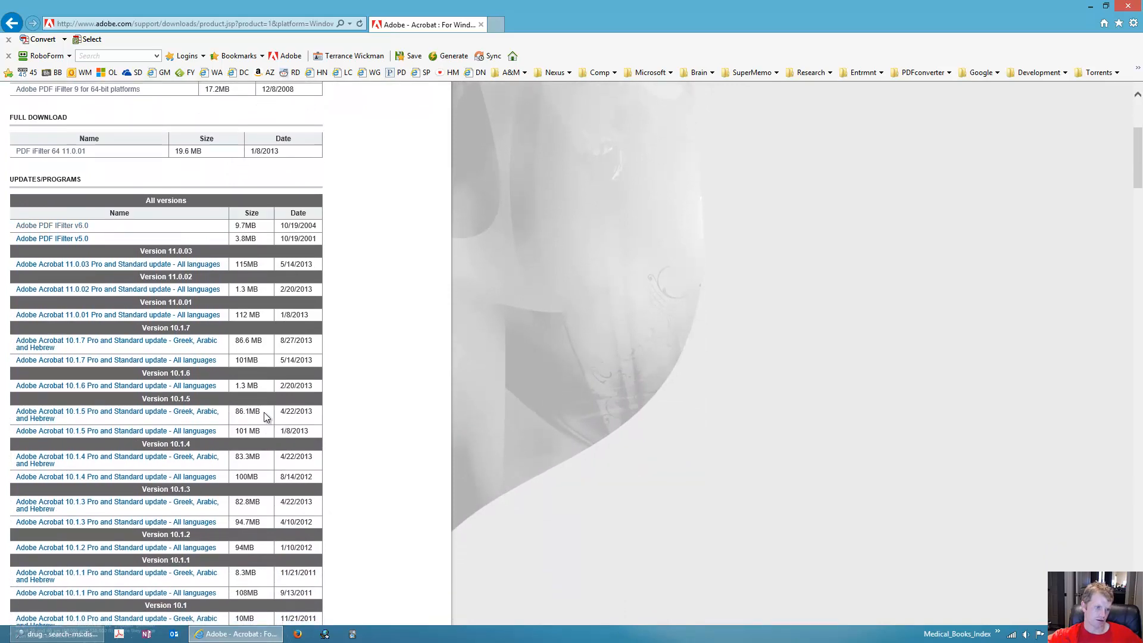
scroll("up", 3)
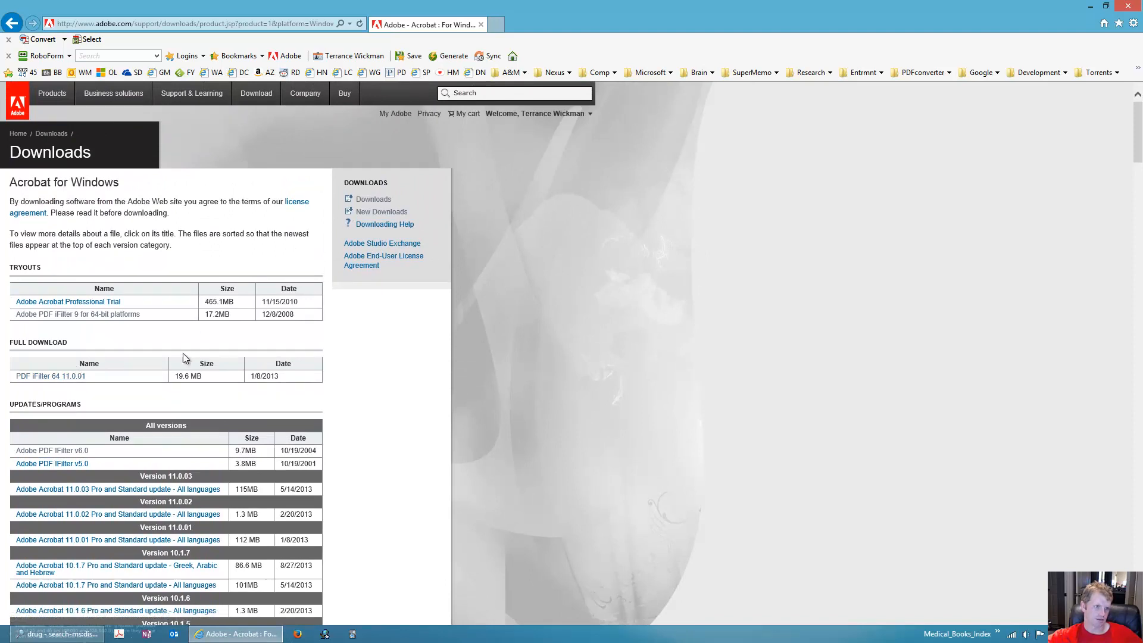
scroll("down", 3)
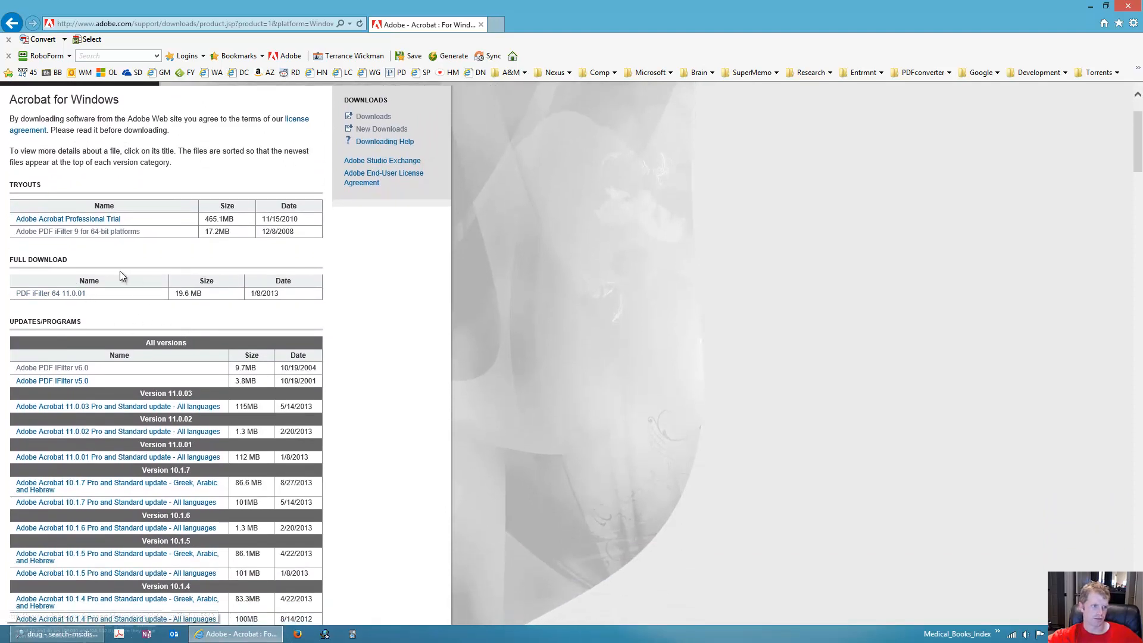
mouse_move(234, 298)
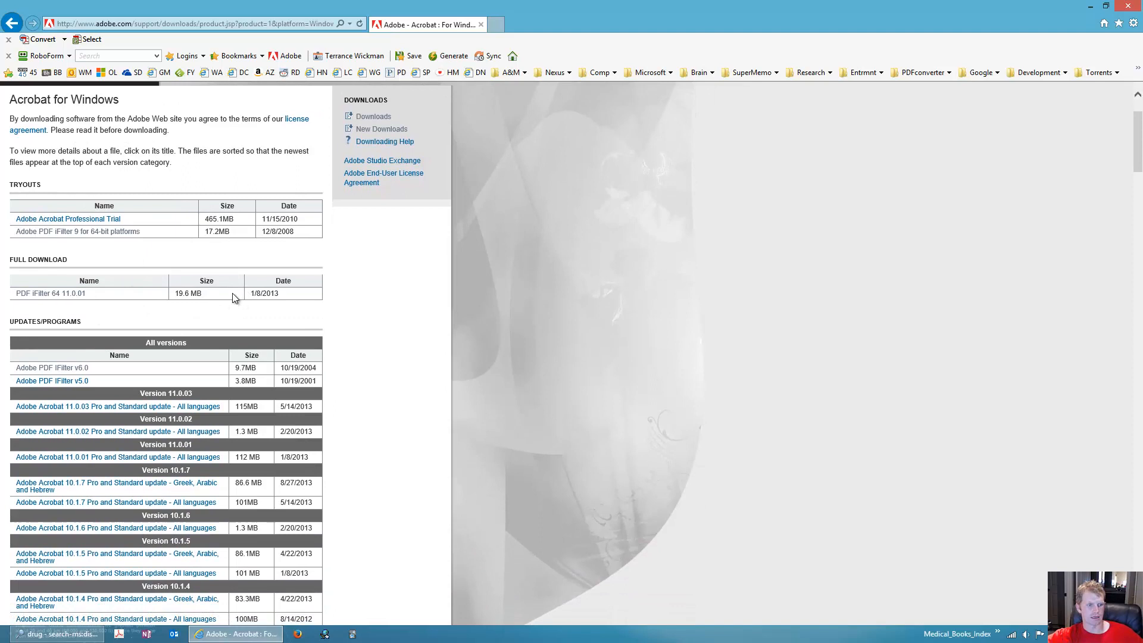
mouse_move(154, 281)
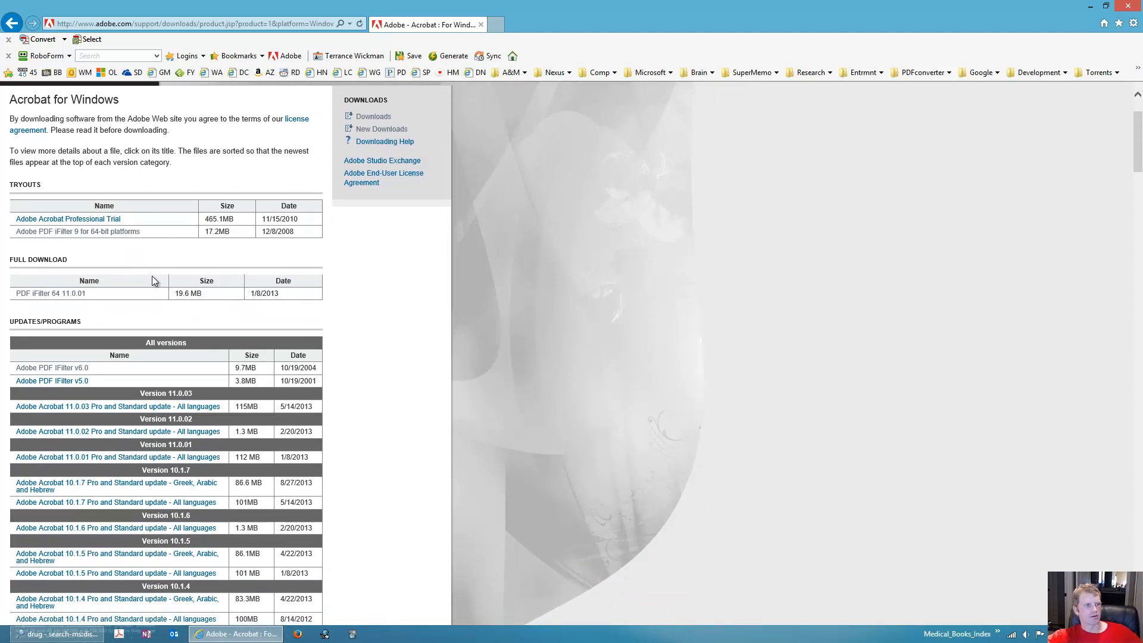
mouse_move(50, 292)
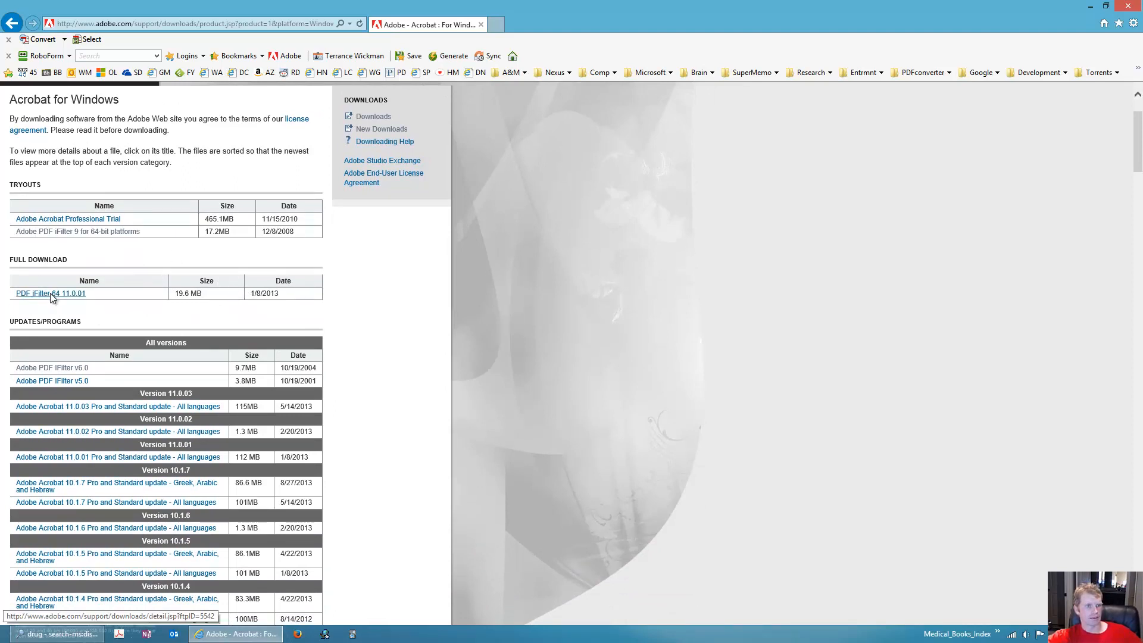
mouse_move(488, 256)
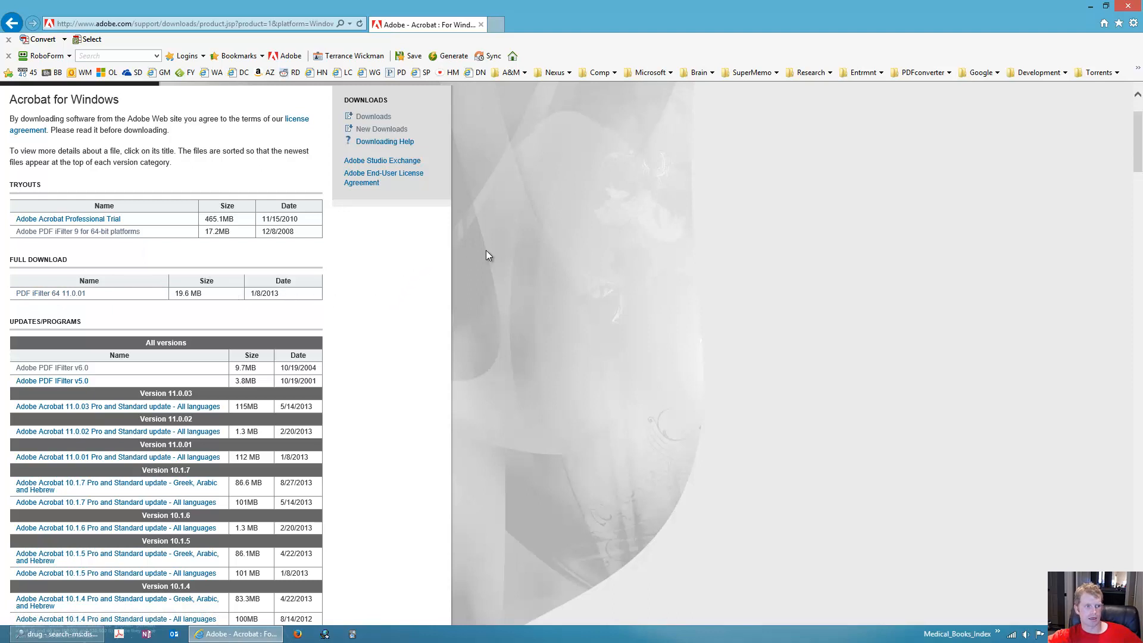
mouse_move(552, 271)
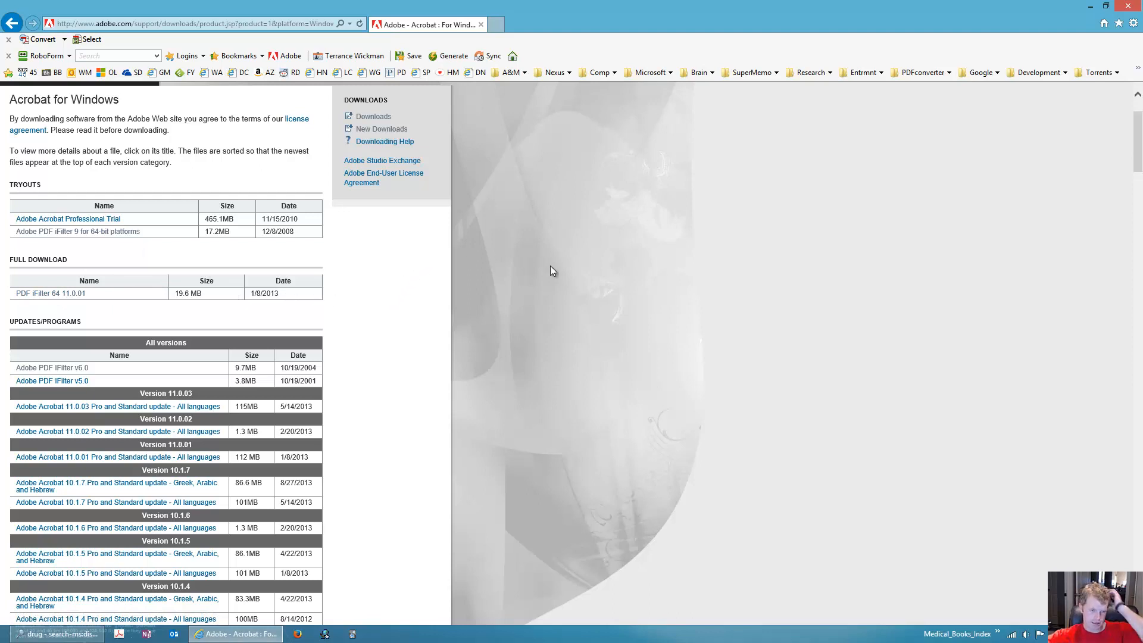
mouse_move(566, 416)
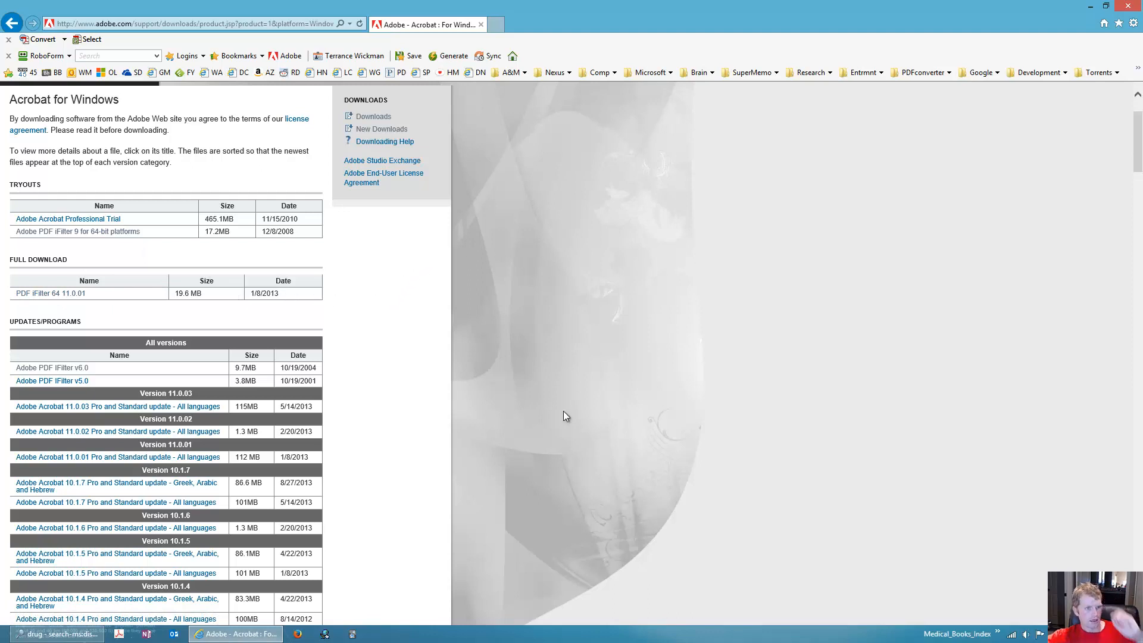
mouse_move(936, 80)
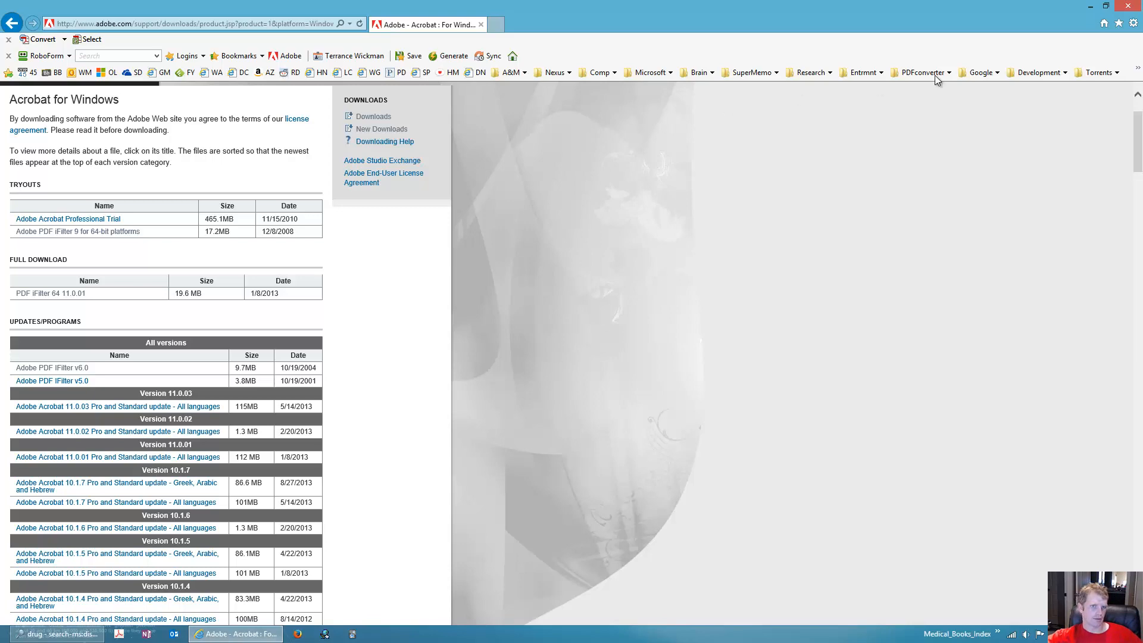
Step: Open 'iFilter PDF search stops working on Windows 8 x64' from the PDFconverter bookmarks
left_click(1103, 23)
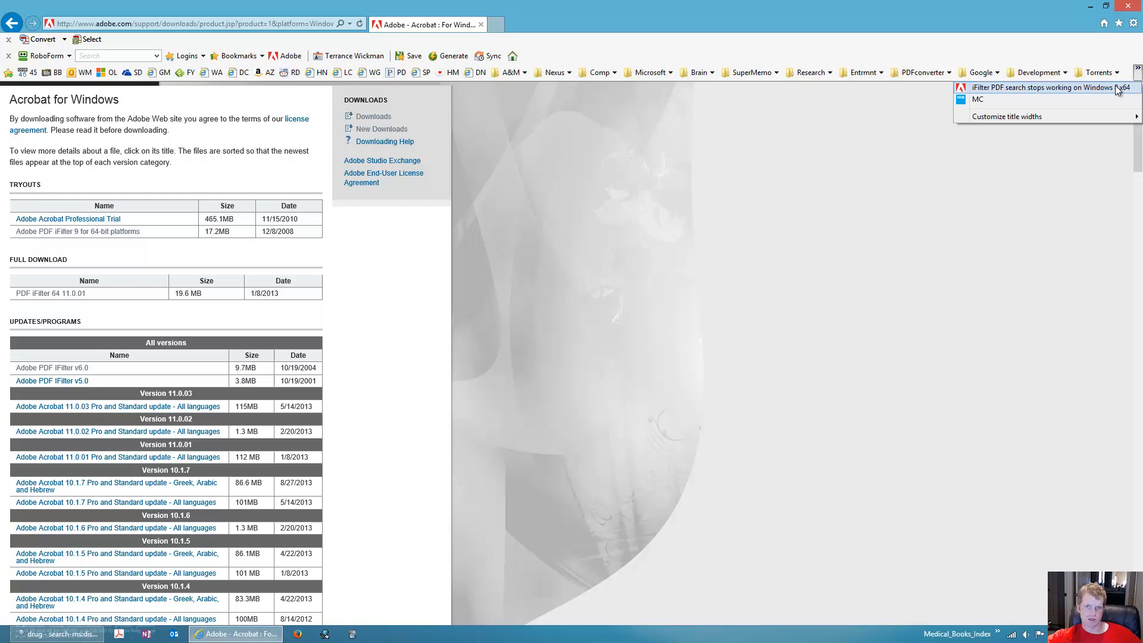
left_click(1043, 87)
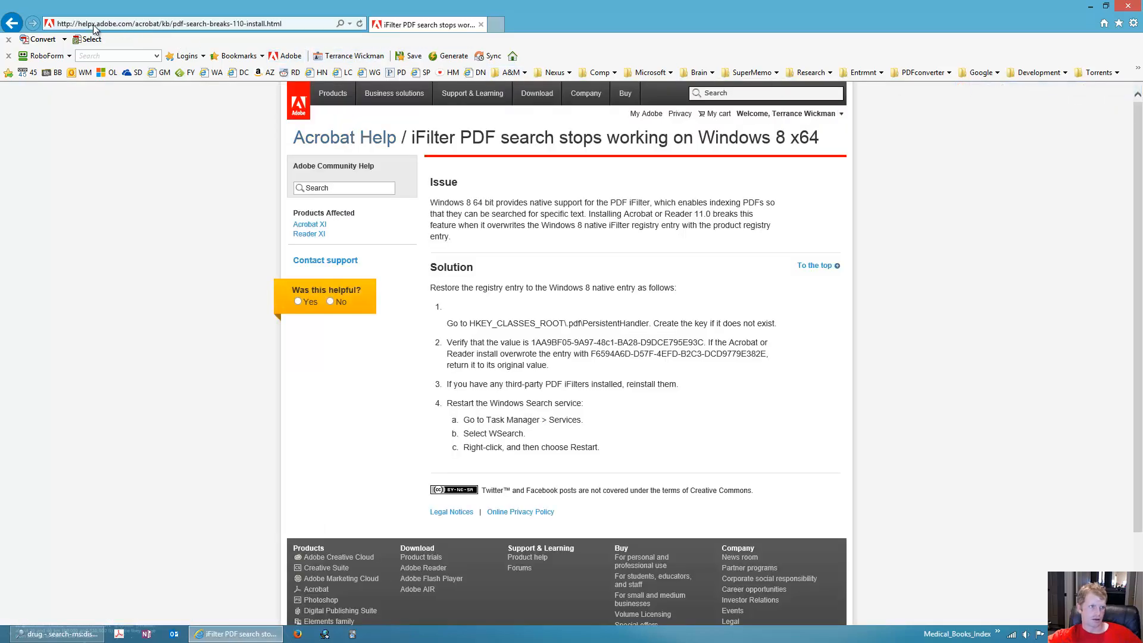
mouse_move(175, 28)
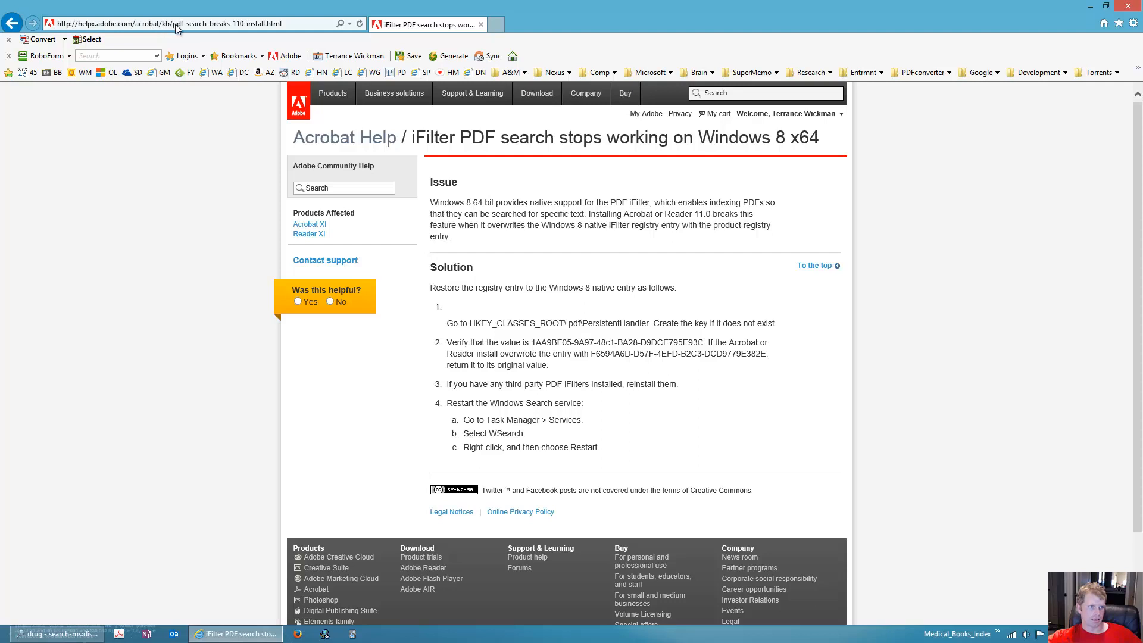
mouse_move(184, 30)
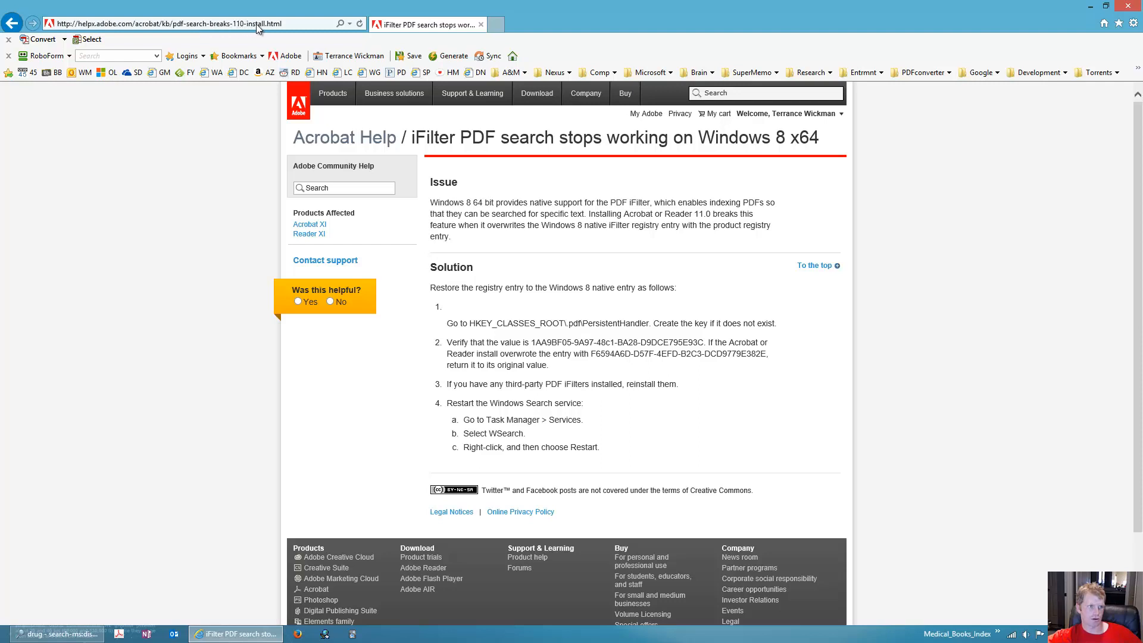
mouse_move(655, 305)
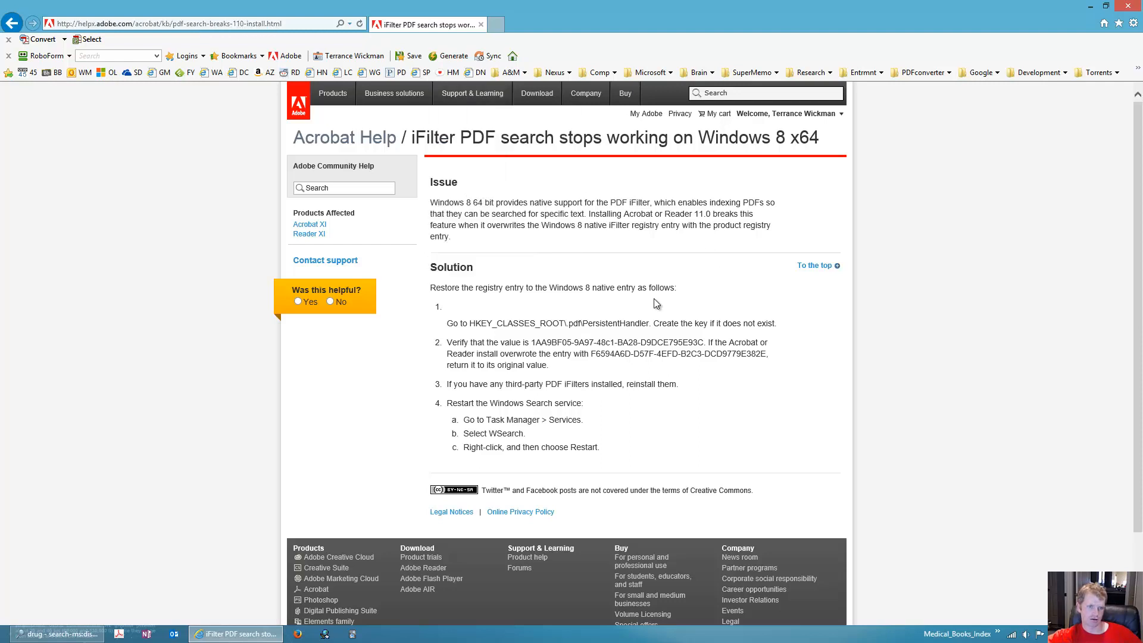
mouse_move(438, 274)
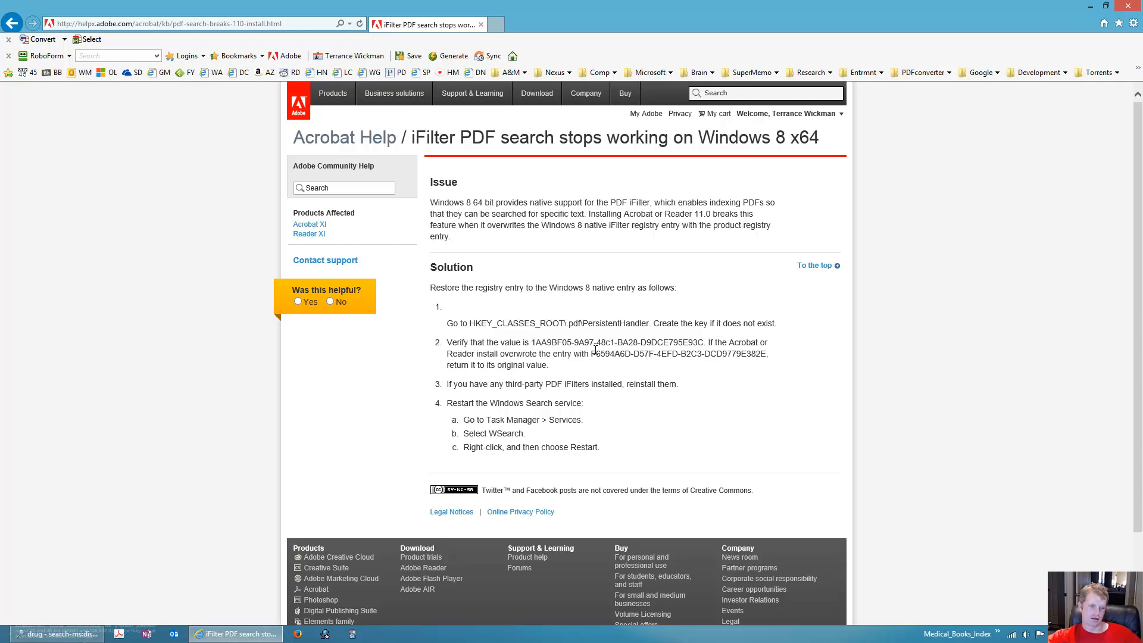
mouse_move(591, 347)
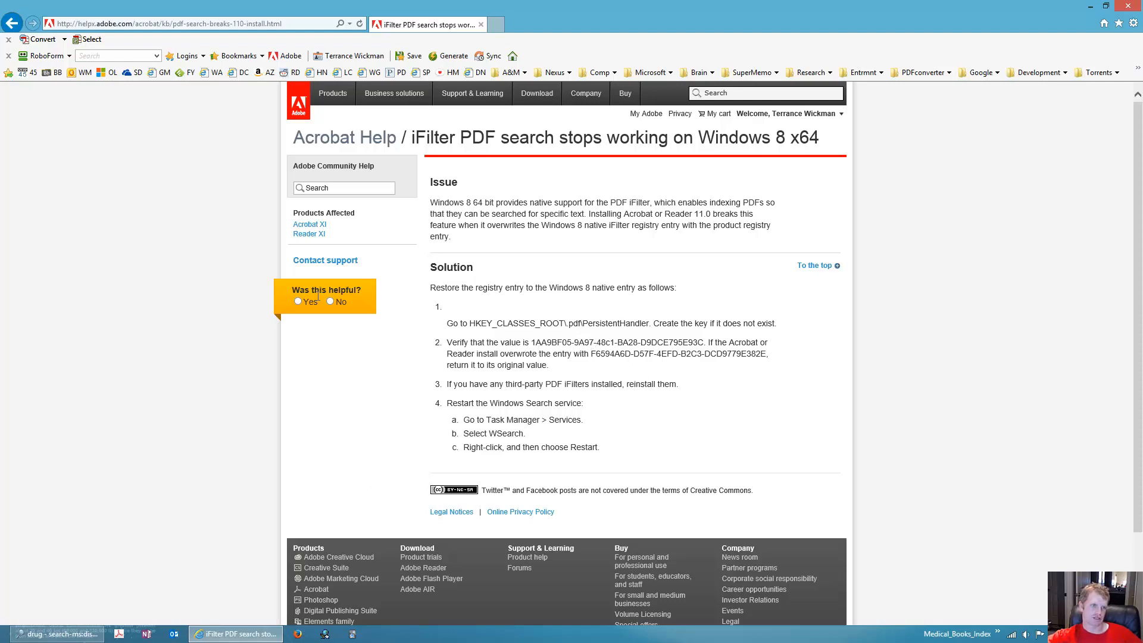
mouse_move(332, 397)
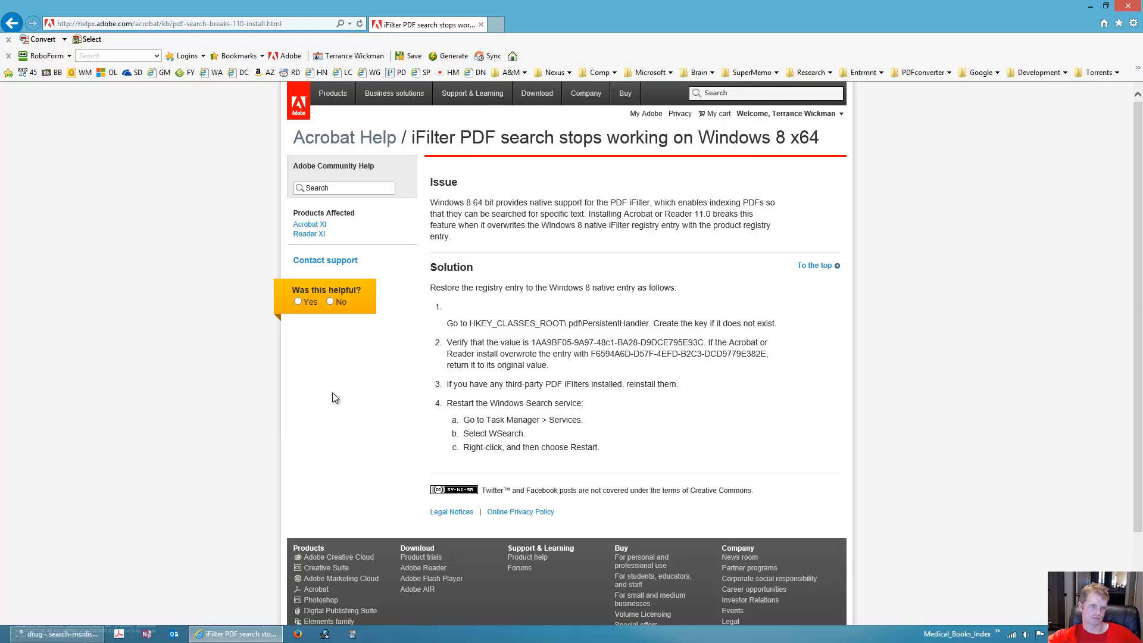
mouse_move(296, 504)
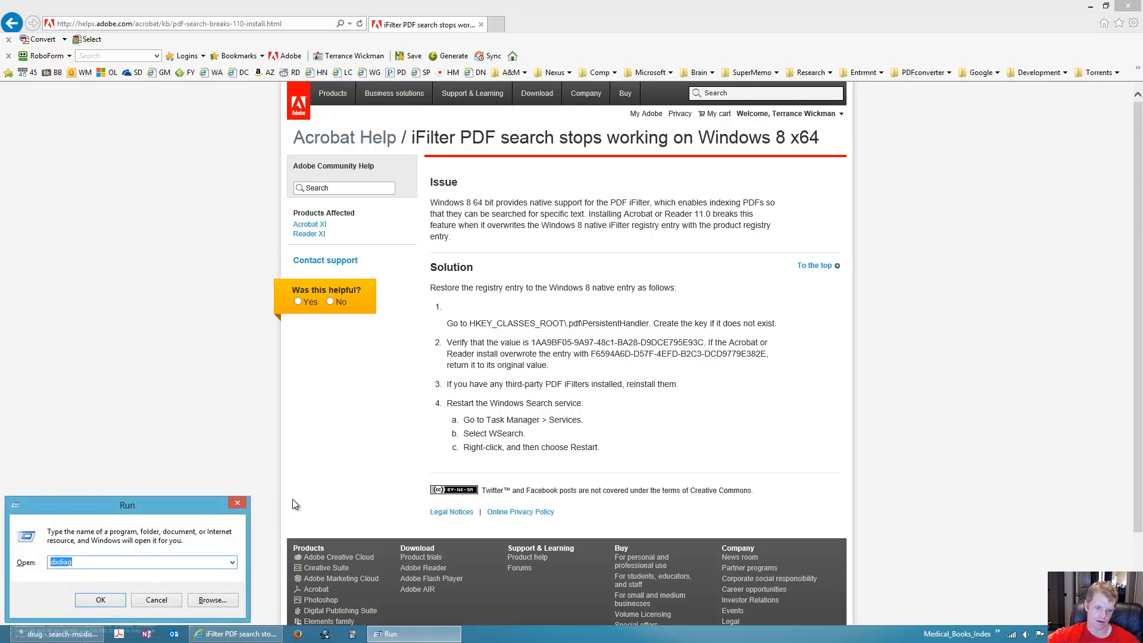
Step: Launch regedit.exe from the Run dialog
type("regedit")
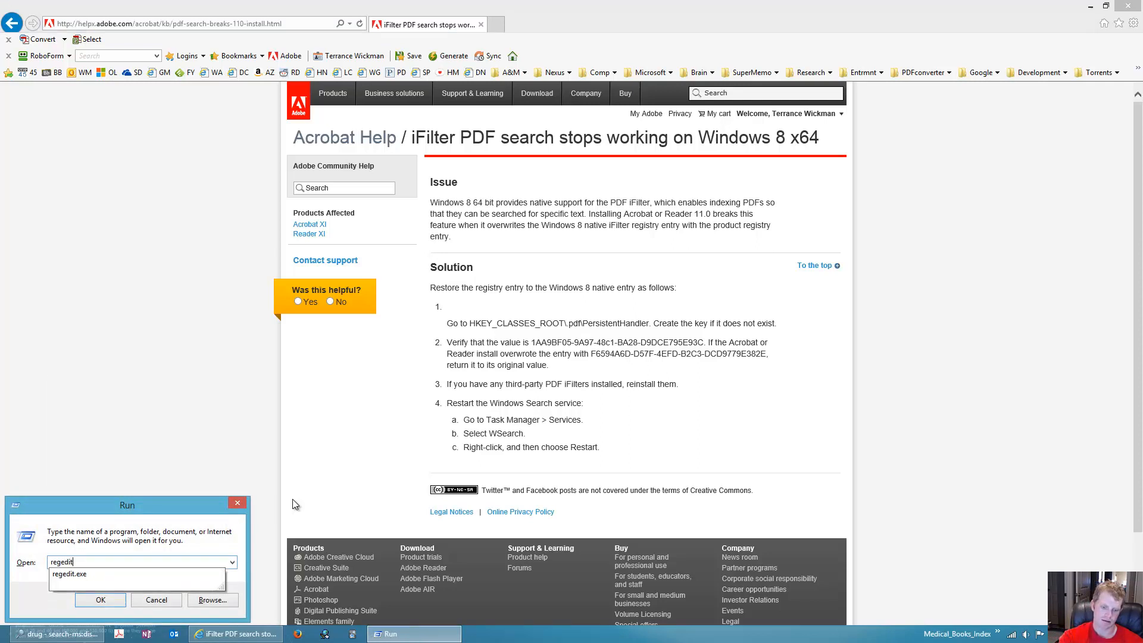
type(".exe")
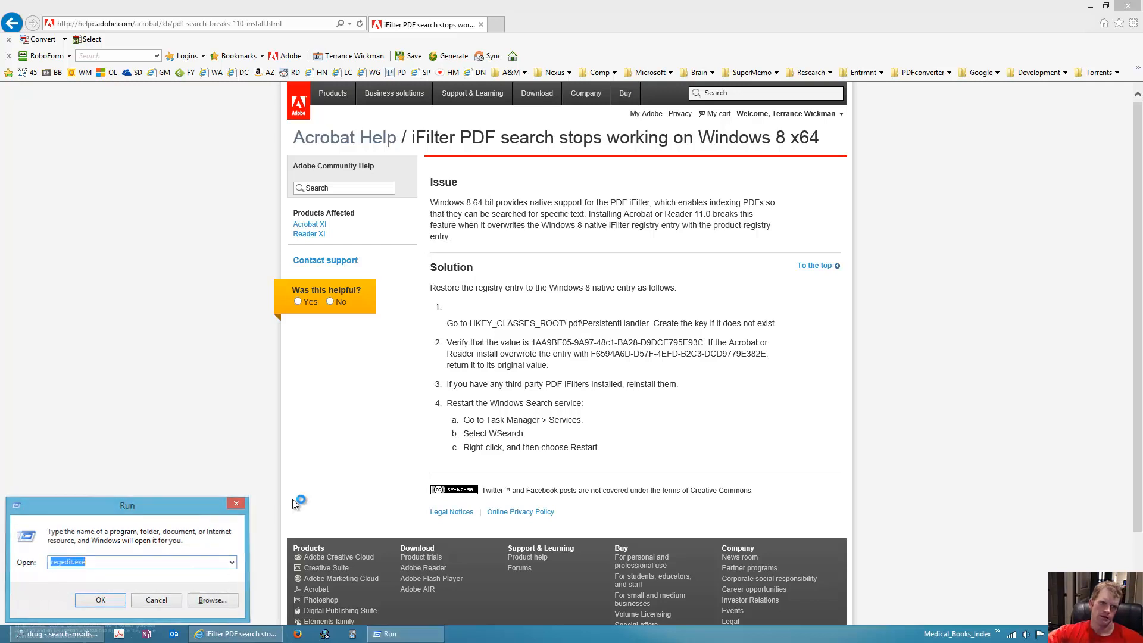
left_click(100, 599)
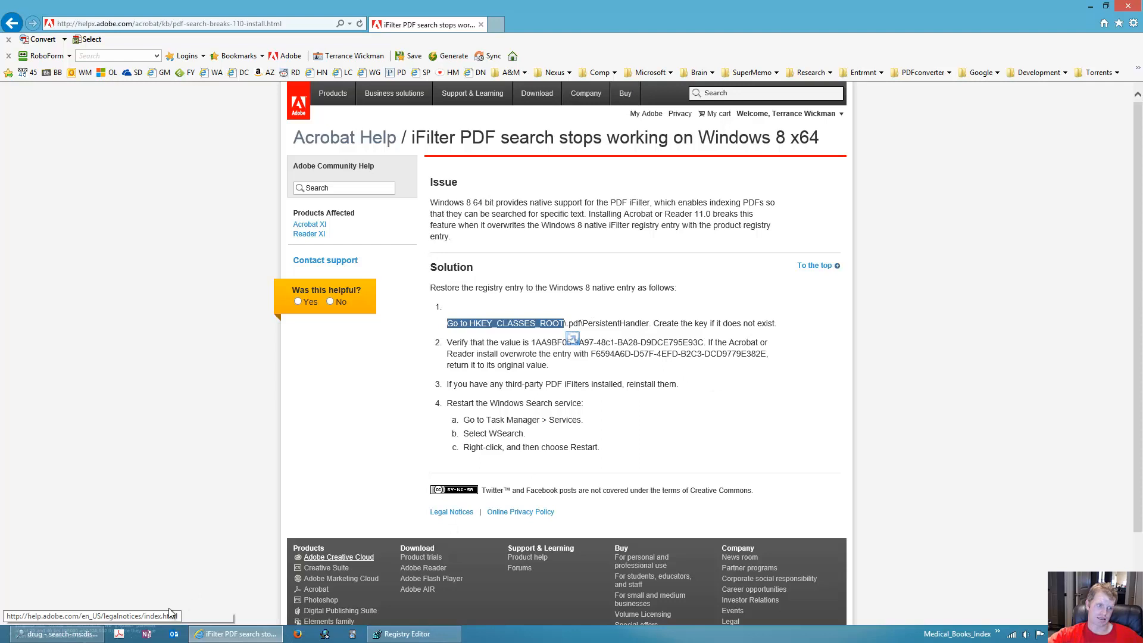
mouse_move(406, 634)
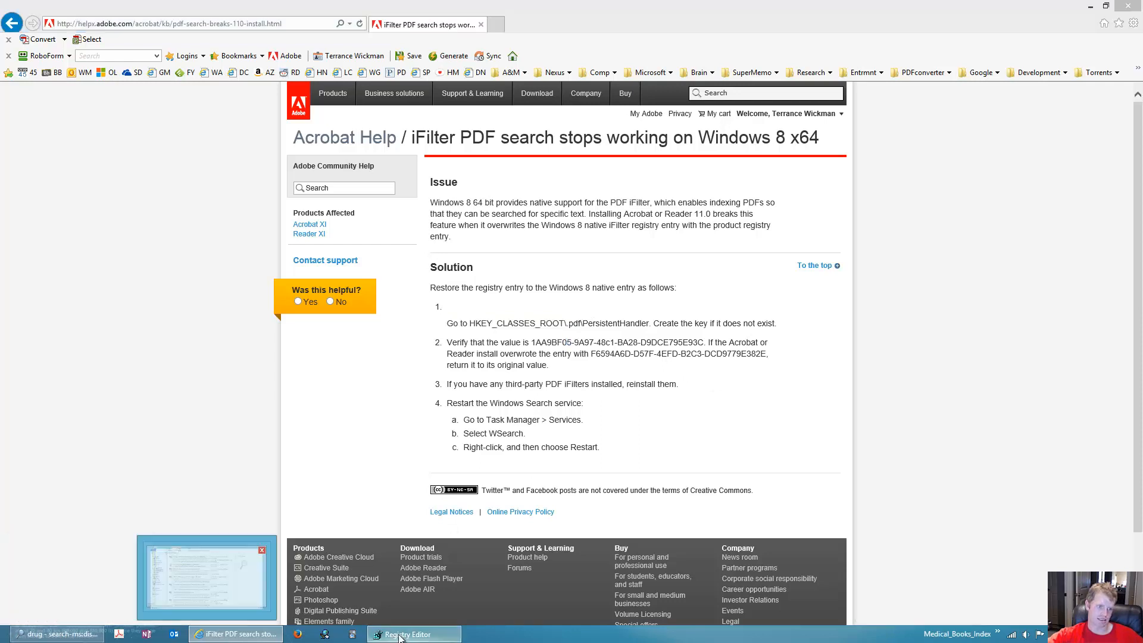
Step: Expand HKEY_CLASSES_ROOT\.pdf and read PersistentHandler's default value {1AA9BF05-9A97-48c1-BA28-D9DCE795E93C}
left_click(406, 633)
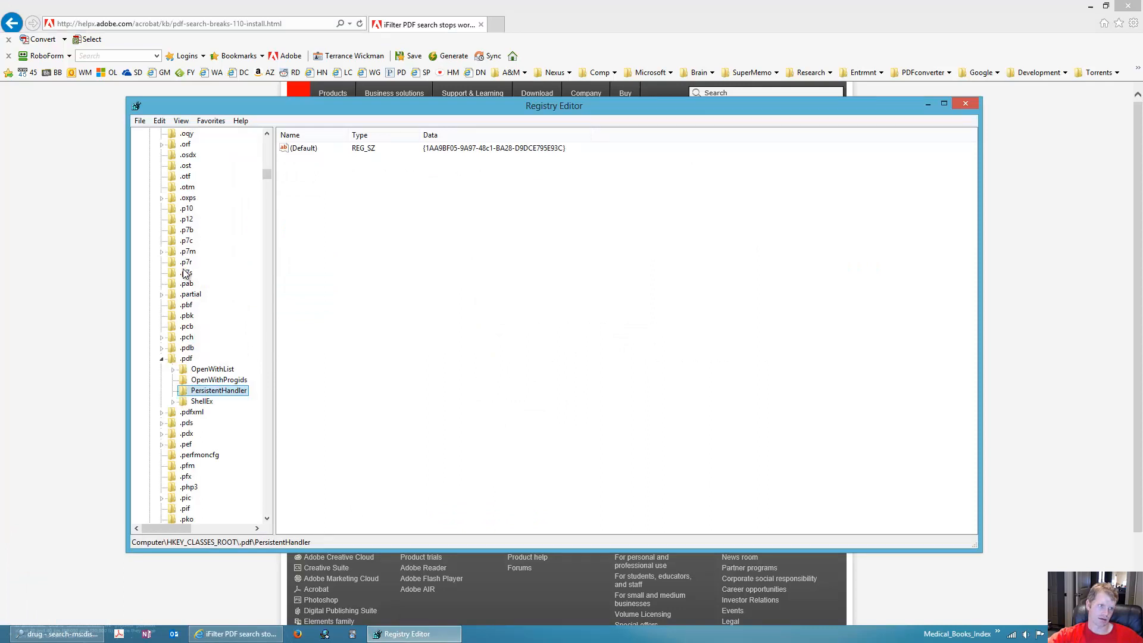
scroll("up", 3)
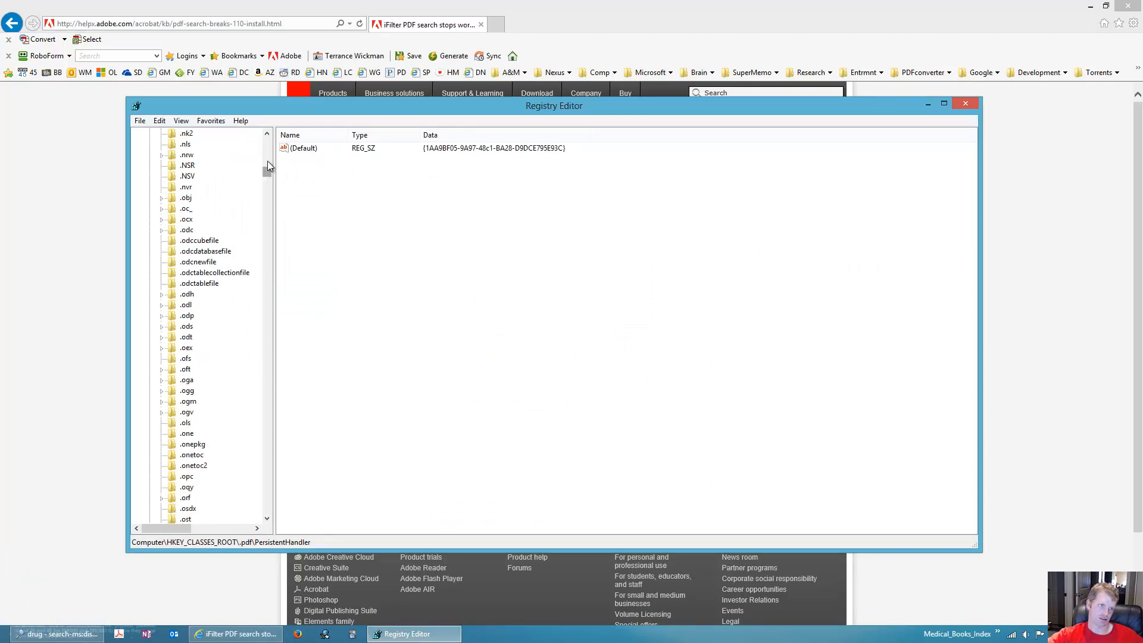
left_click(203, 144)
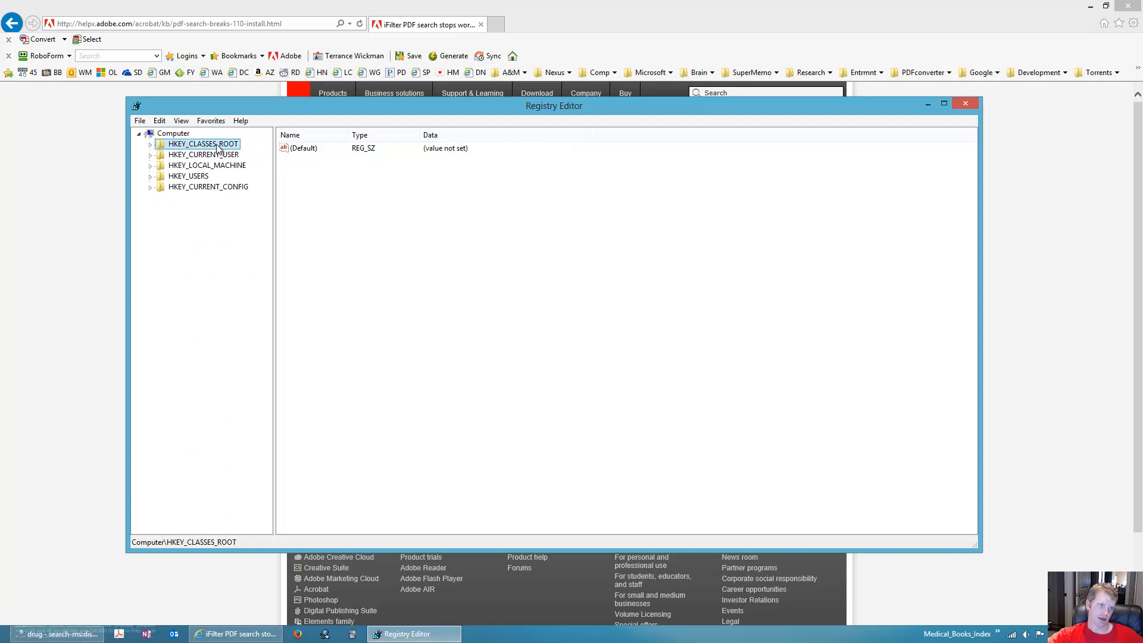
mouse_move(182, 154)
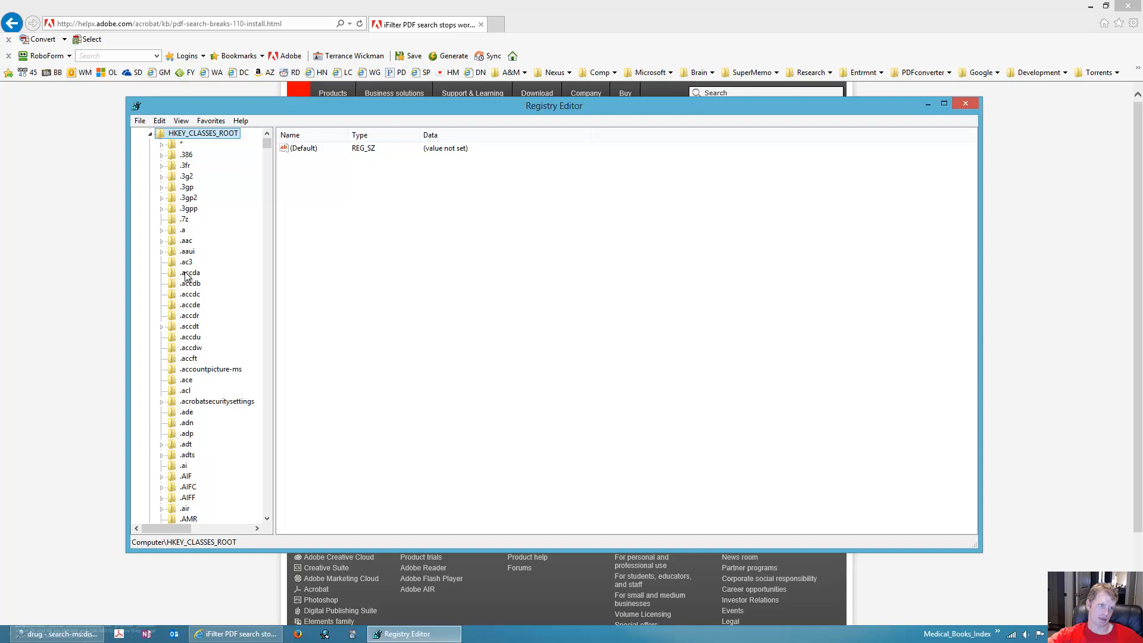
right_click(186, 293)
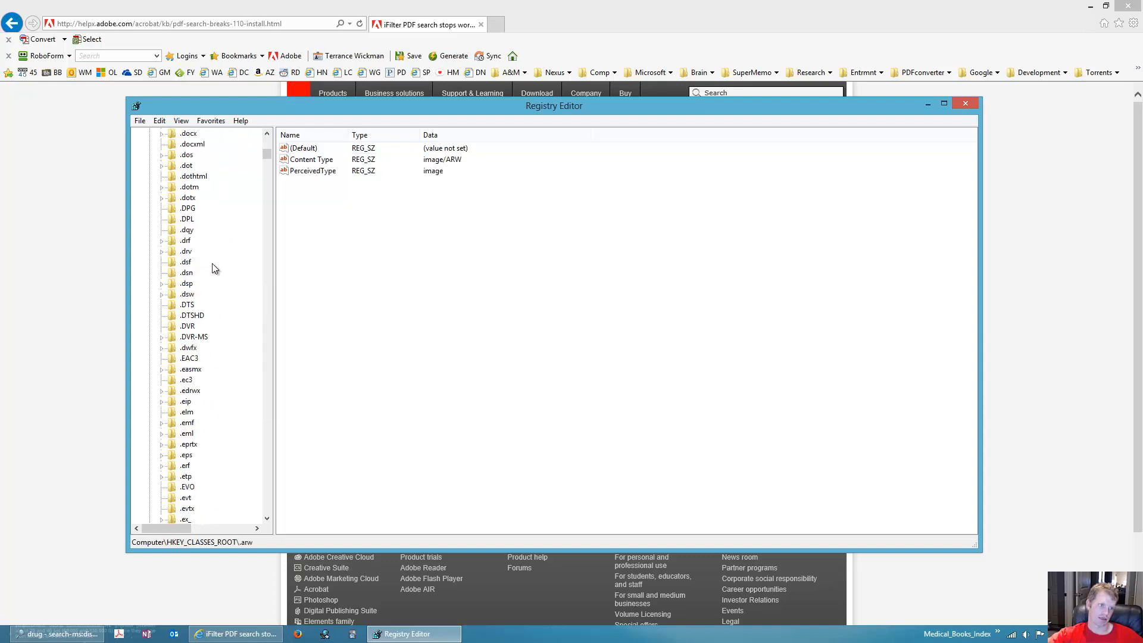
scroll("down", 3)
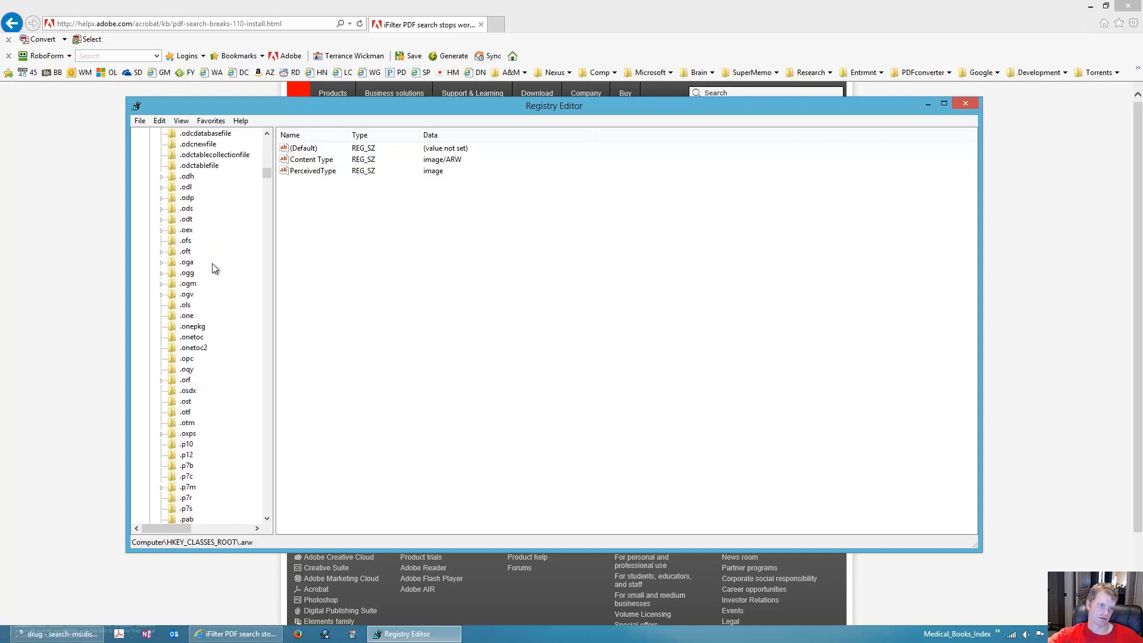
scroll("down", 3)
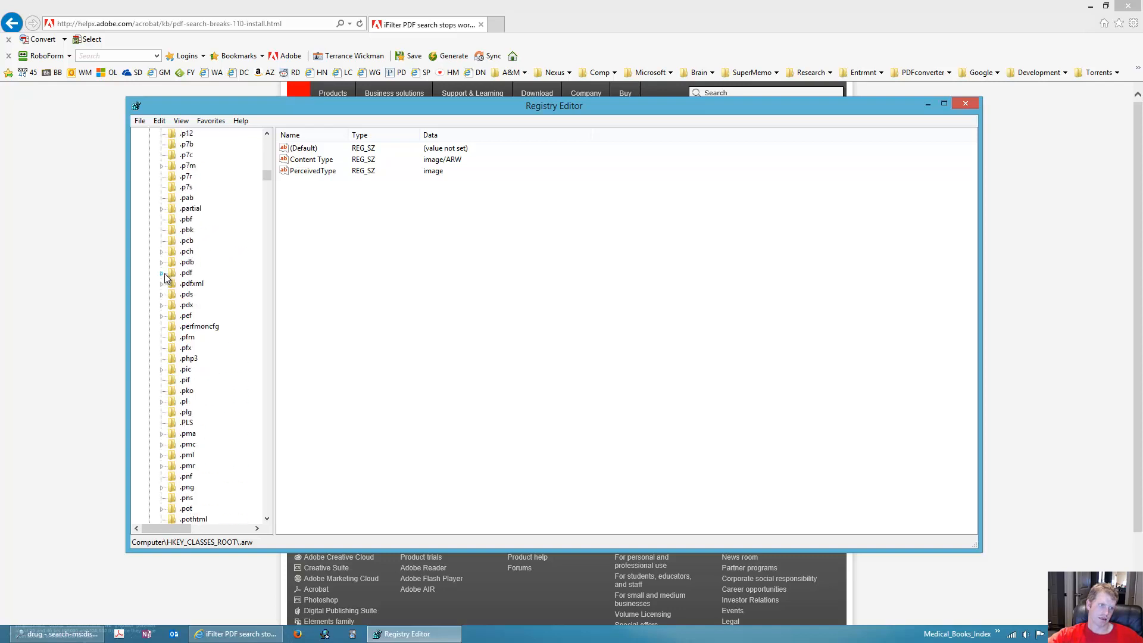
left_click(162, 272)
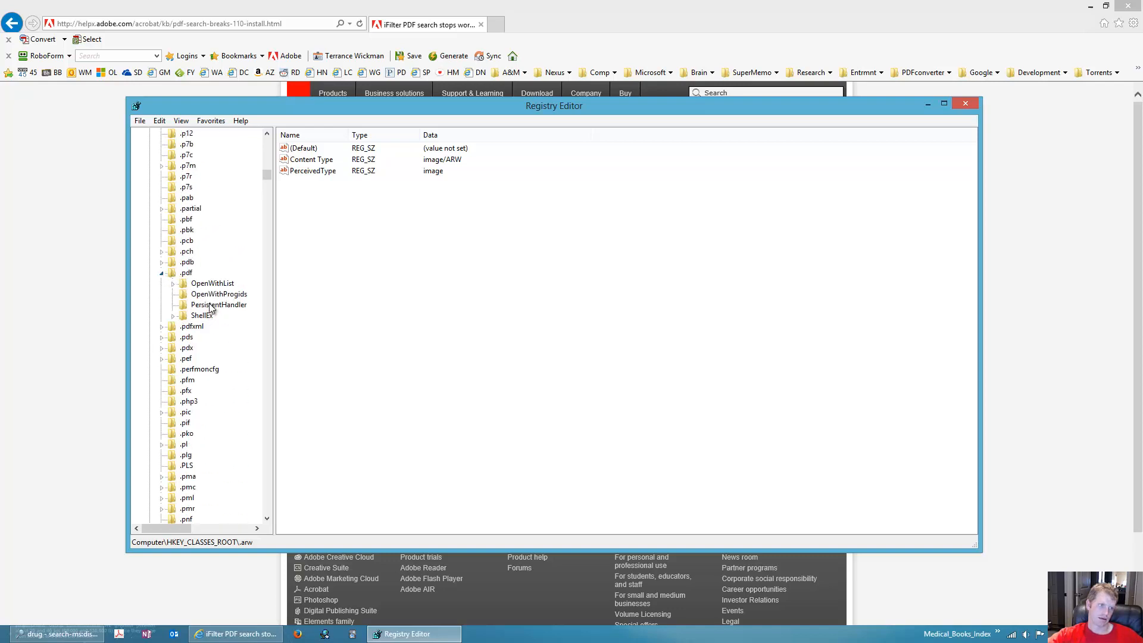
left_click(218, 305)
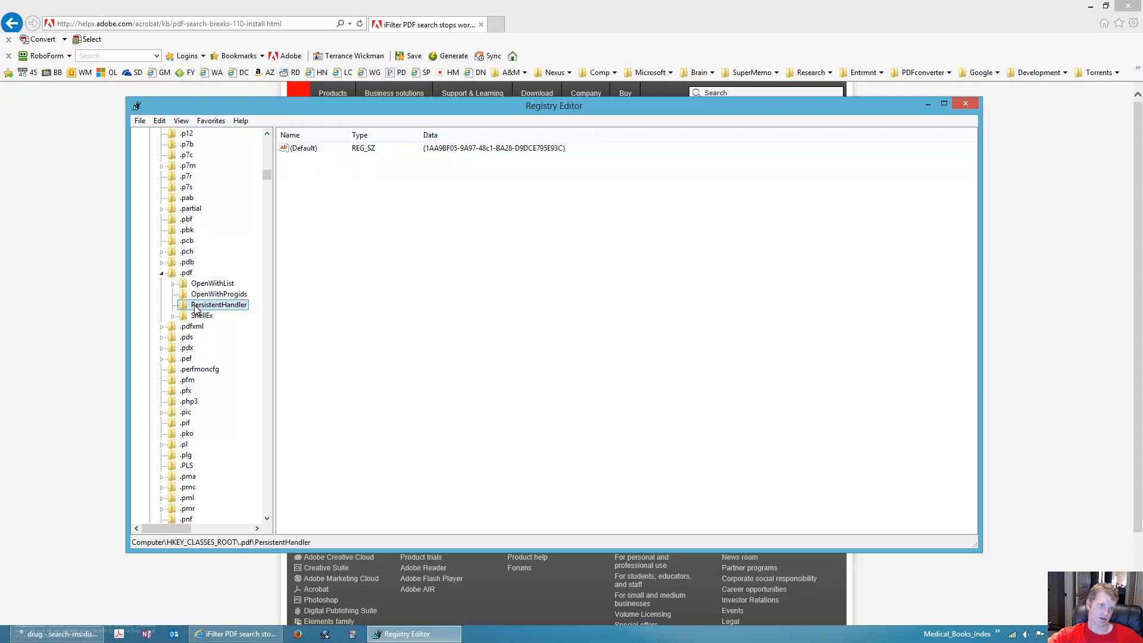
mouse_move(187, 275)
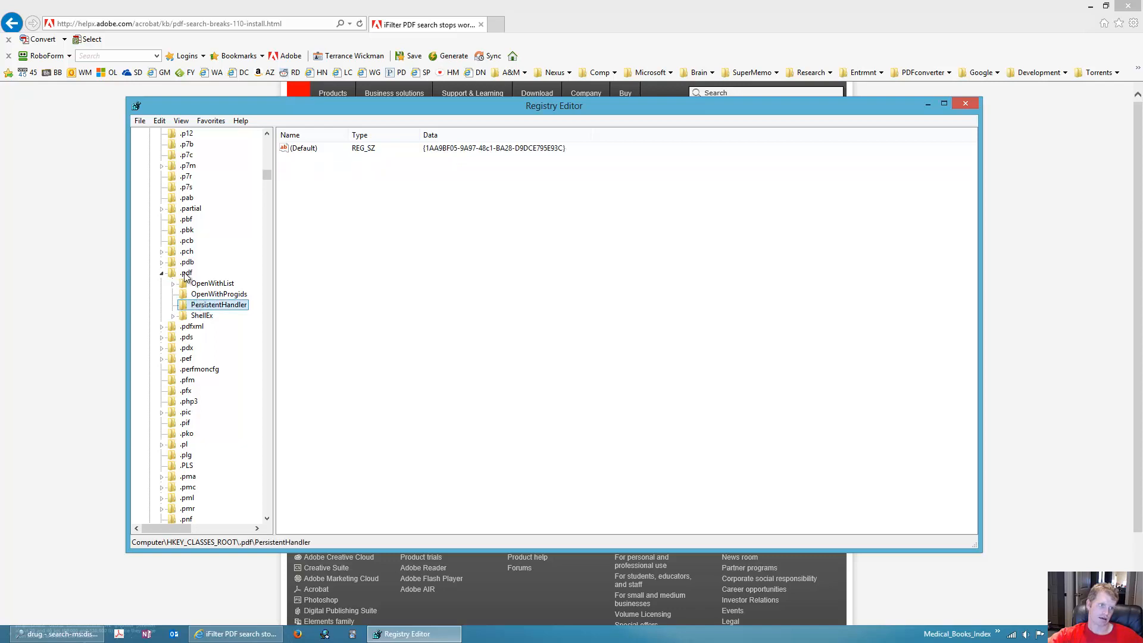
left_click(186, 272)
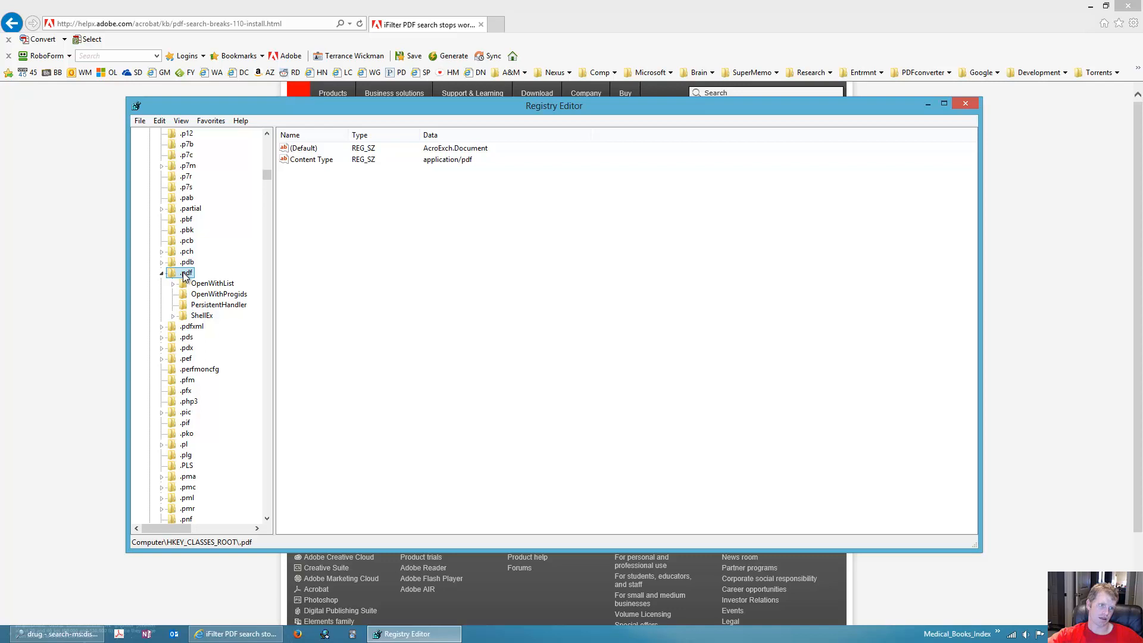
Step: Try adding a PersistentHandler key under .pdf, then delete the stray New Key #1
right_click(186, 273)
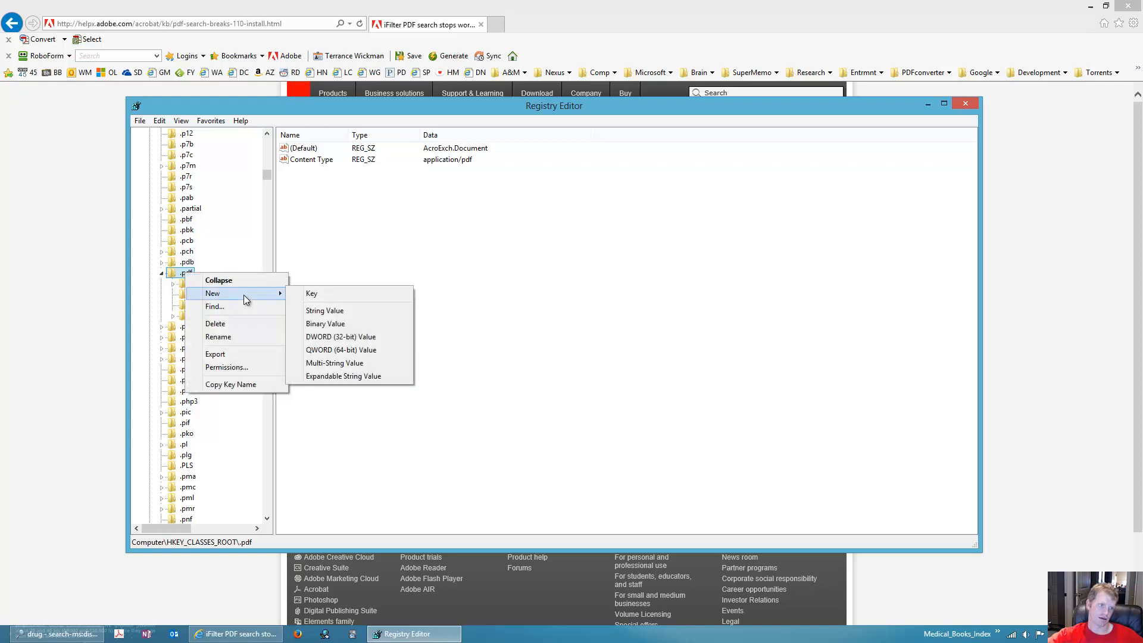
mouse_move(314, 293)
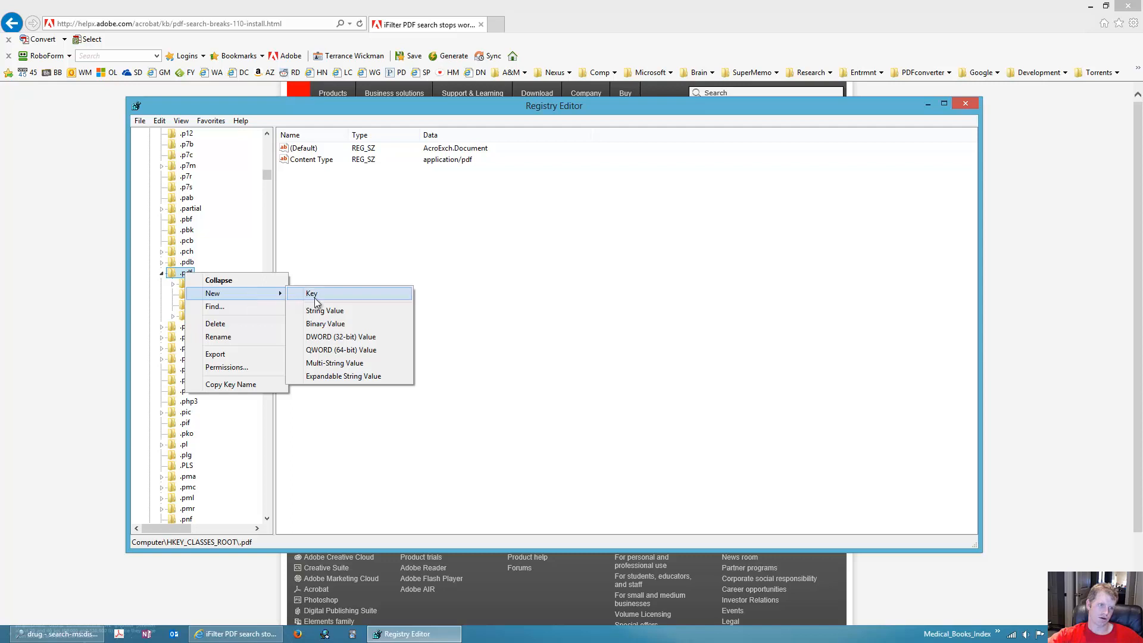
left_click(311, 293)
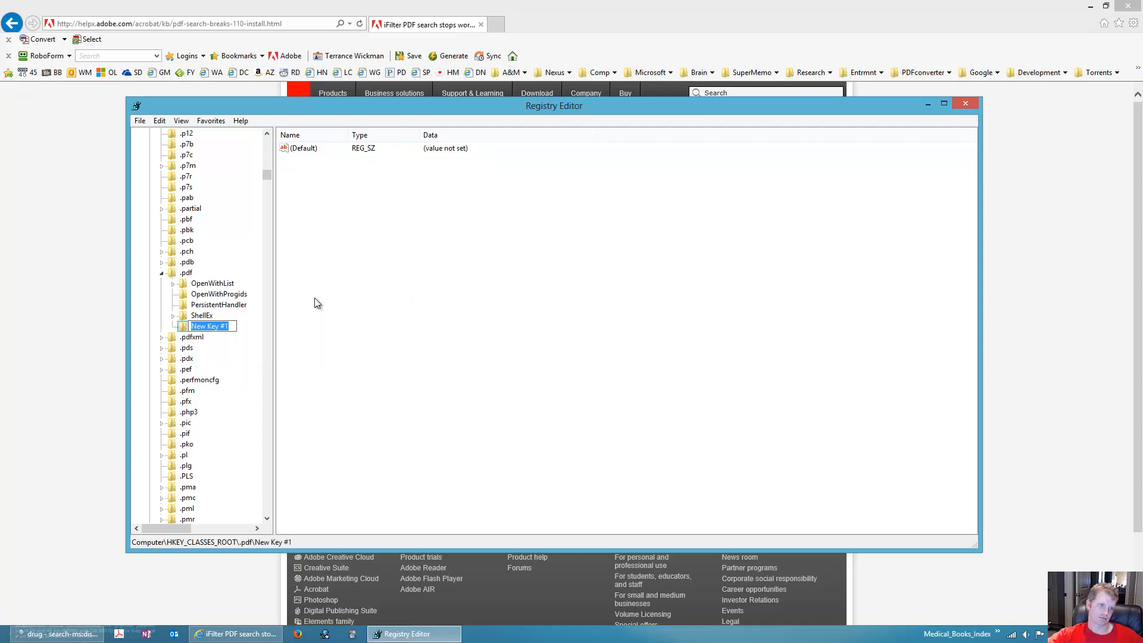
mouse_move(232, 344)
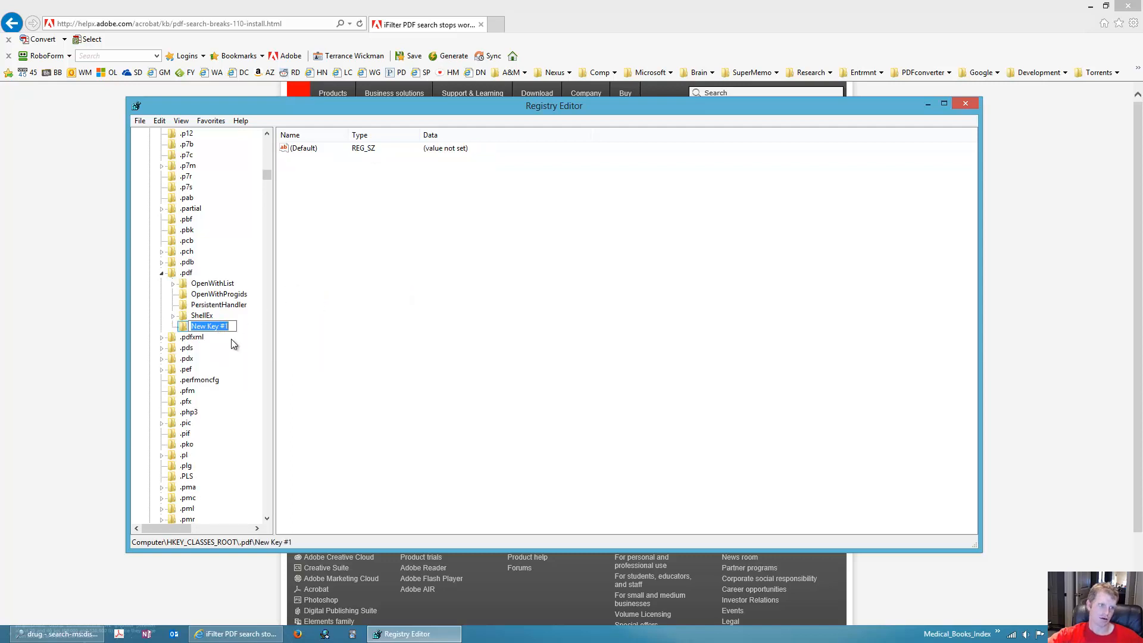
type("Persi")
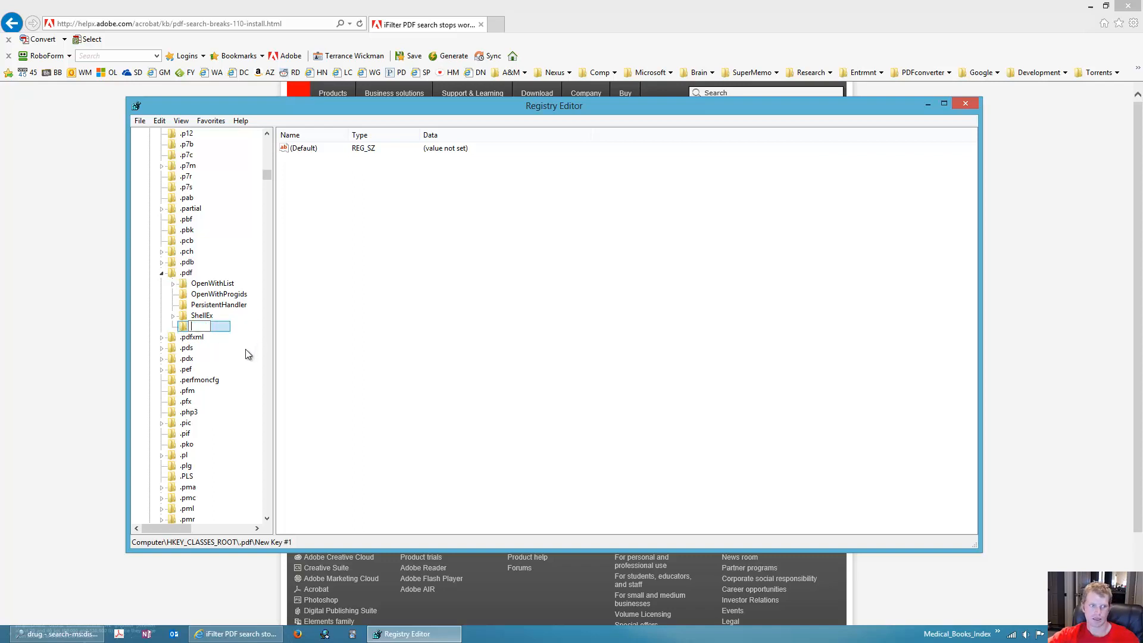
key("Return")
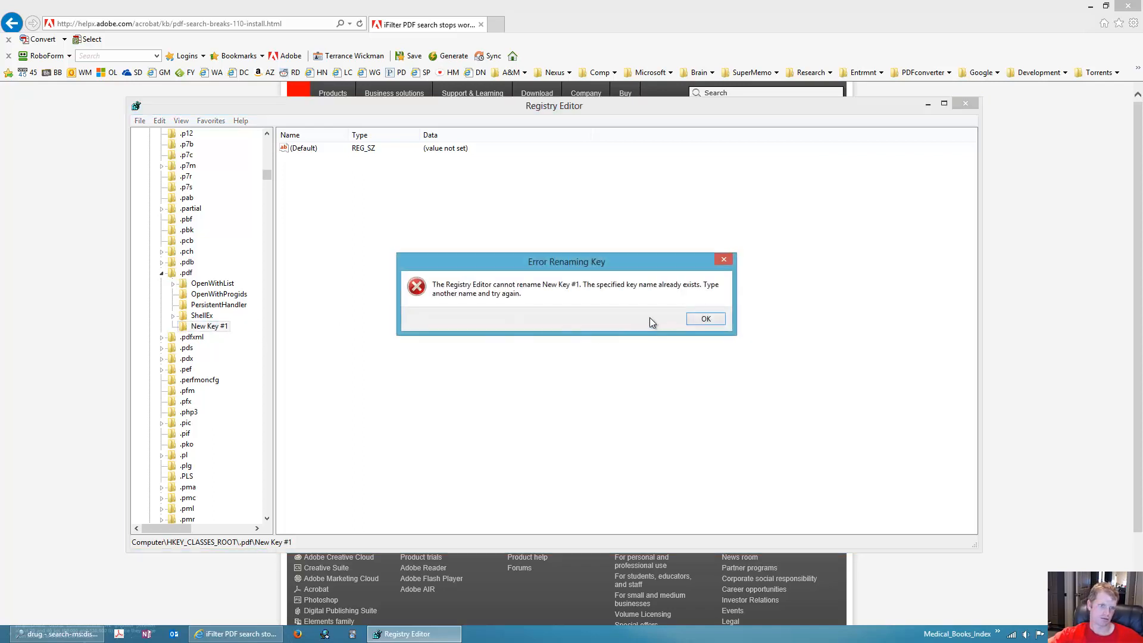
right_click(209, 326)
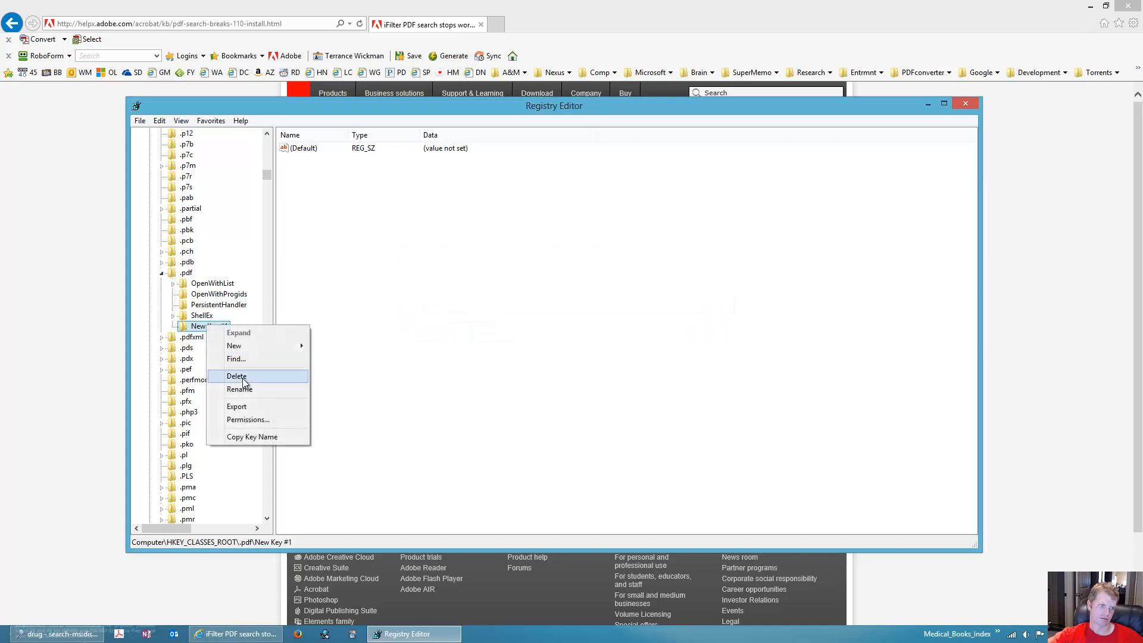
left_click(237, 376)
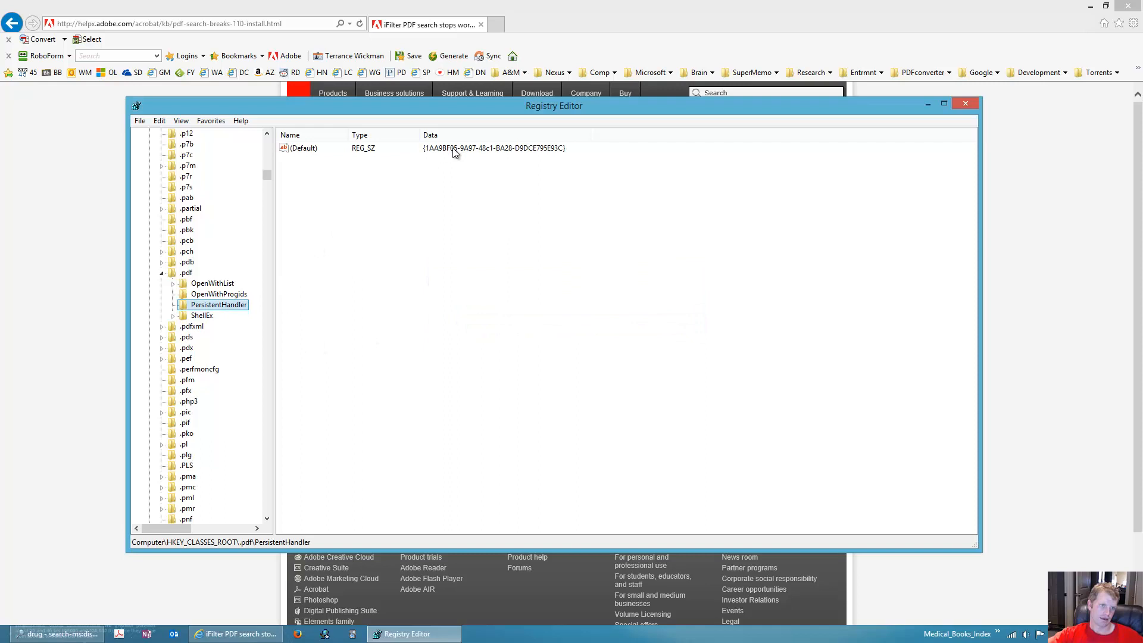
Step: Select PersistentHandler's (Default) value {1AA9BF05-…} and dismiss the accidental popup
left_click(303, 148)
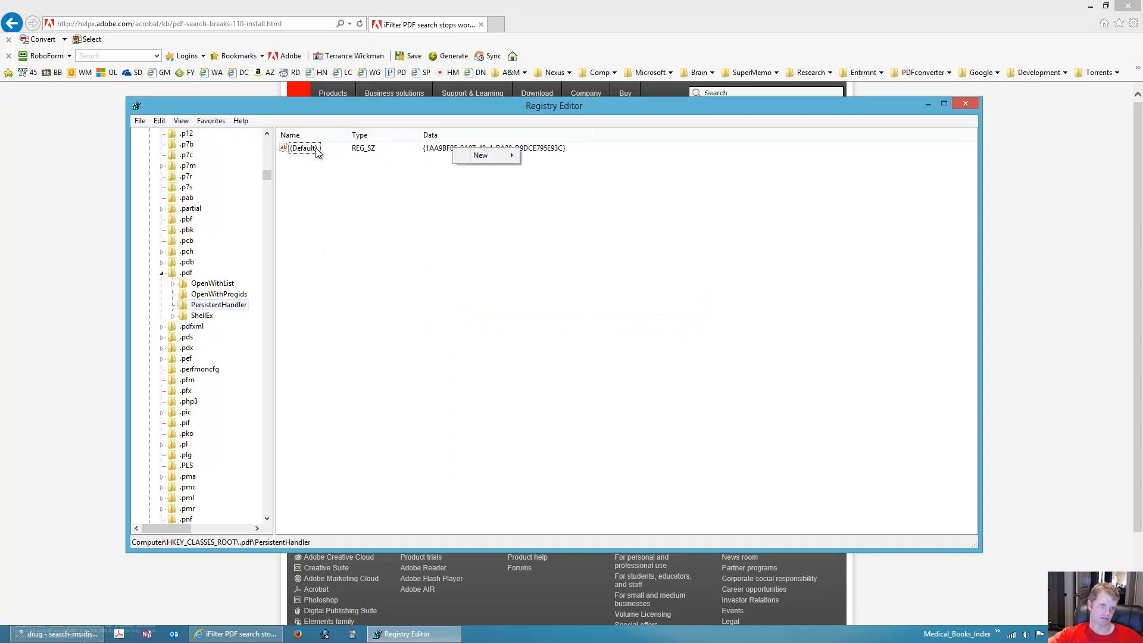
left_click(452, 153)
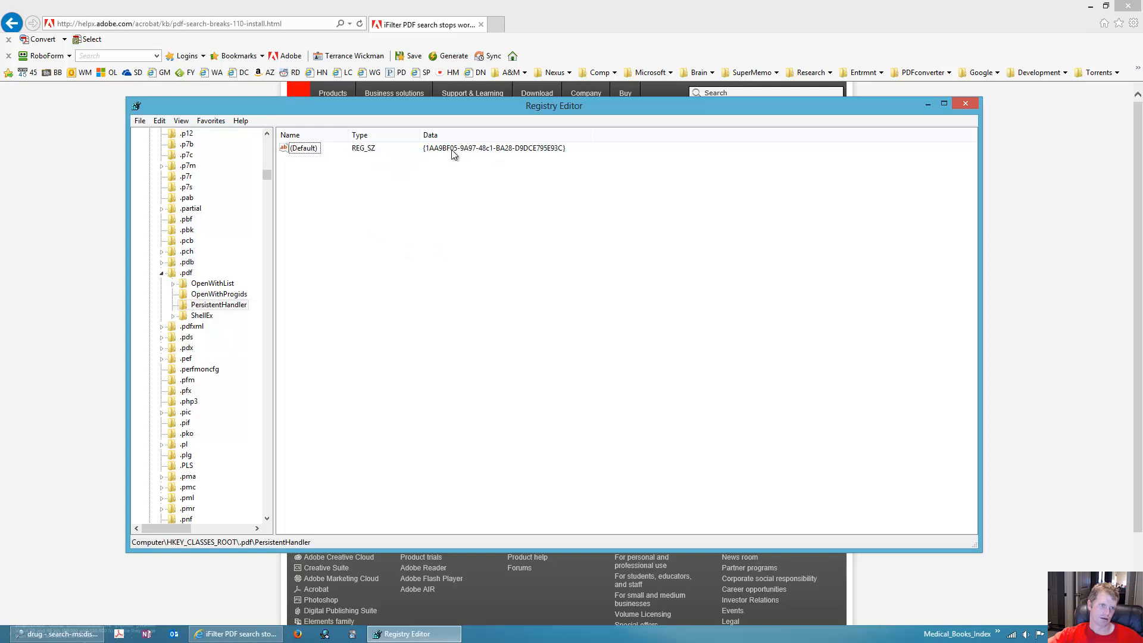
mouse_move(494, 154)
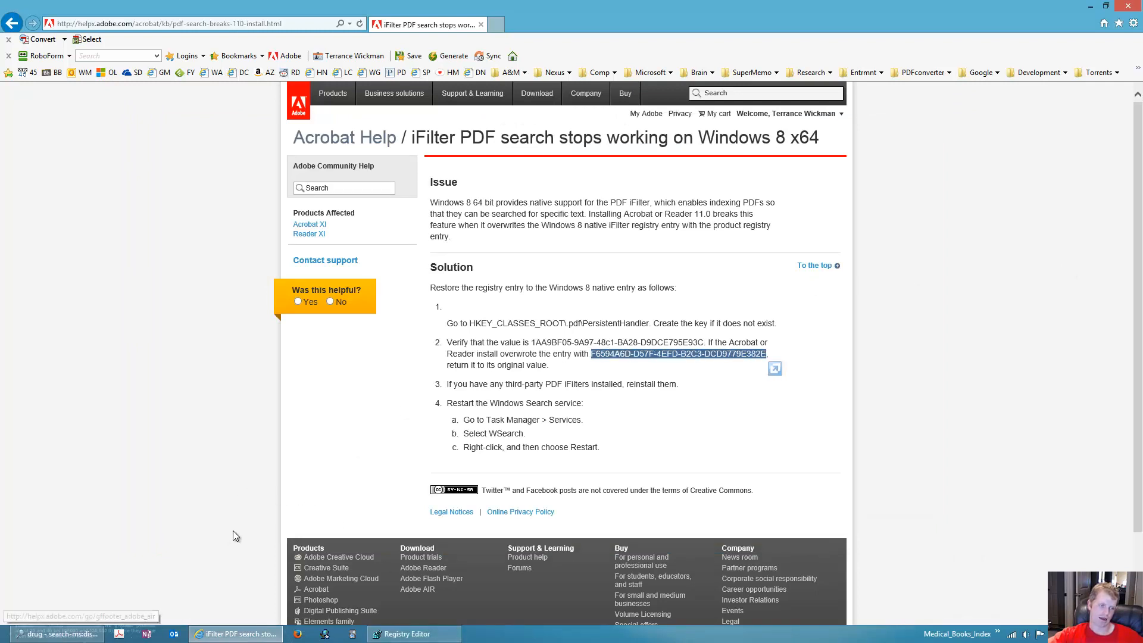
mouse_move(238, 517)
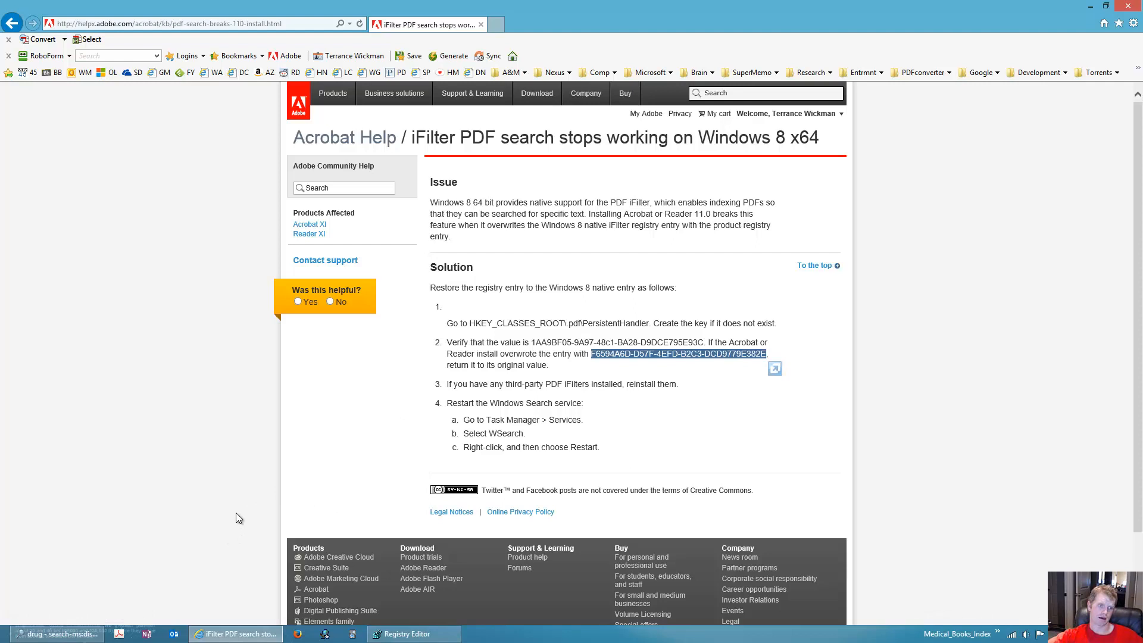
mouse_move(208, 628)
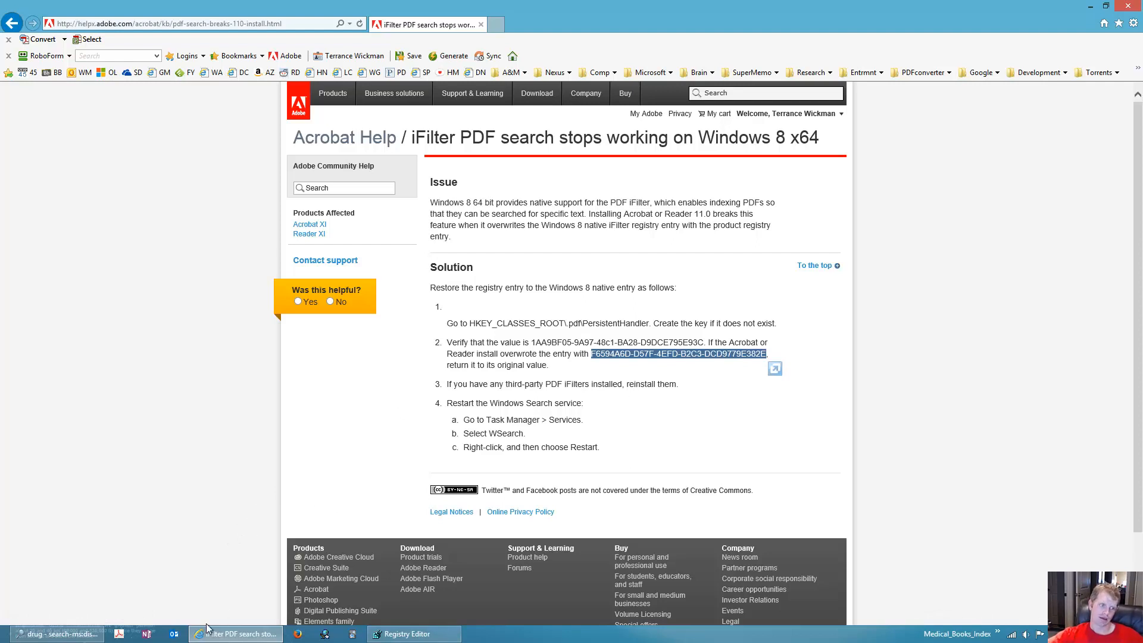
left_click(406, 634)
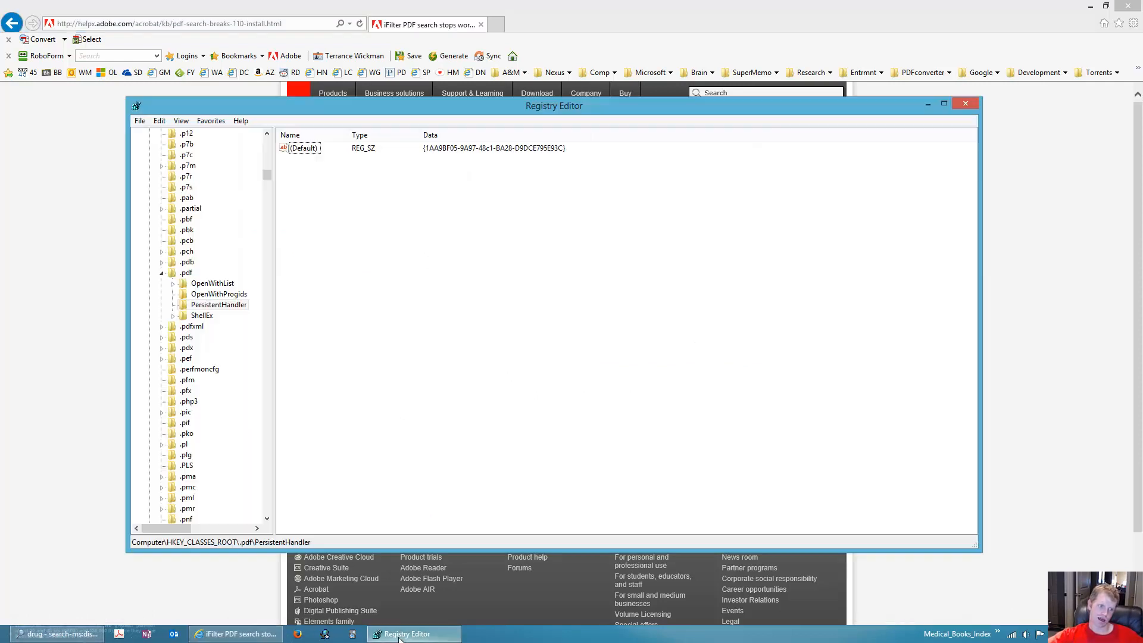
left_click(218, 304)
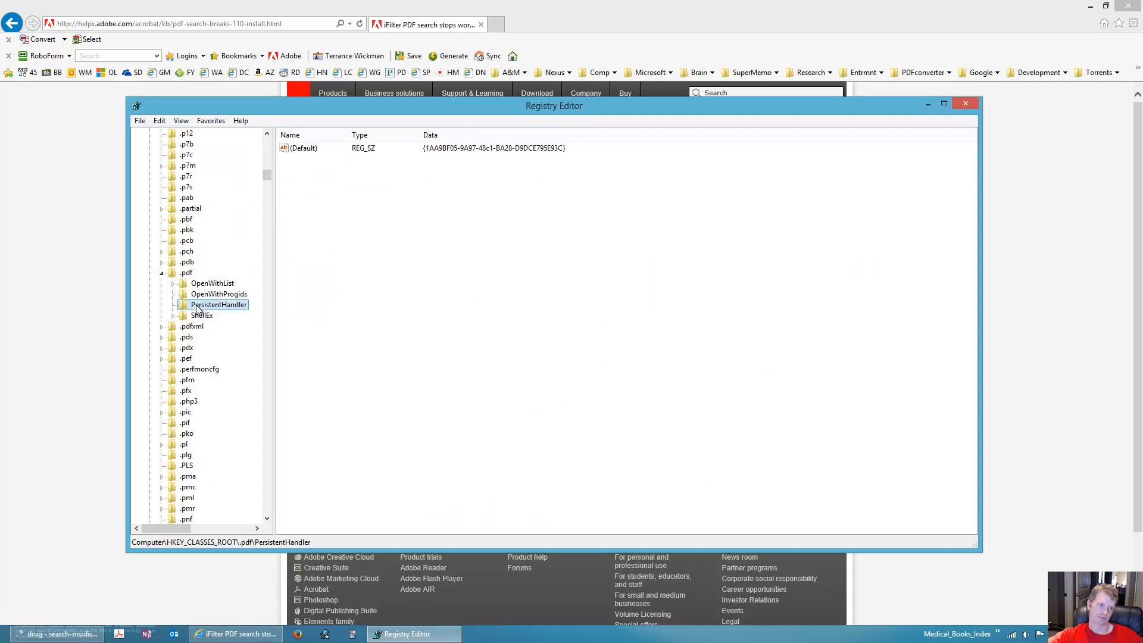
right_click(302, 148)
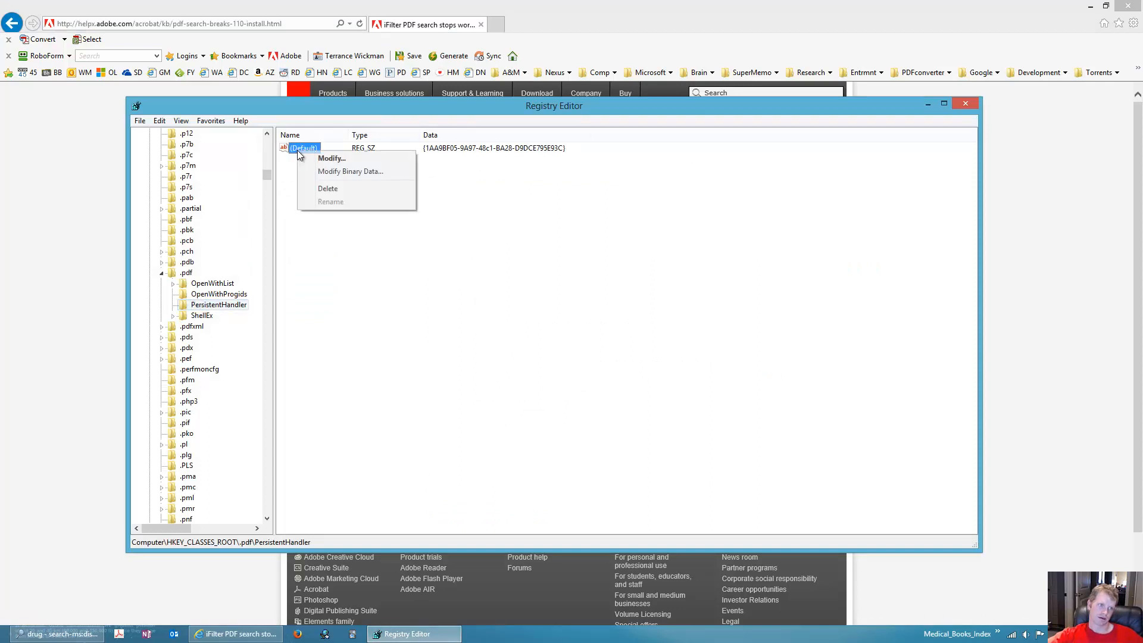
left_click(332, 158)
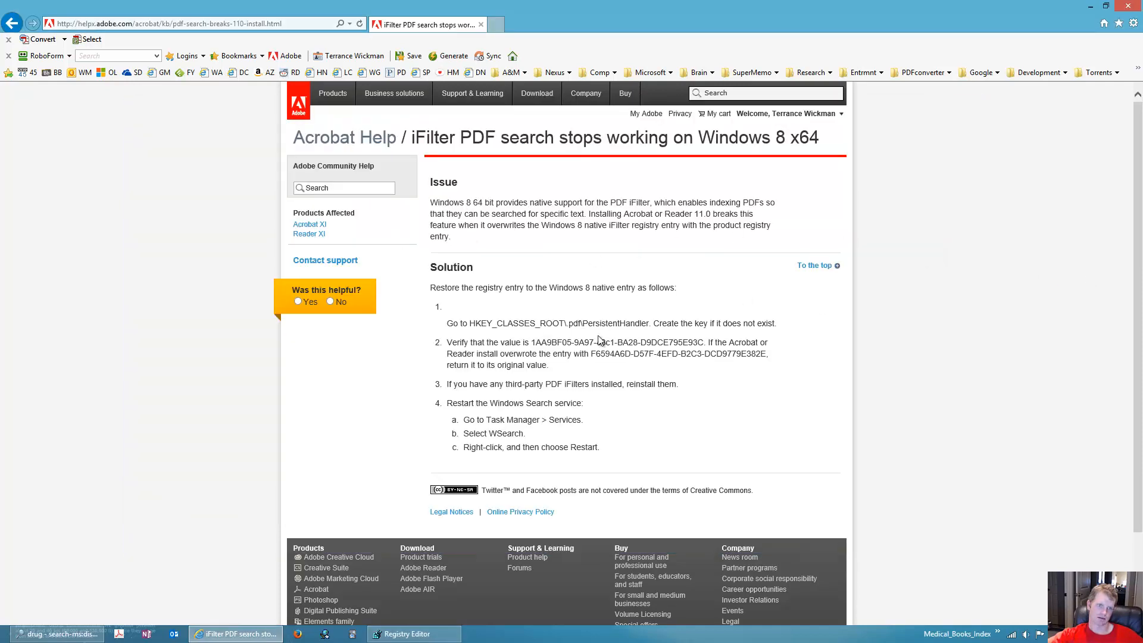
double_click(616, 342)
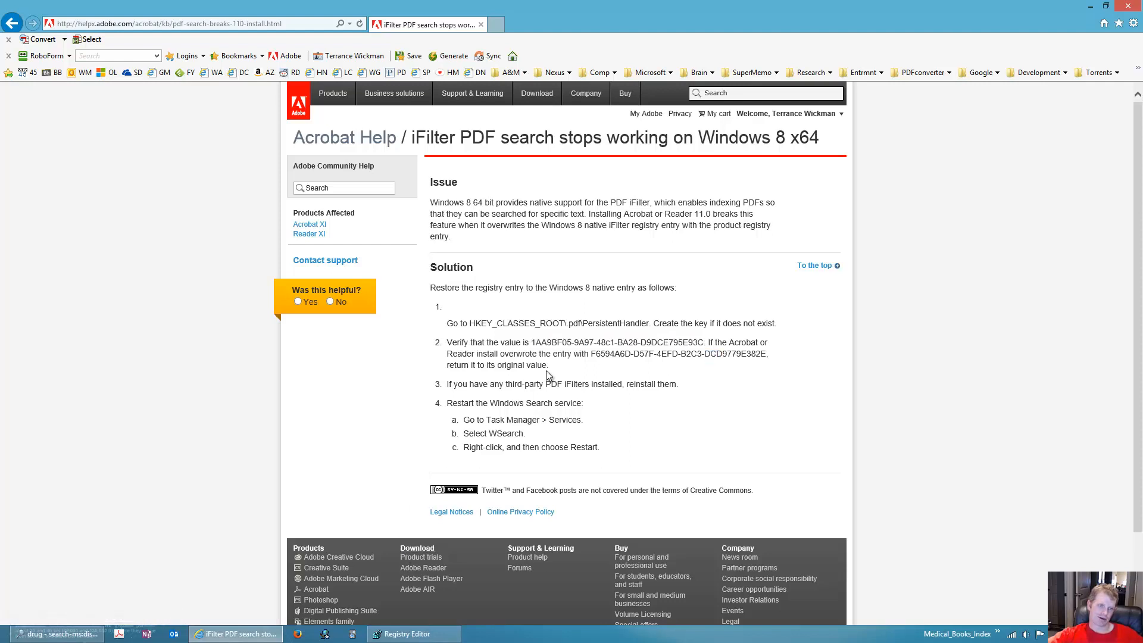
mouse_move(258, 459)
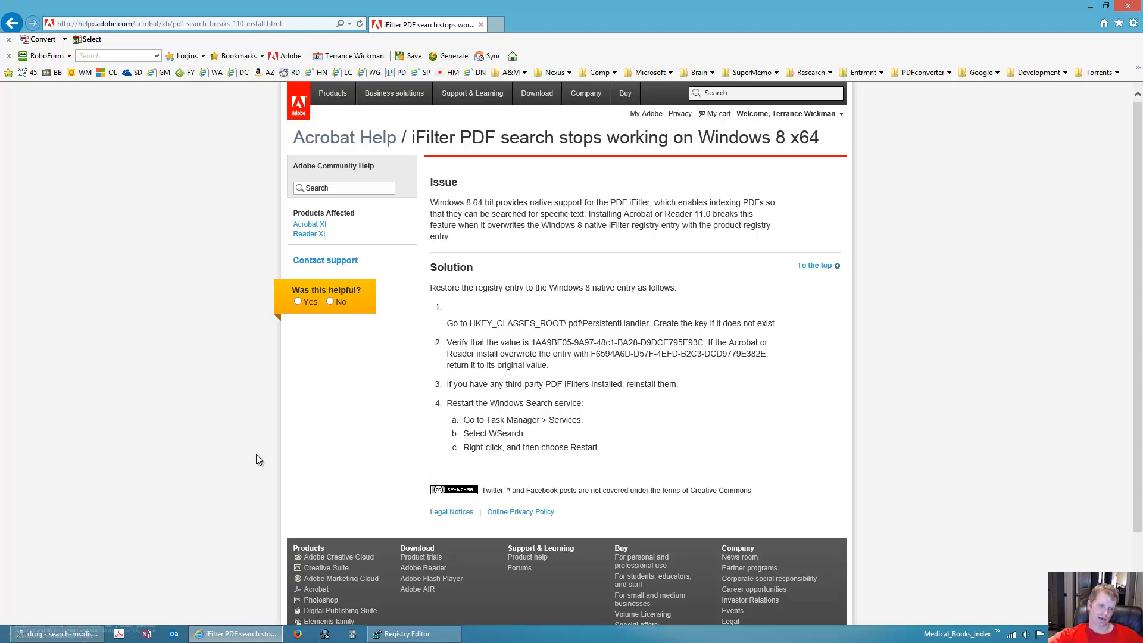
mouse_move(435, 107)
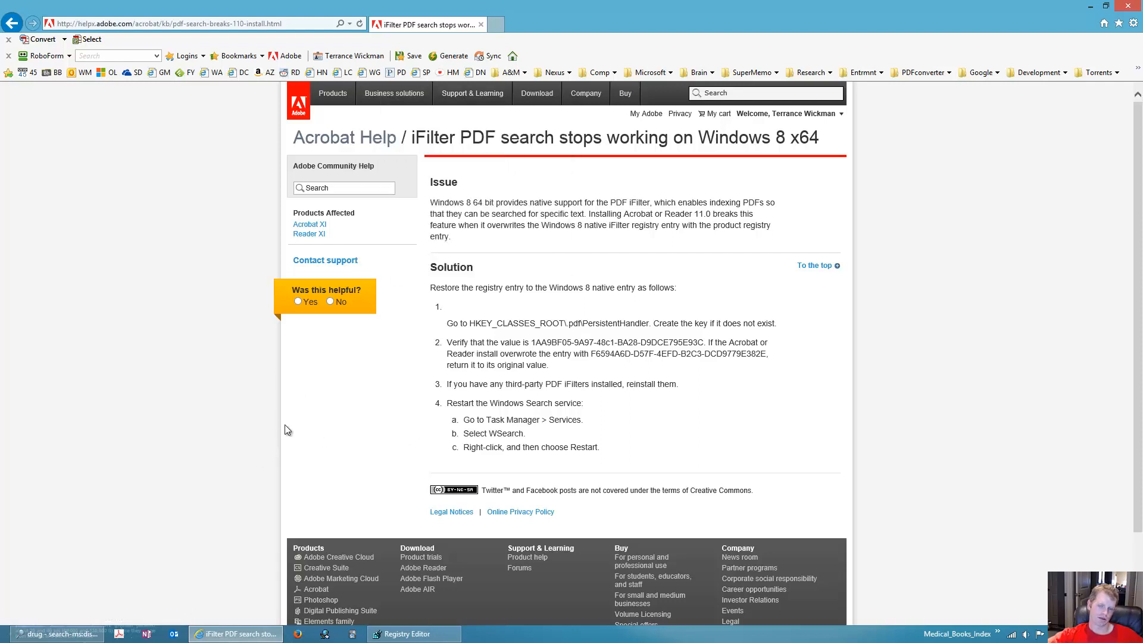
mouse_move(575, 378)
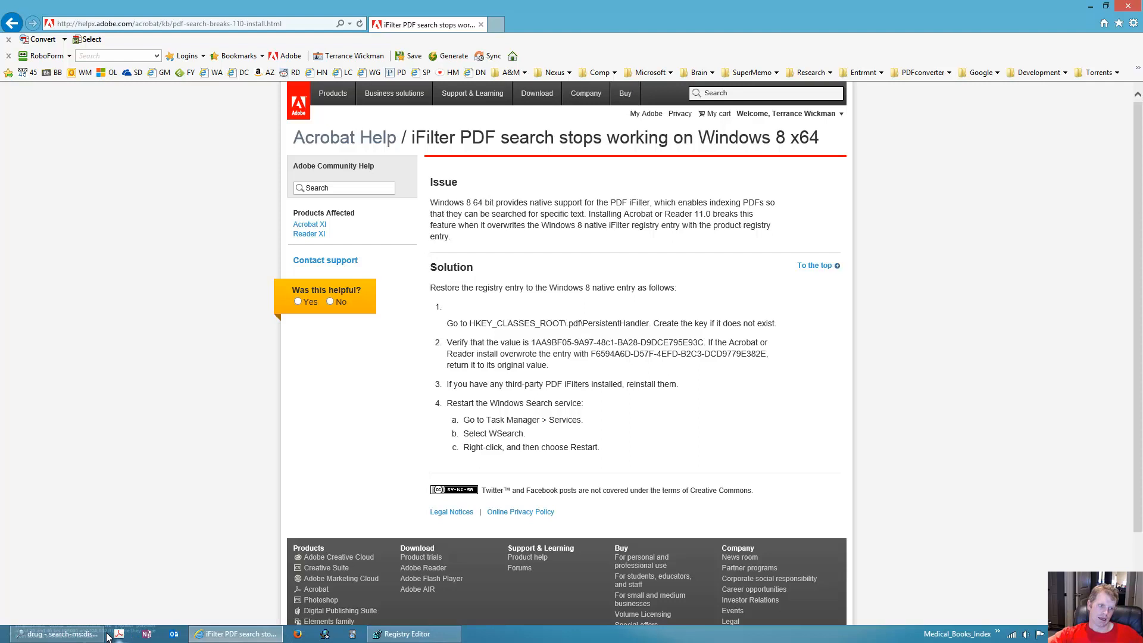
mouse_move(414, 633)
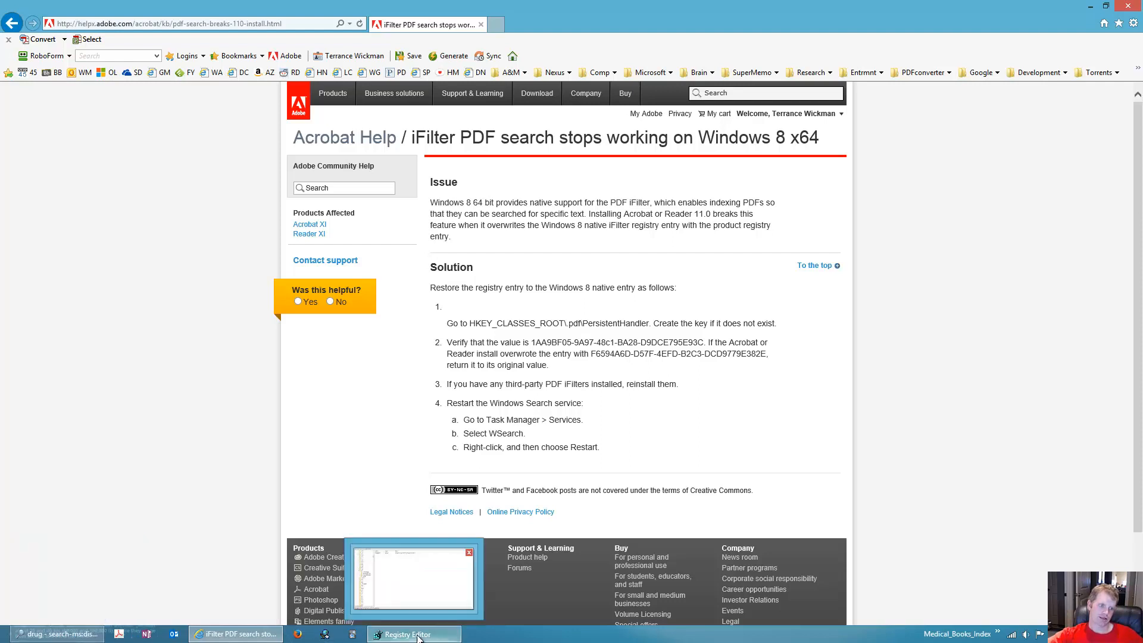
Step: Bring Registry Editor forward and open options for the .pdf PersistentHandler key
left_click(413, 633)
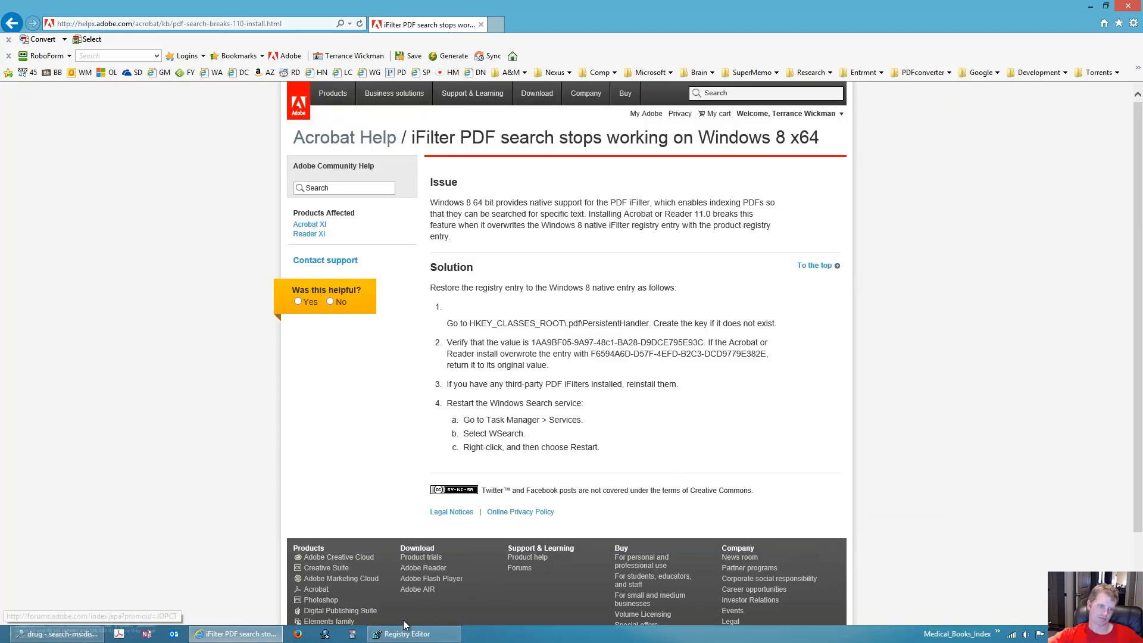
left_click(412, 634)
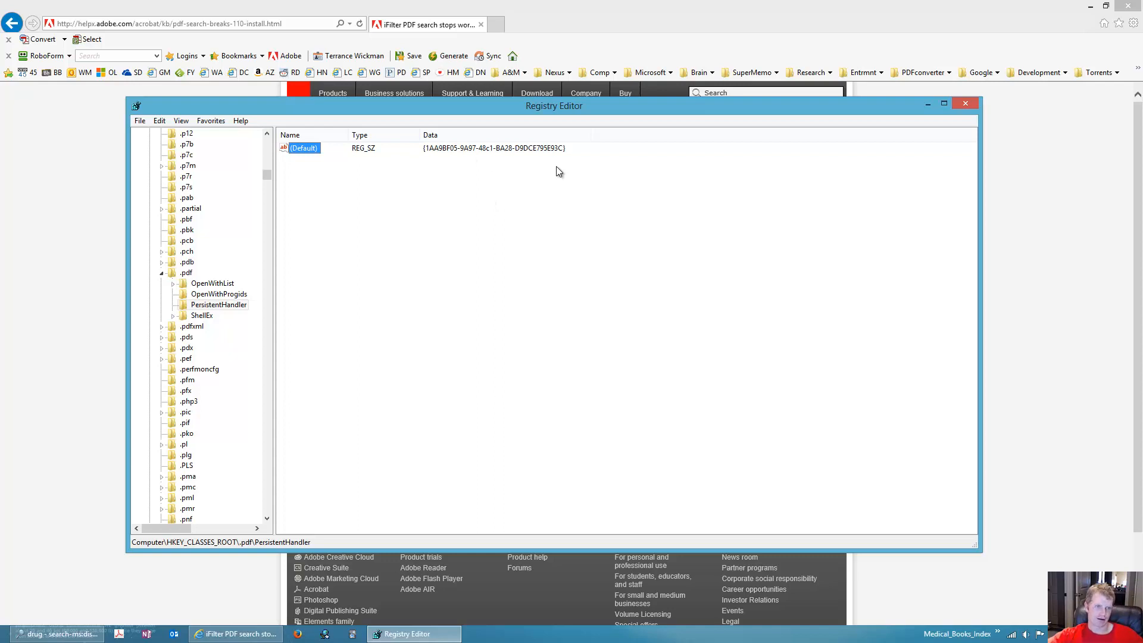
mouse_move(513, 166)
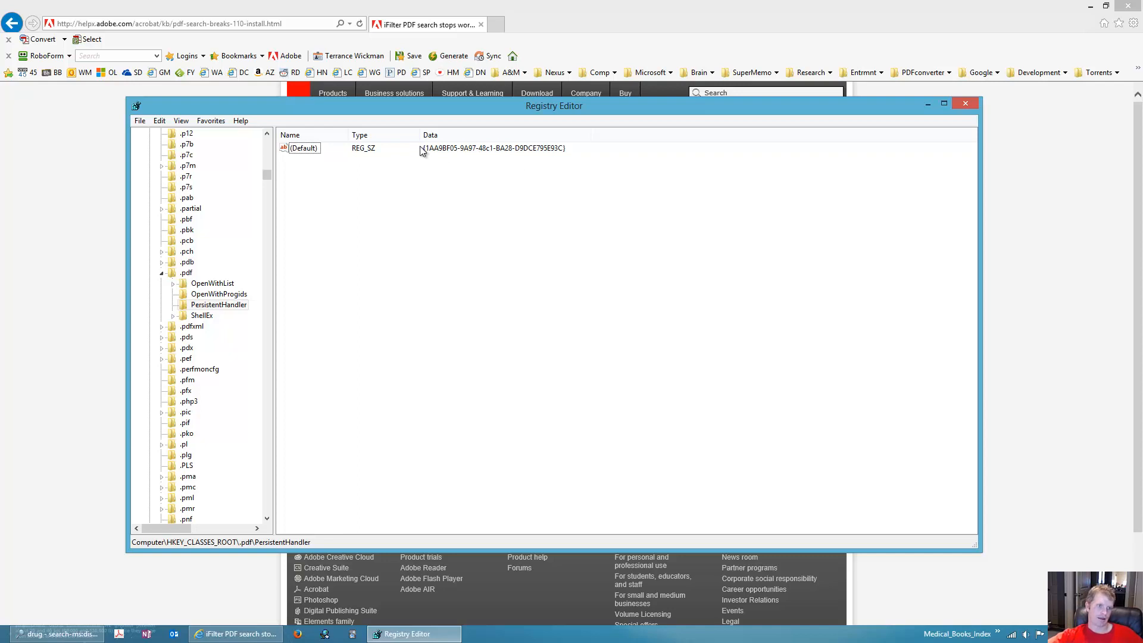
mouse_move(483, 150)
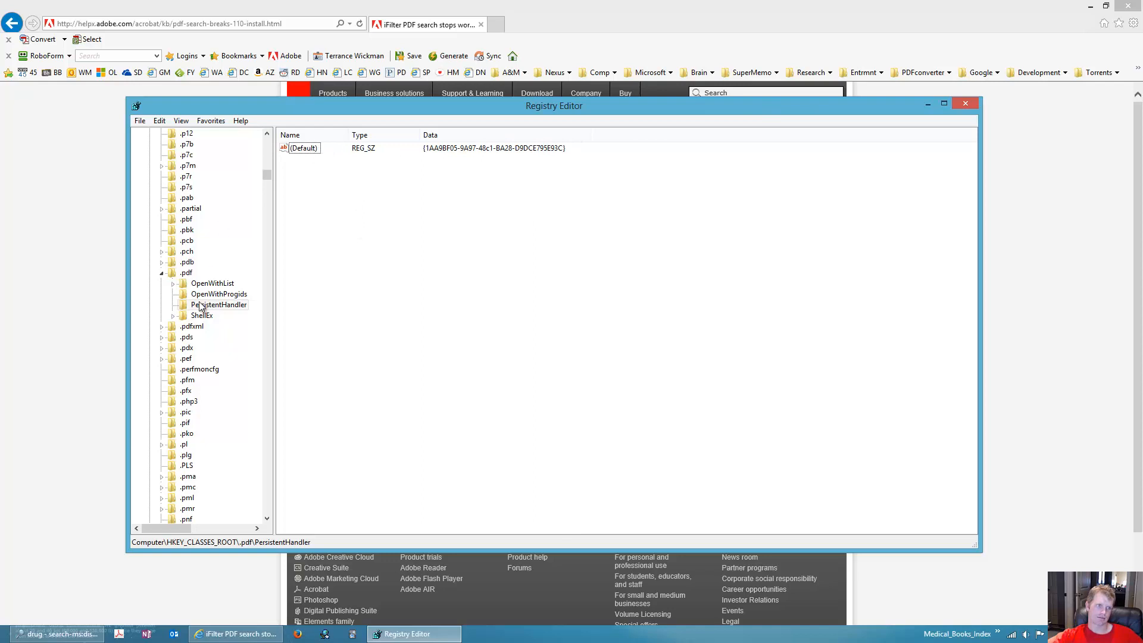
left_click(218, 304)
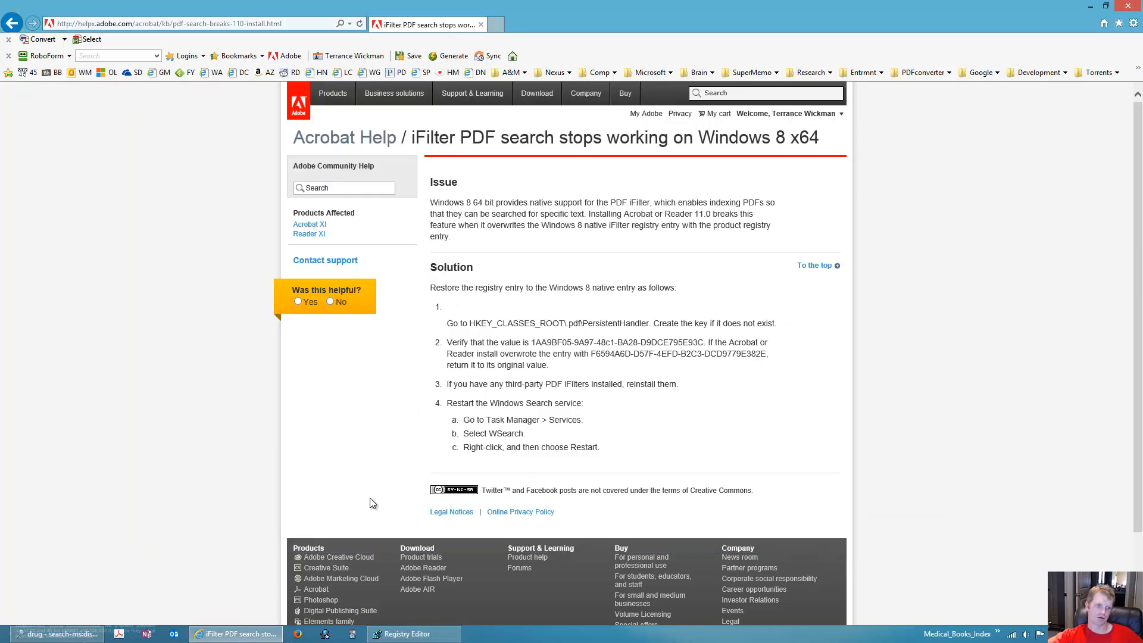
mouse_move(411, 606)
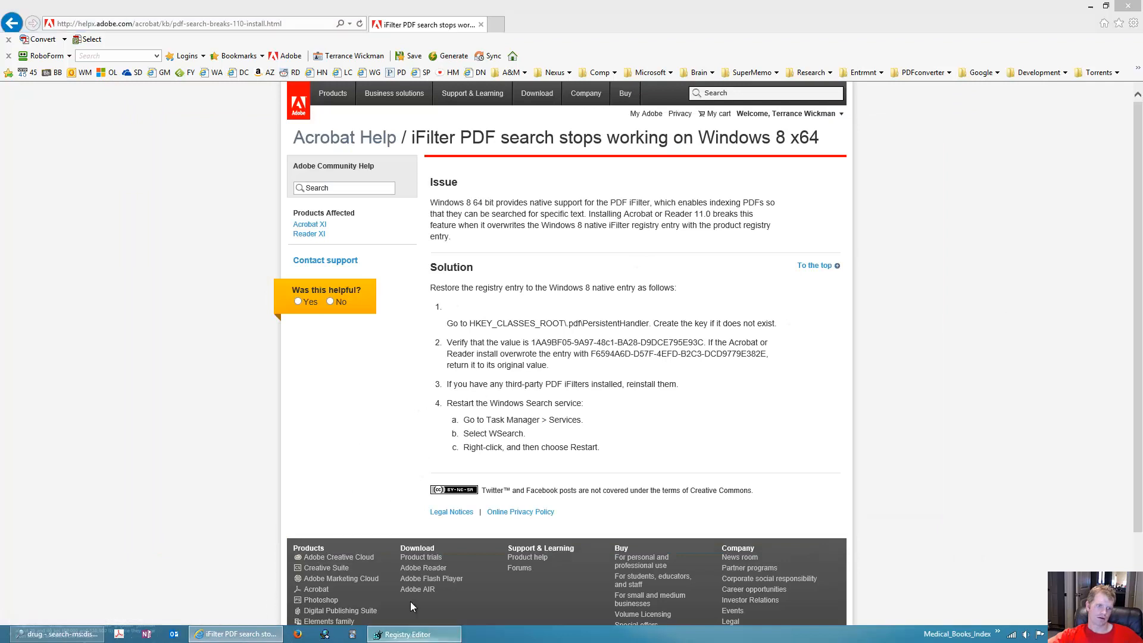
right_click(216, 304)
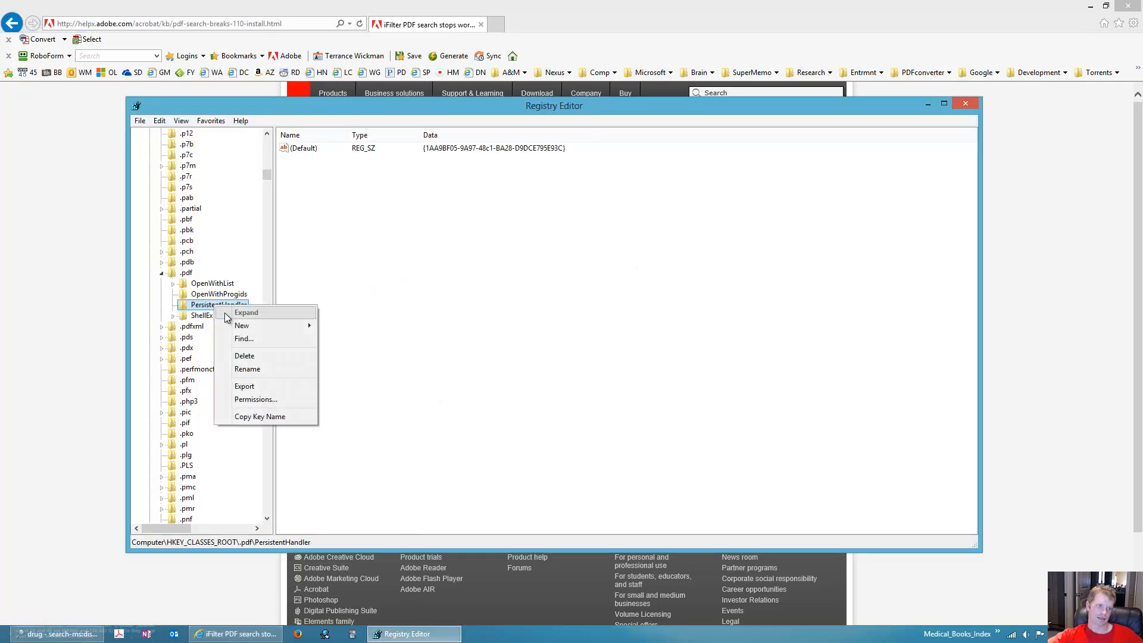
left_click(186, 272)
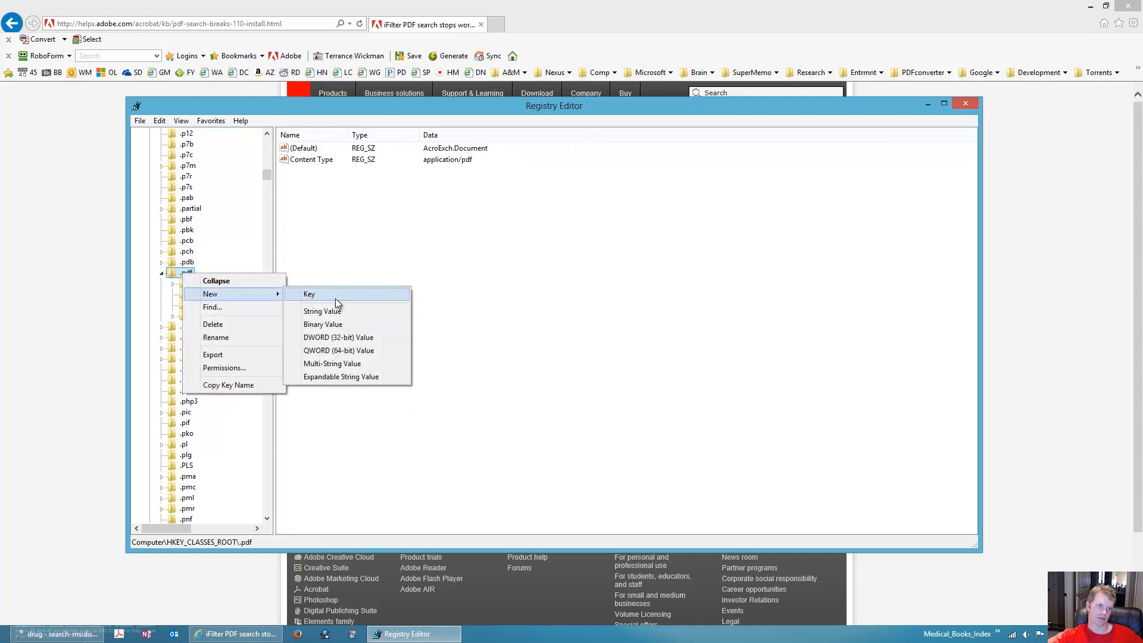
left_click(309, 294)
type("PersistentHandler")
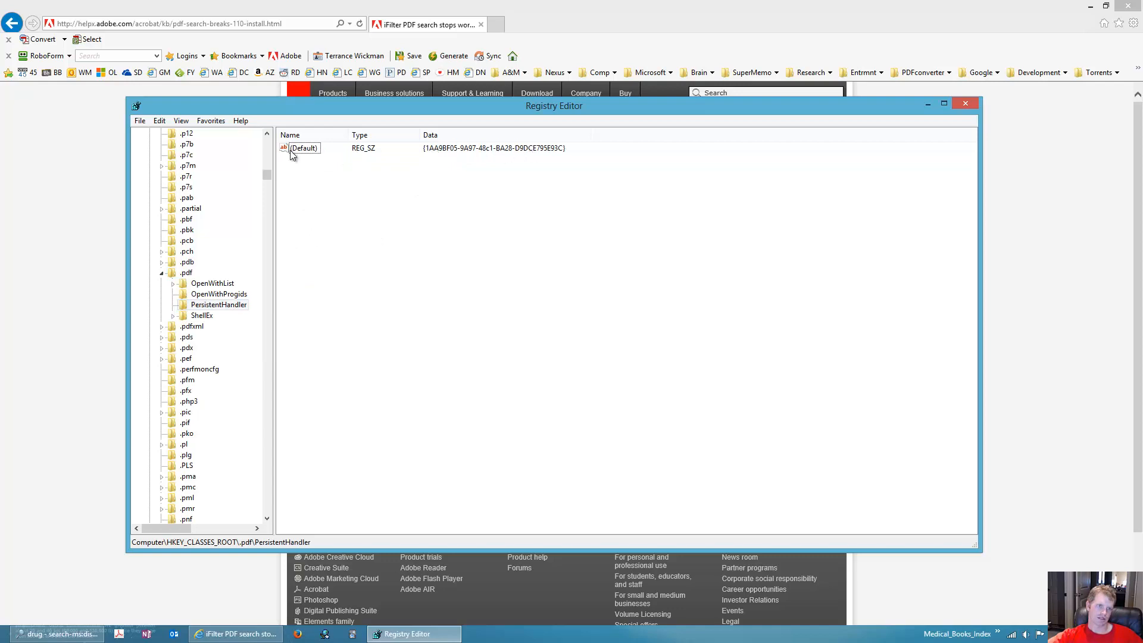
right_click(302, 148)
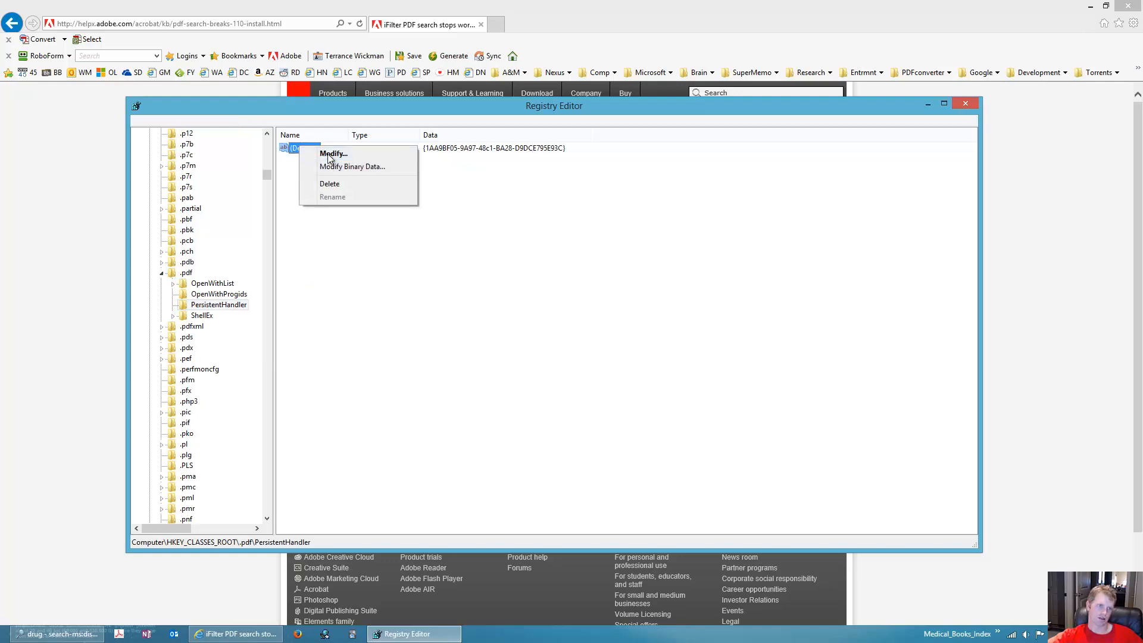
left_click(332, 153)
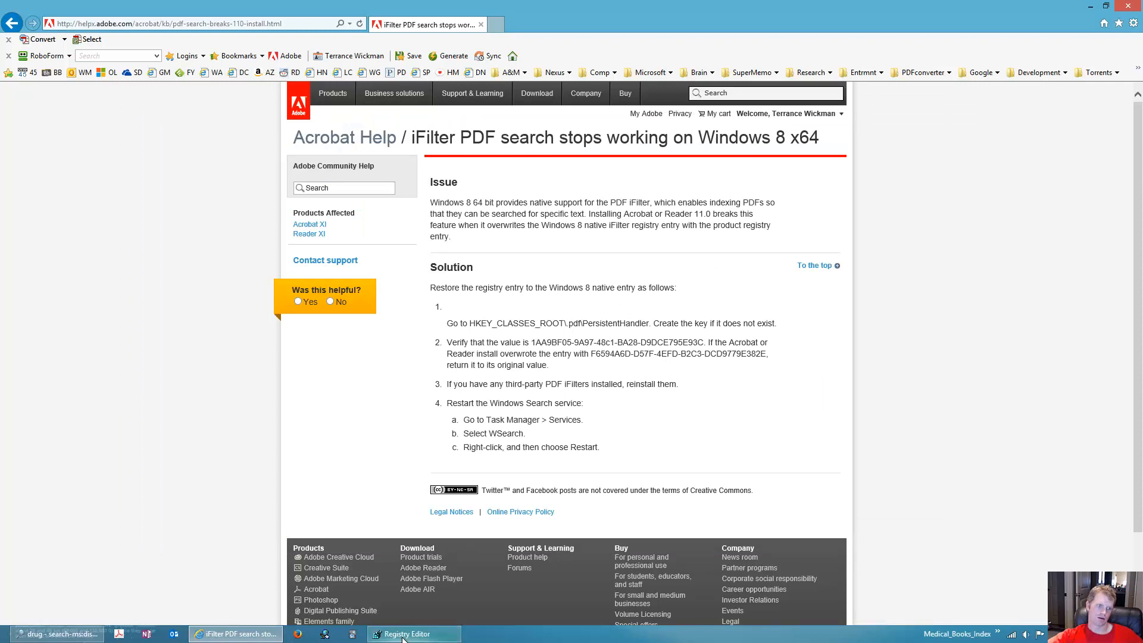
Step: Return to Registry Editor showing PersistentHandler's default {1AA9BF05-9A97-48c1-BA28-D9DCE795E93C}
left_click(407, 633)
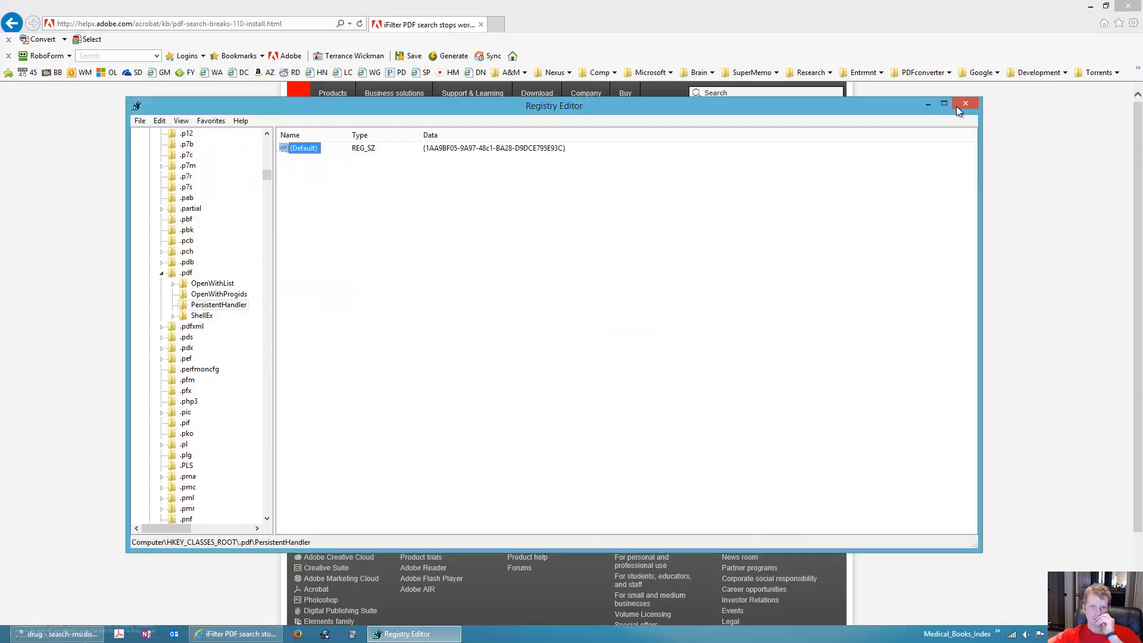
mouse_move(936, 136)
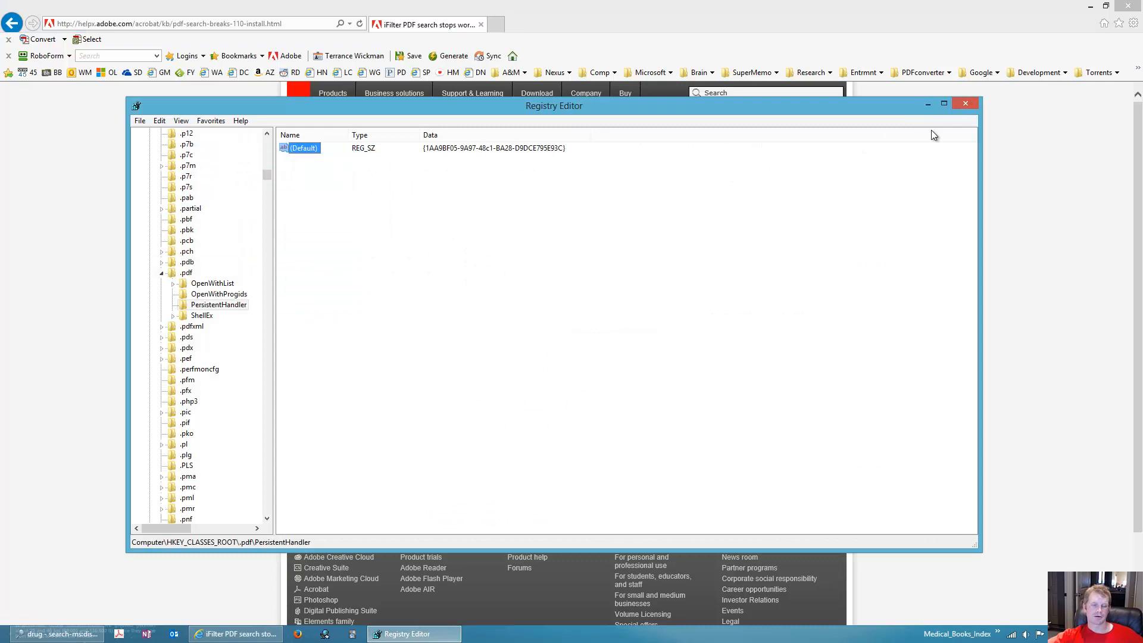
mouse_move(1049, 225)
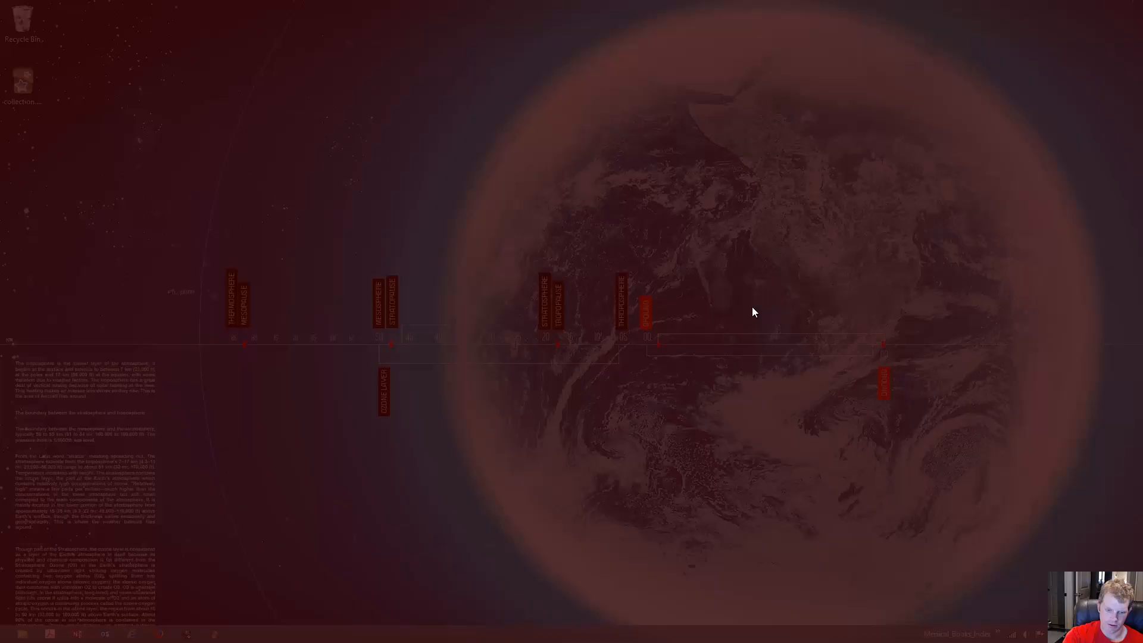
Step: Search Start for 'control' and launch Control Panel from the Apps results
type("control")
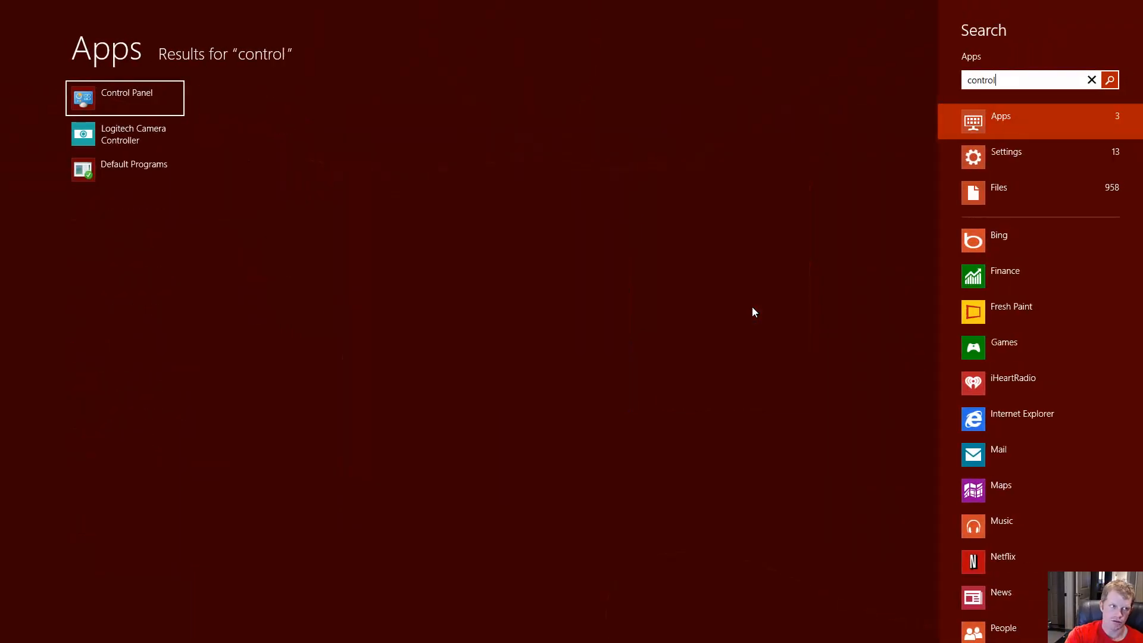
left_click(124, 98)
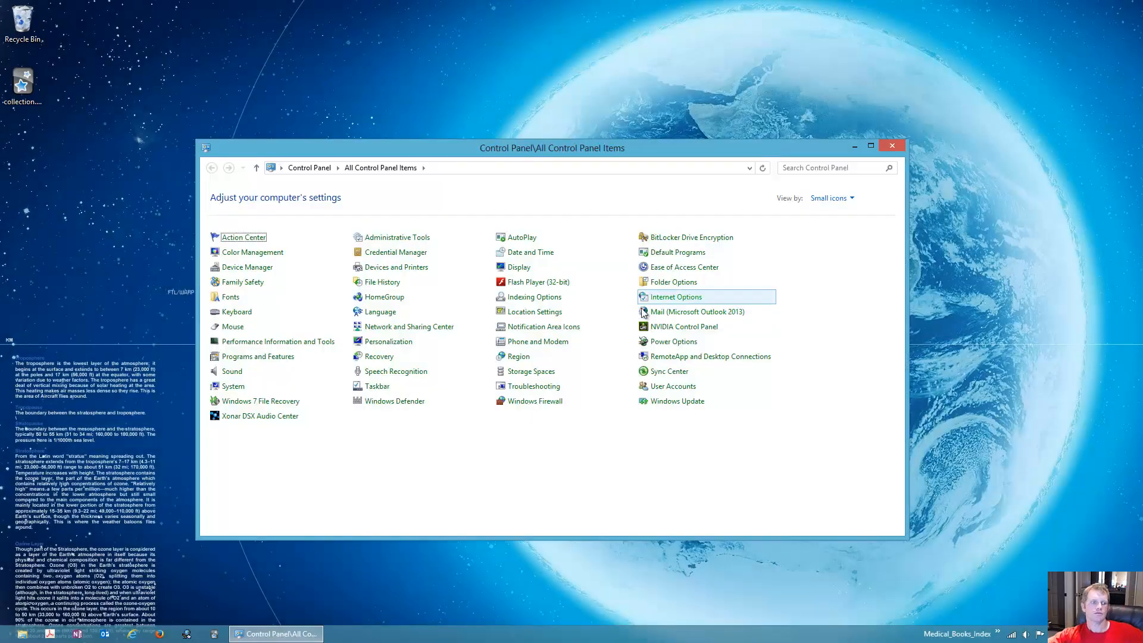
right_click(7, 633)
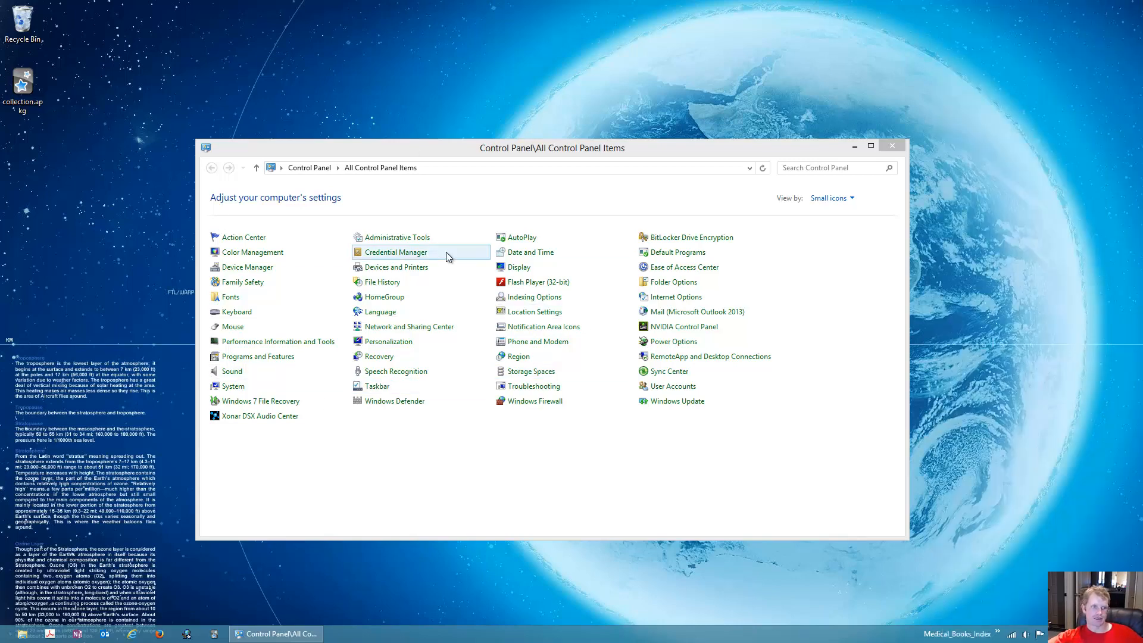
mouse_move(535, 296)
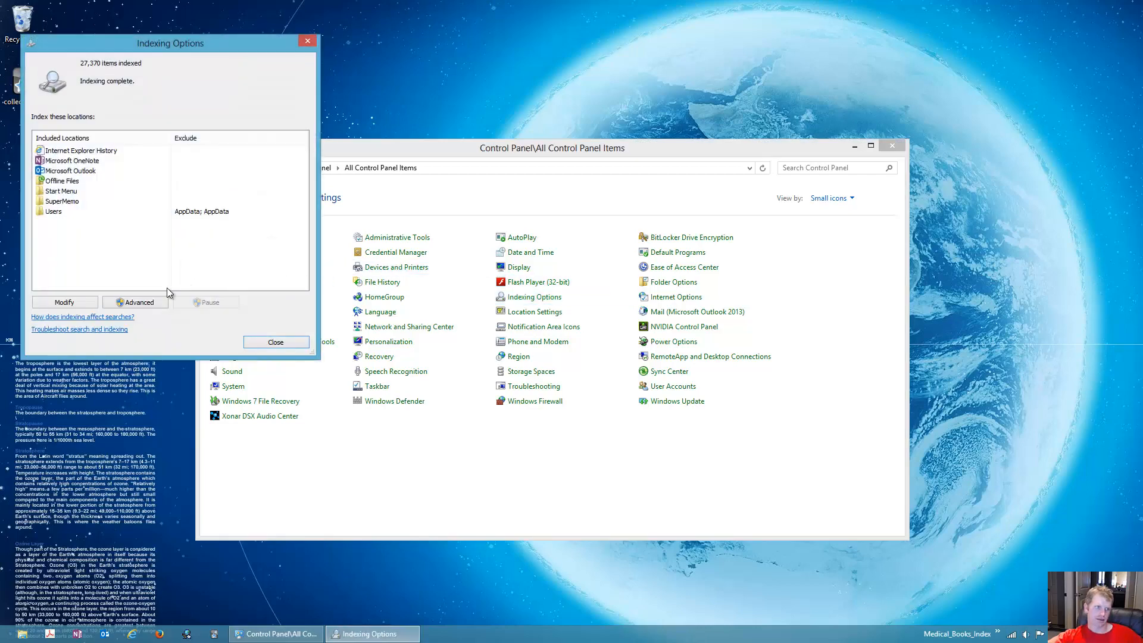
mouse_move(64, 302)
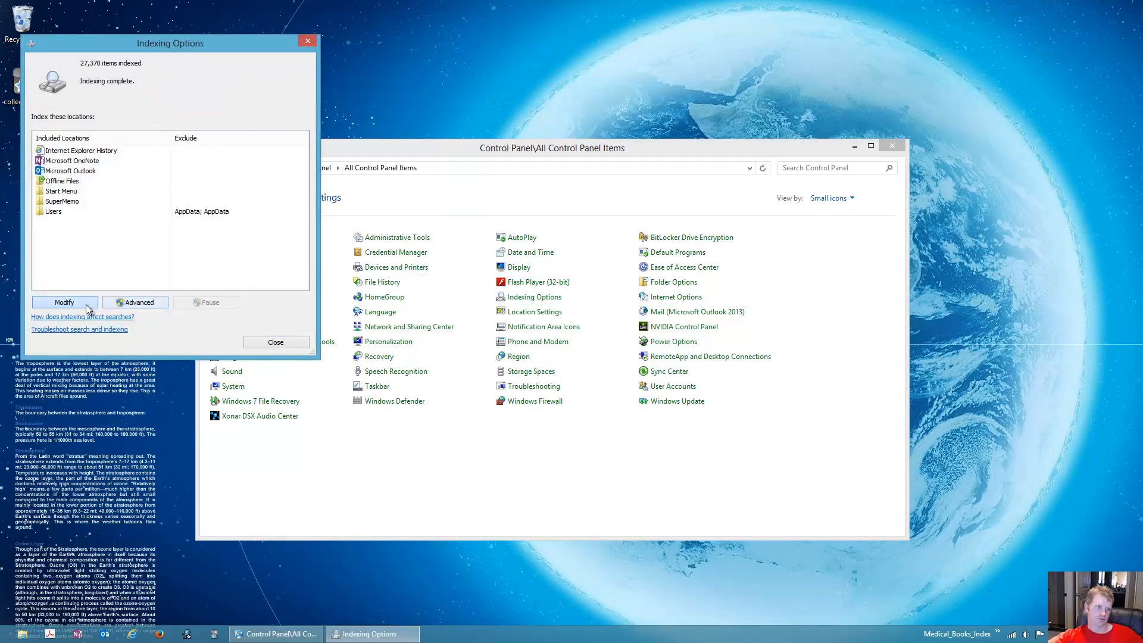
Step: Set the pdf and pdfxml file types to index properties and file contents, and confirm
left_click(64, 301)
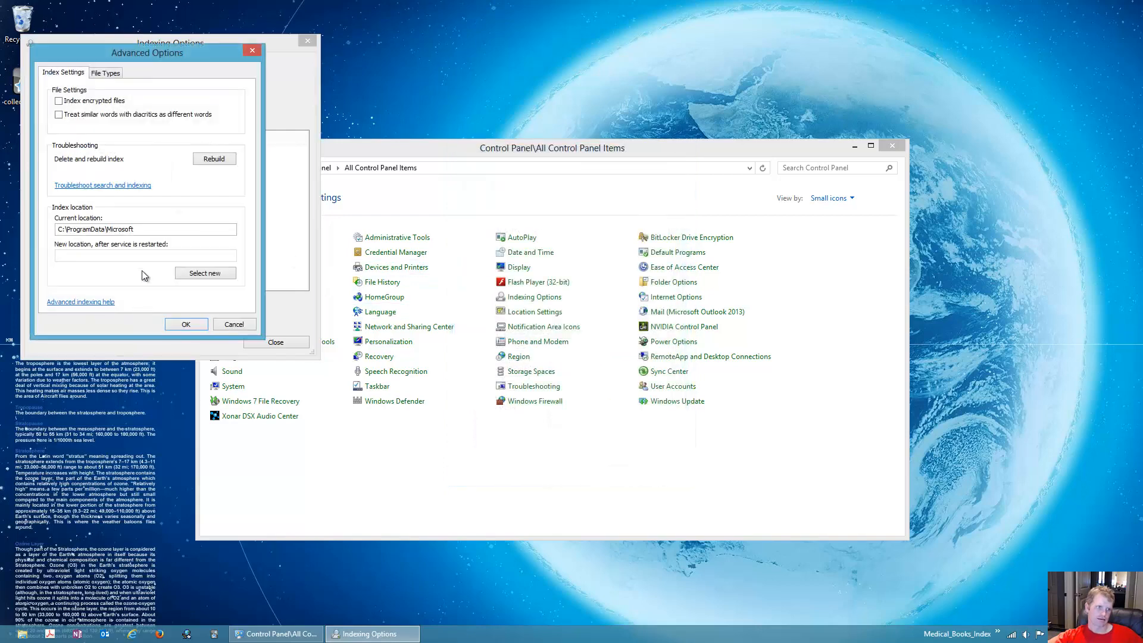
left_click(105, 72)
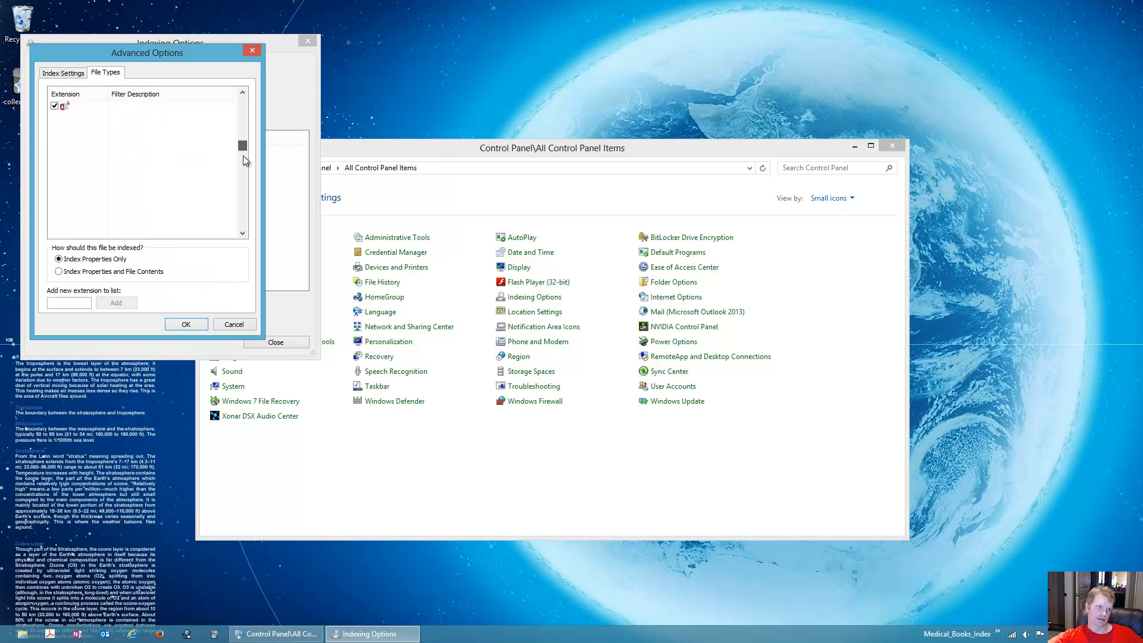
scroll("down", 3)
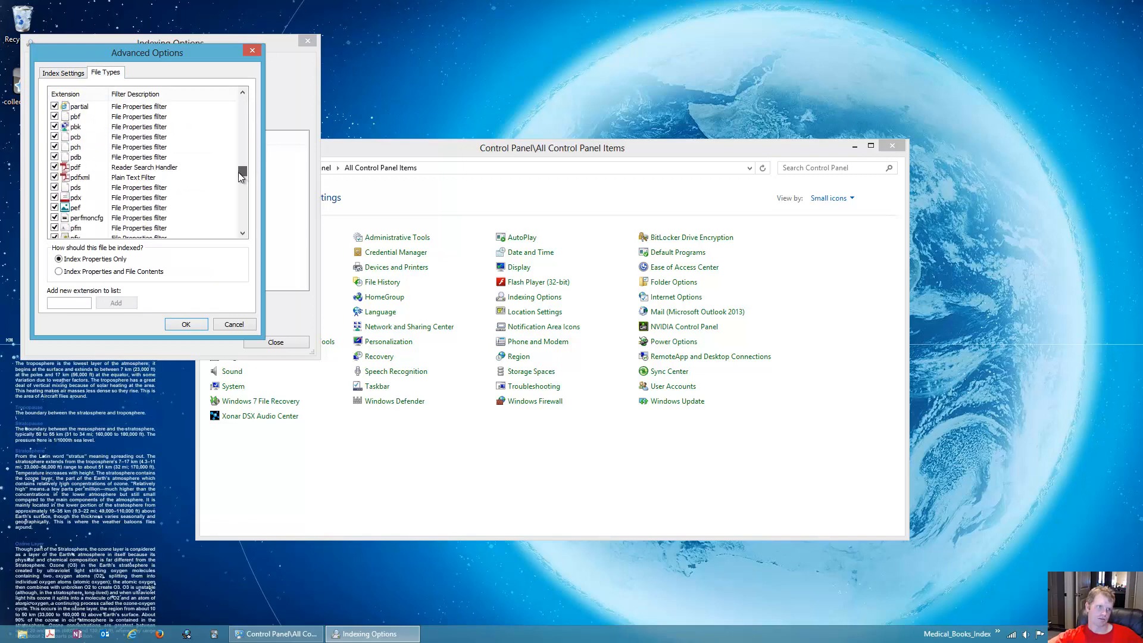
left_click(75, 167)
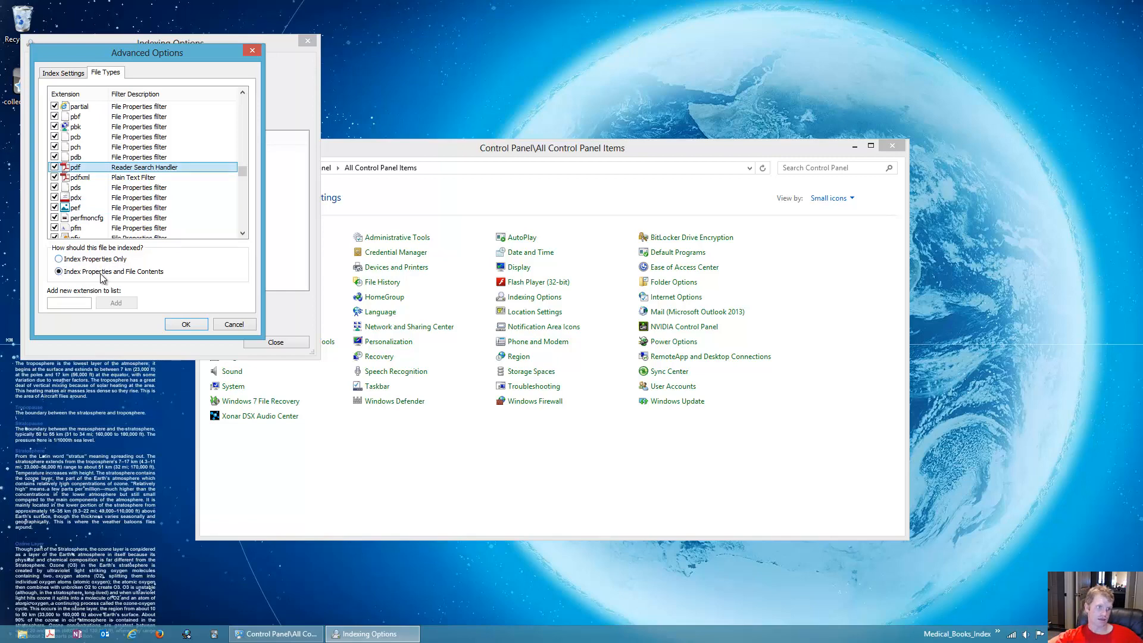
mouse_move(151, 279)
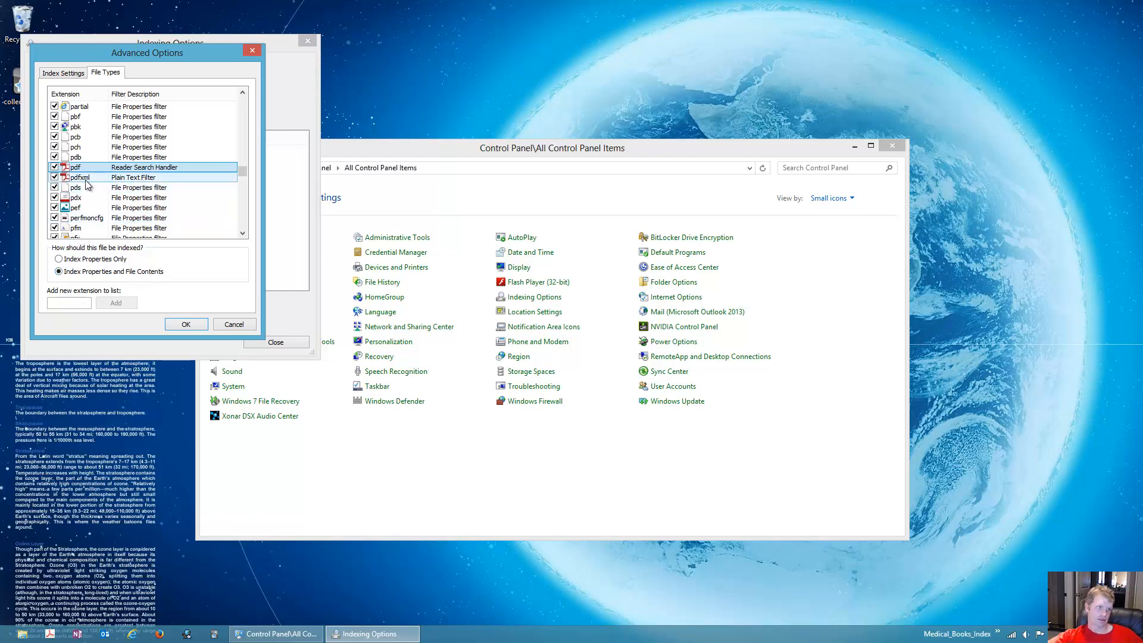
left_click(80, 178)
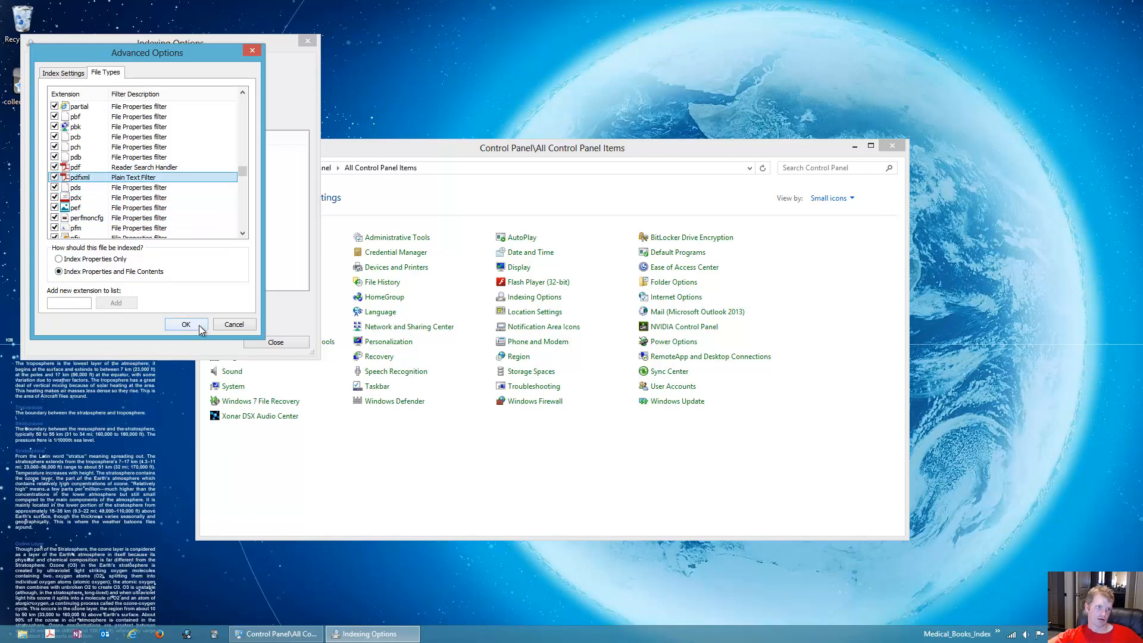
left_click(186, 323)
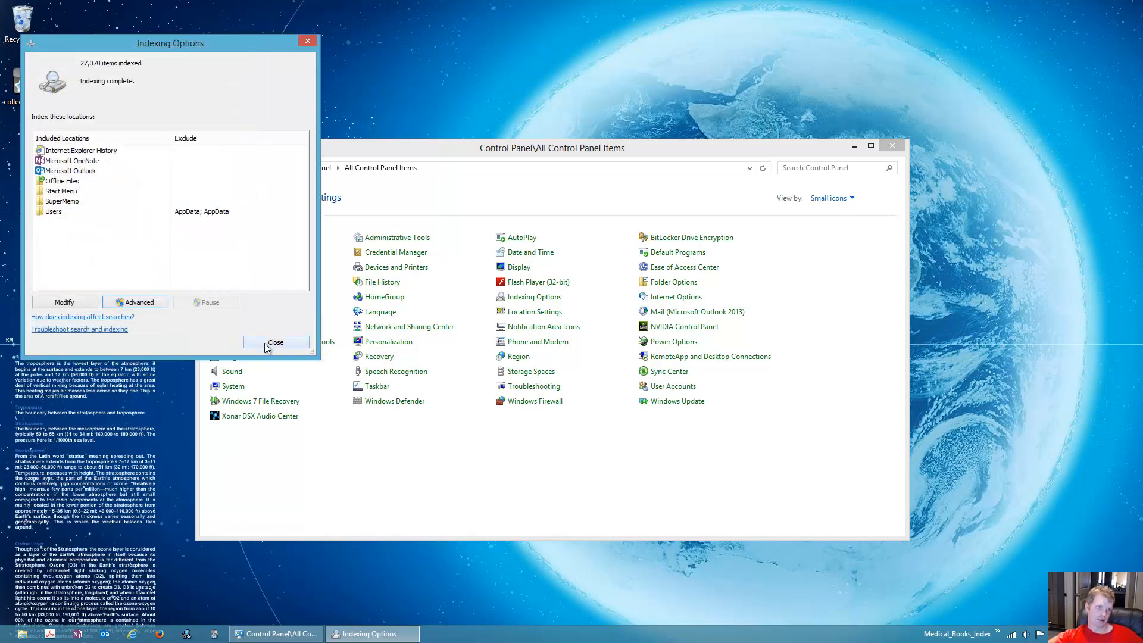
mouse_move(156, 64)
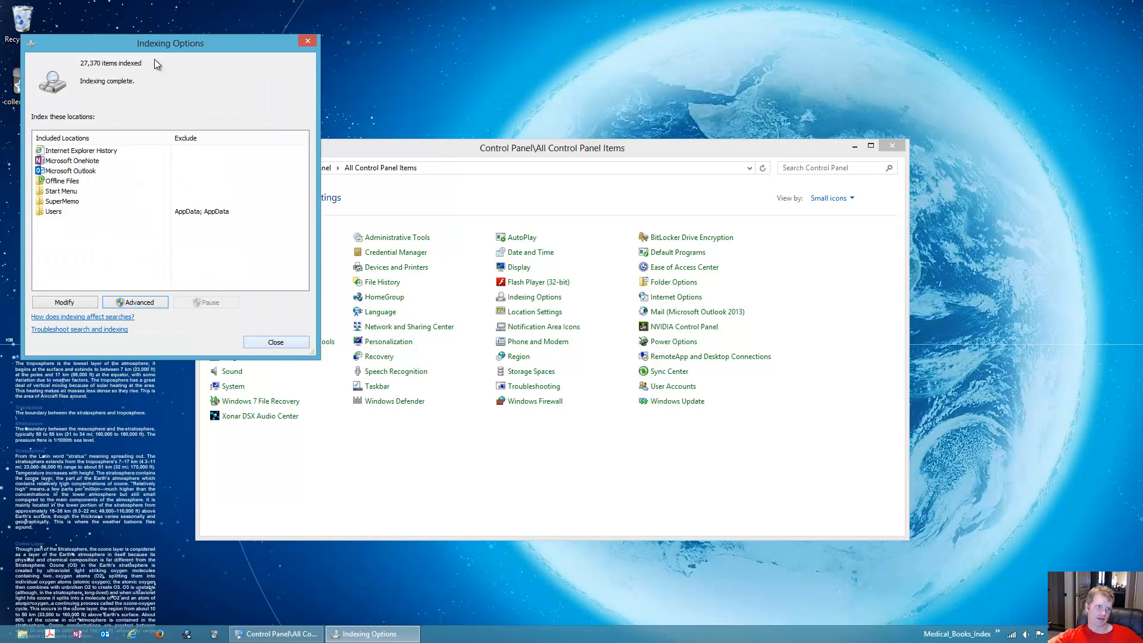
mouse_move(81, 87)
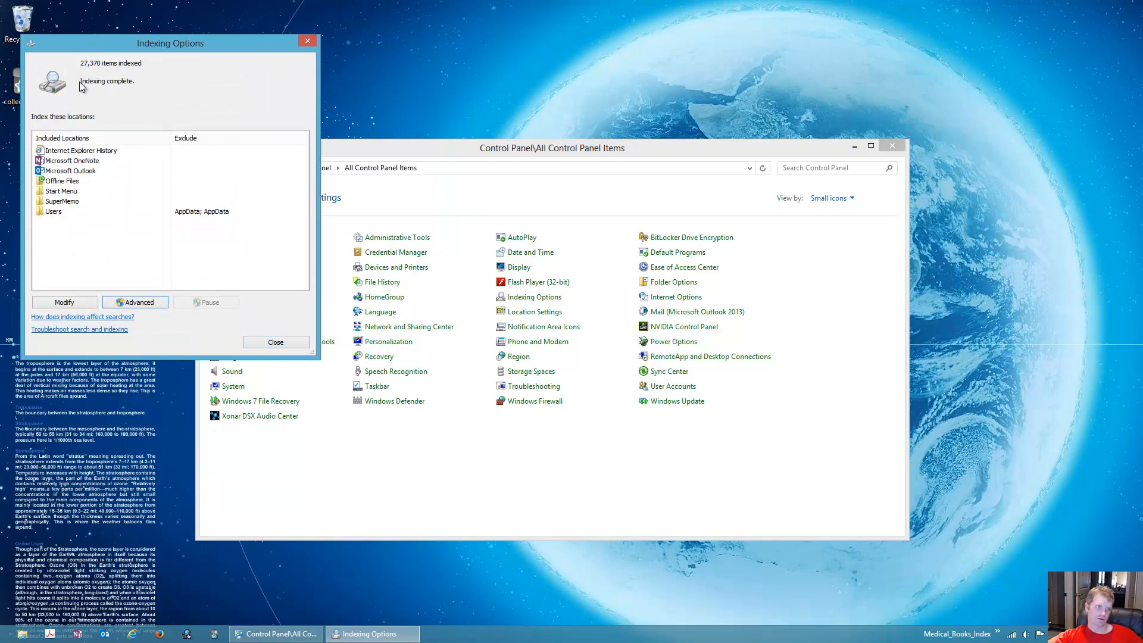
mouse_move(275, 342)
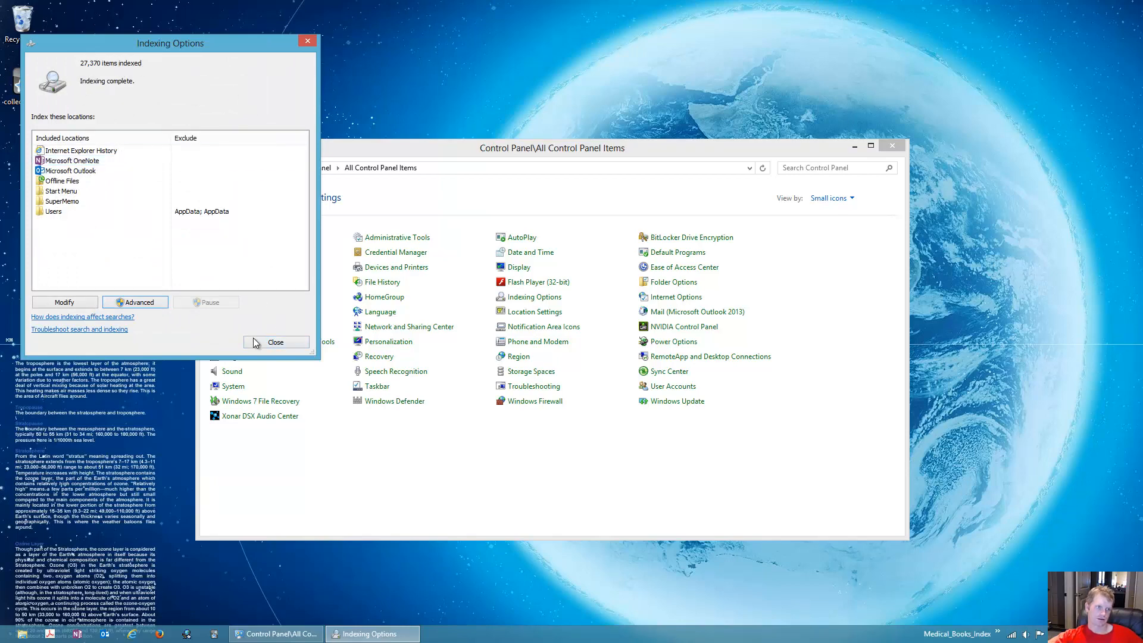
Step: Close Indexing Options and bring up the Start-corner system tools menu
left_click(276, 342)
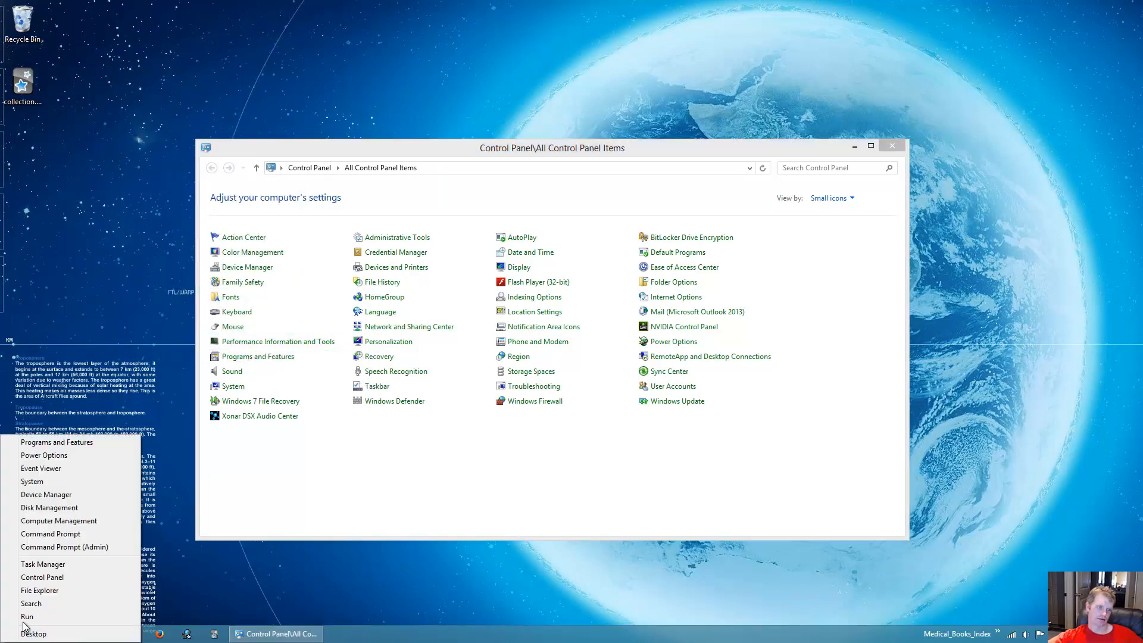
left_click(530, 237)
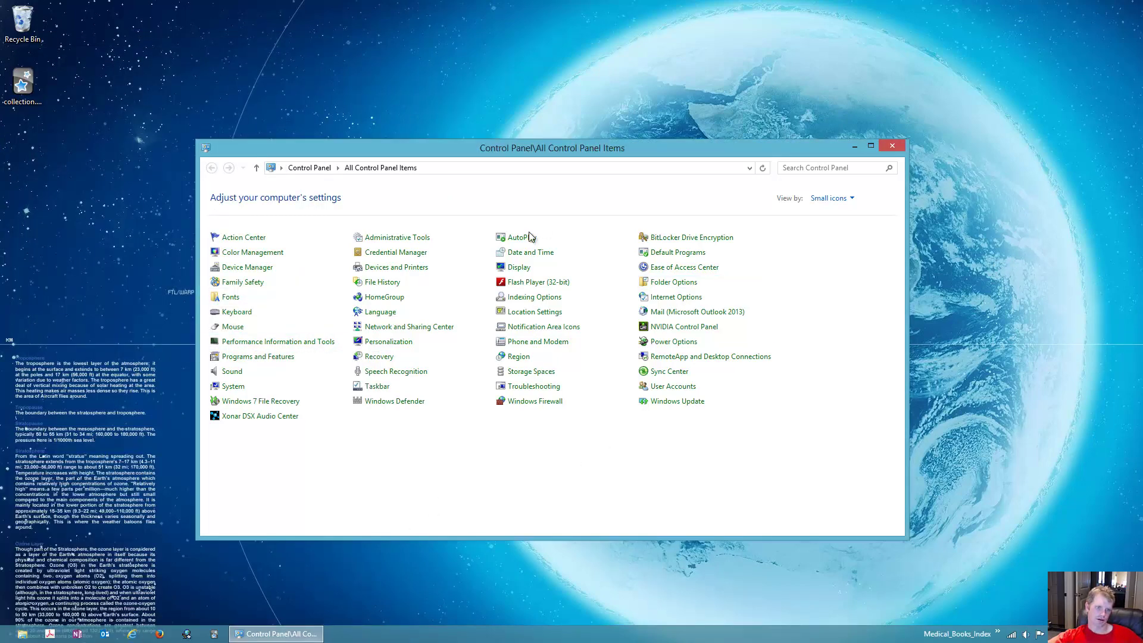
mouse_move(535, 296)
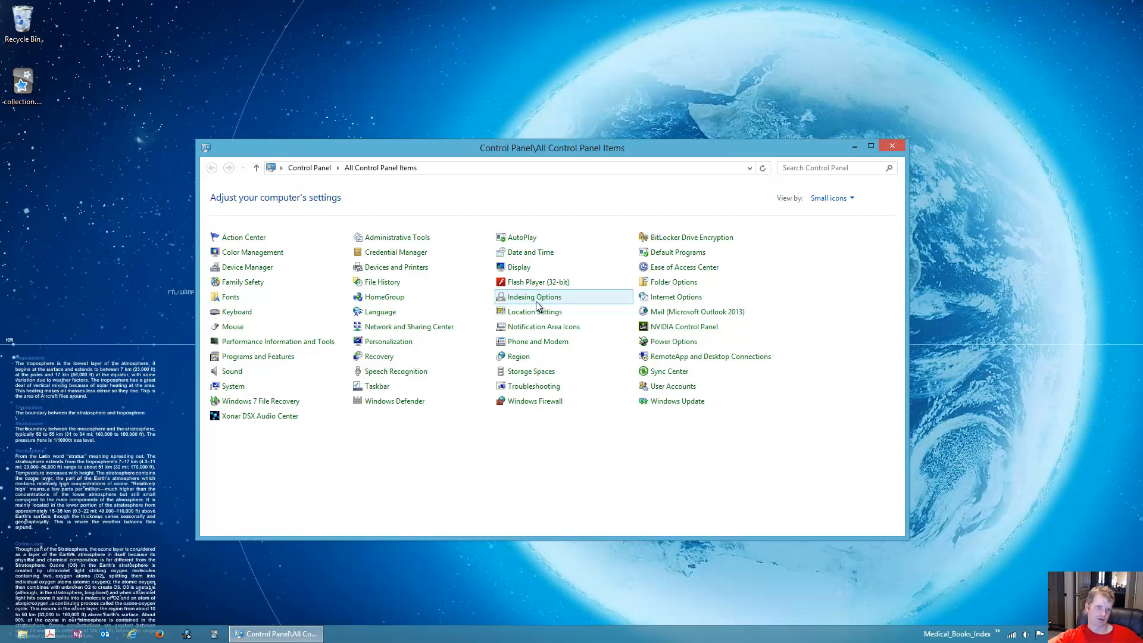
right_click(9, 634)
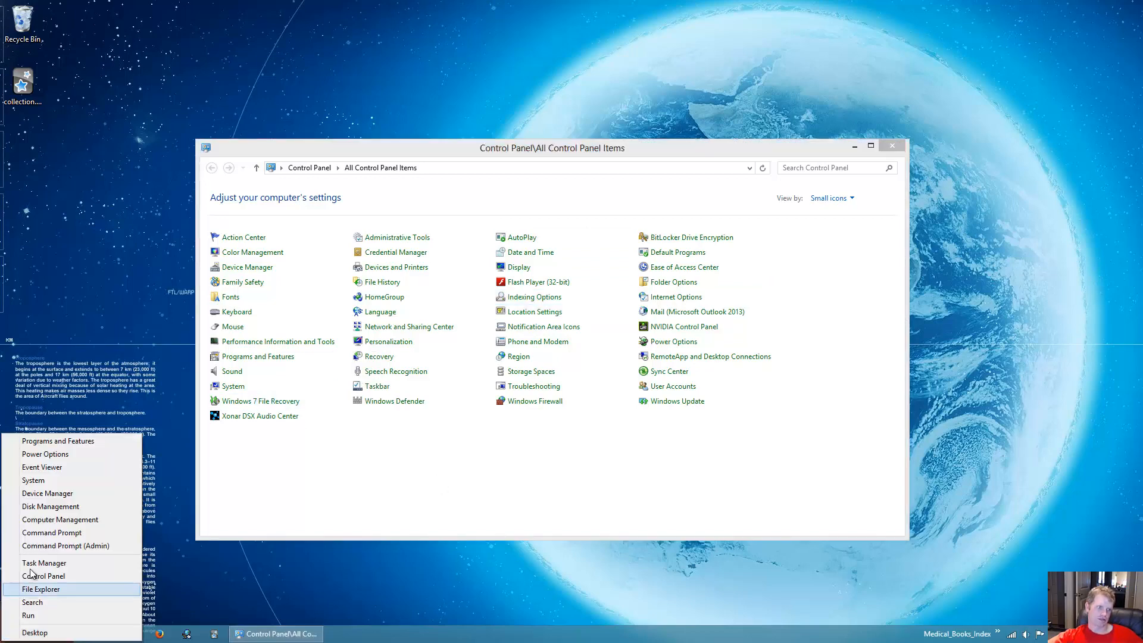
mouse_move(43, 575)
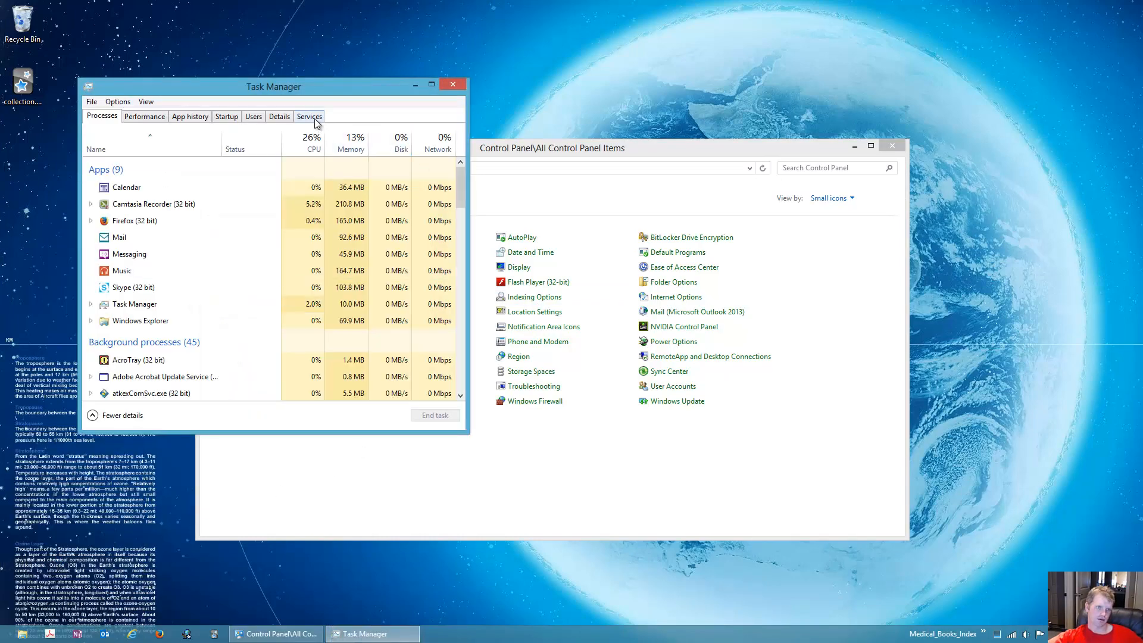
Step: Restart the WSearch service from Task Manager's Services list
left_click(309, 116)
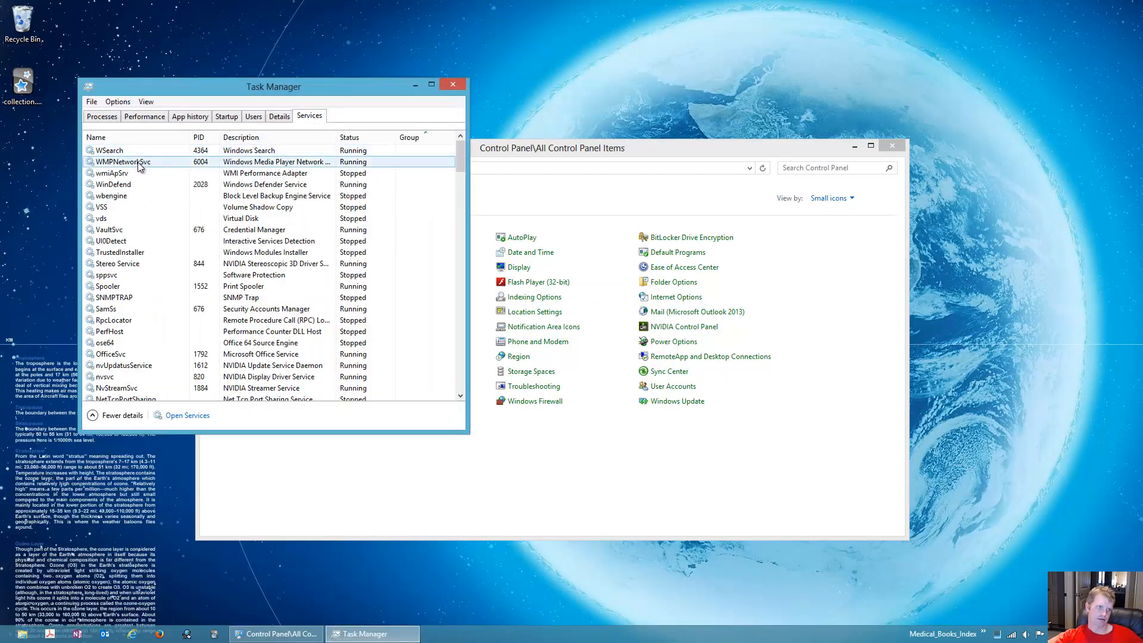
right_click(108, 150)
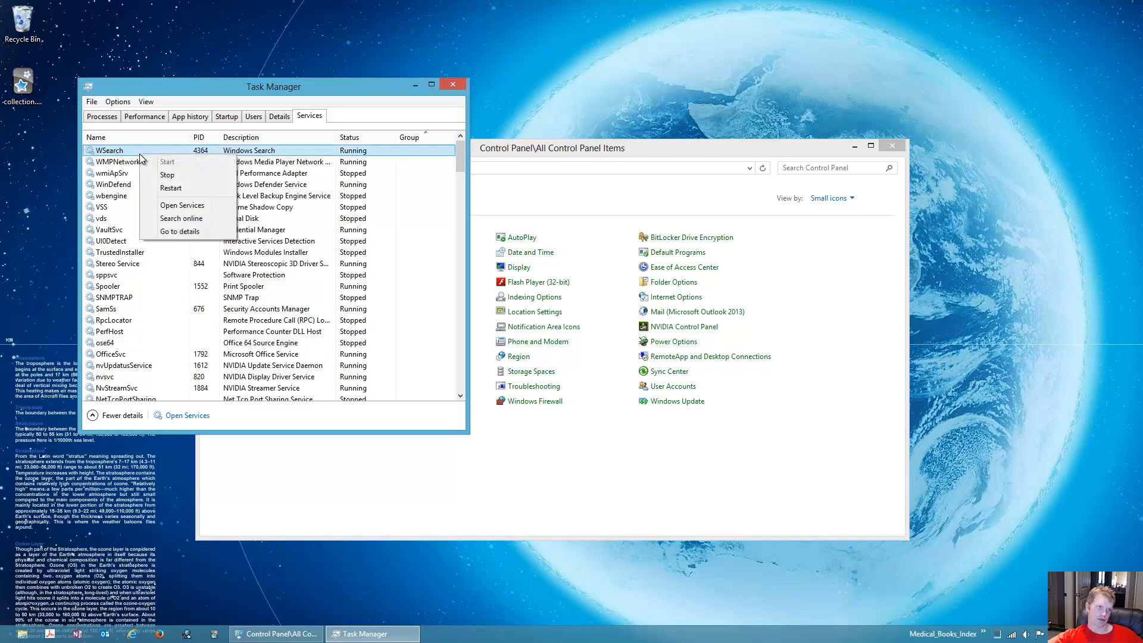
mouse_move(332, 127)
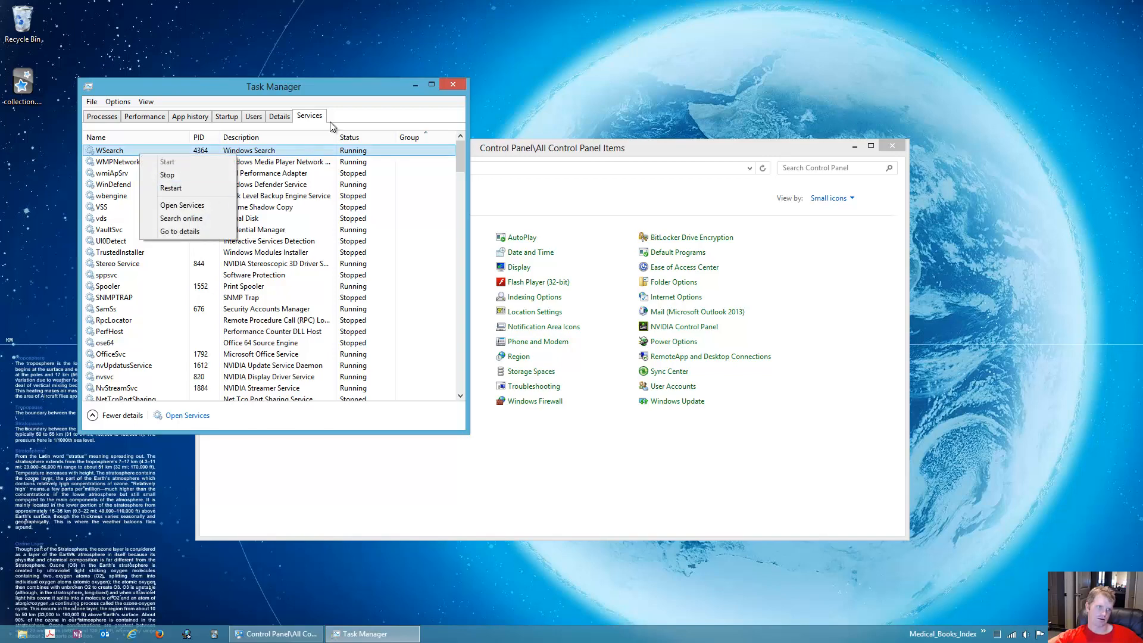
left_click(452, 84)
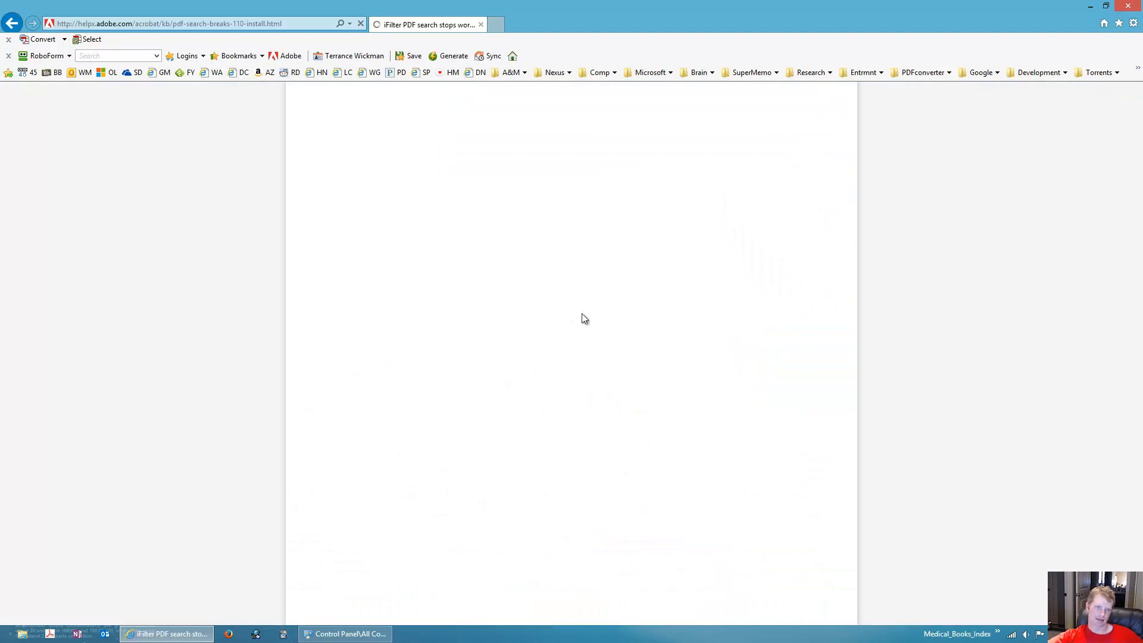
mouse_move(378, 618)
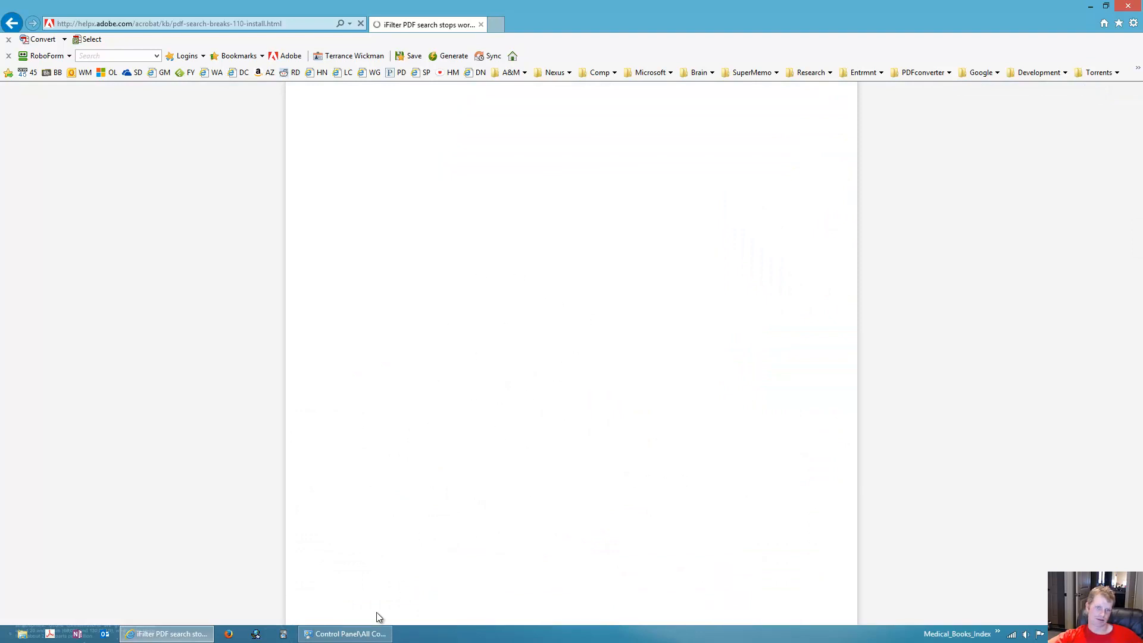
Step: Reload the Adobe iFilter help page and reopen Control Panel from the Start corner menu
left_click(344, 632)
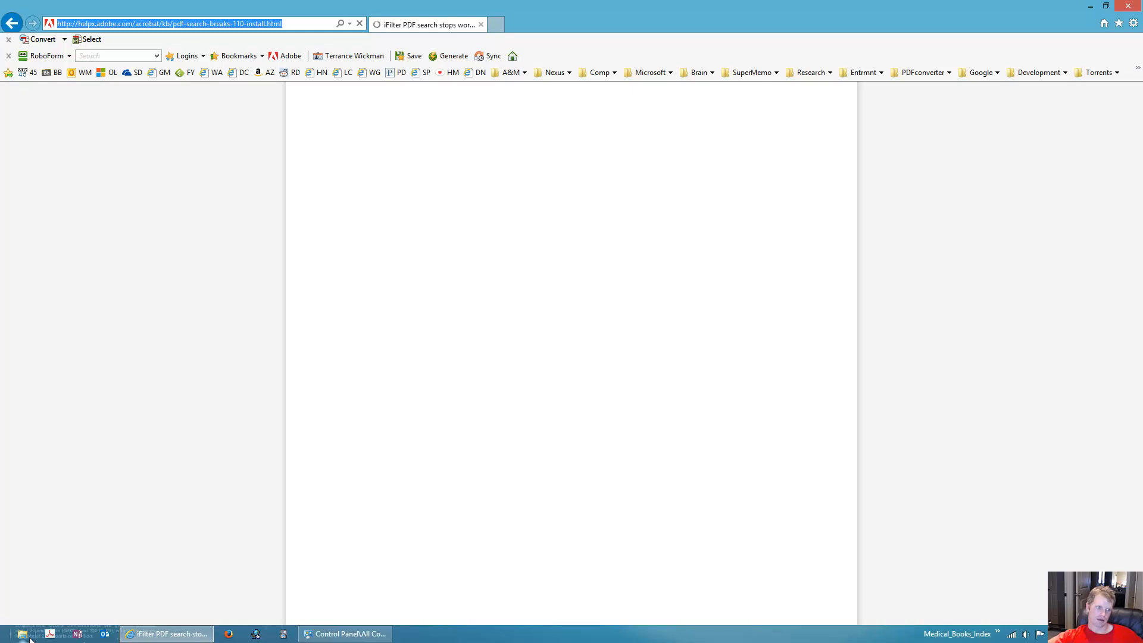
right_click(7, 633)
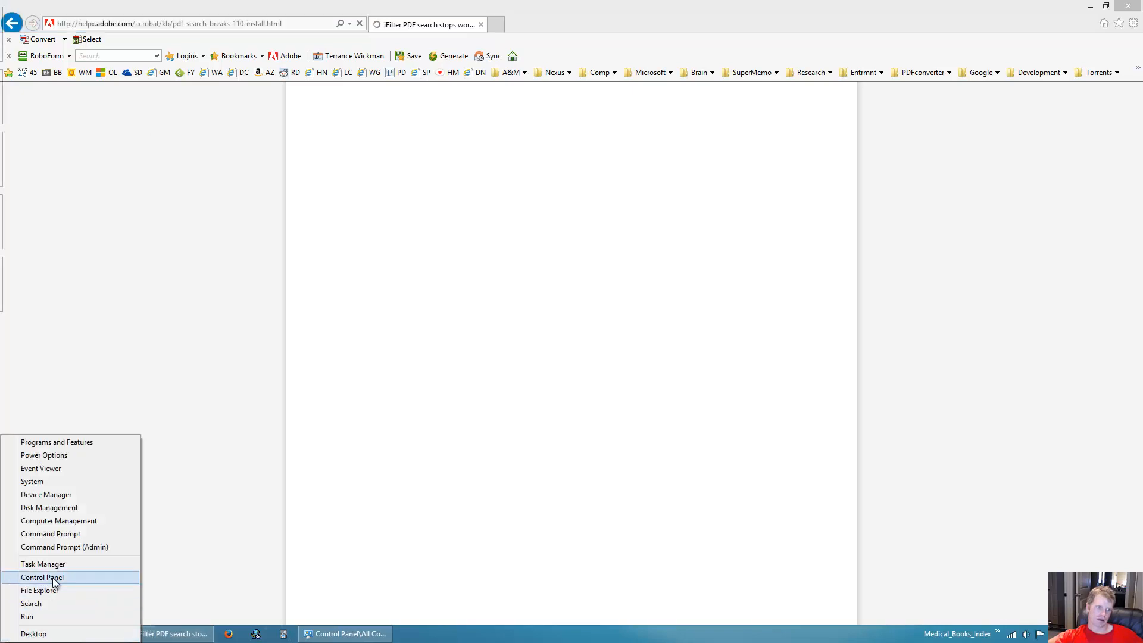
left_click(41, 577)
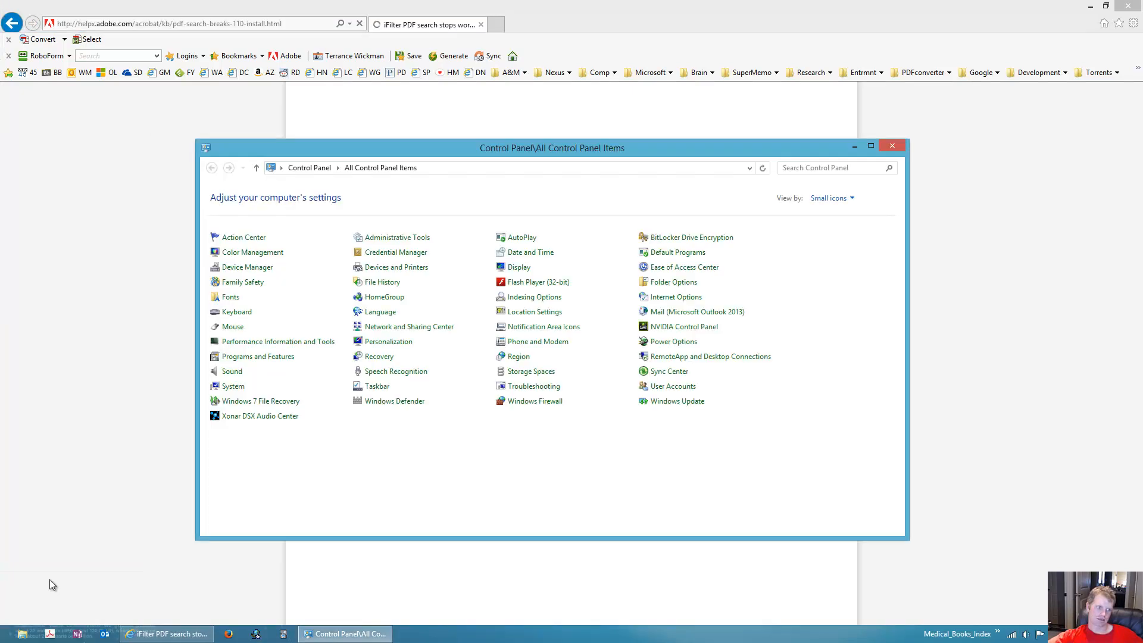
mouse_move(535, 296)
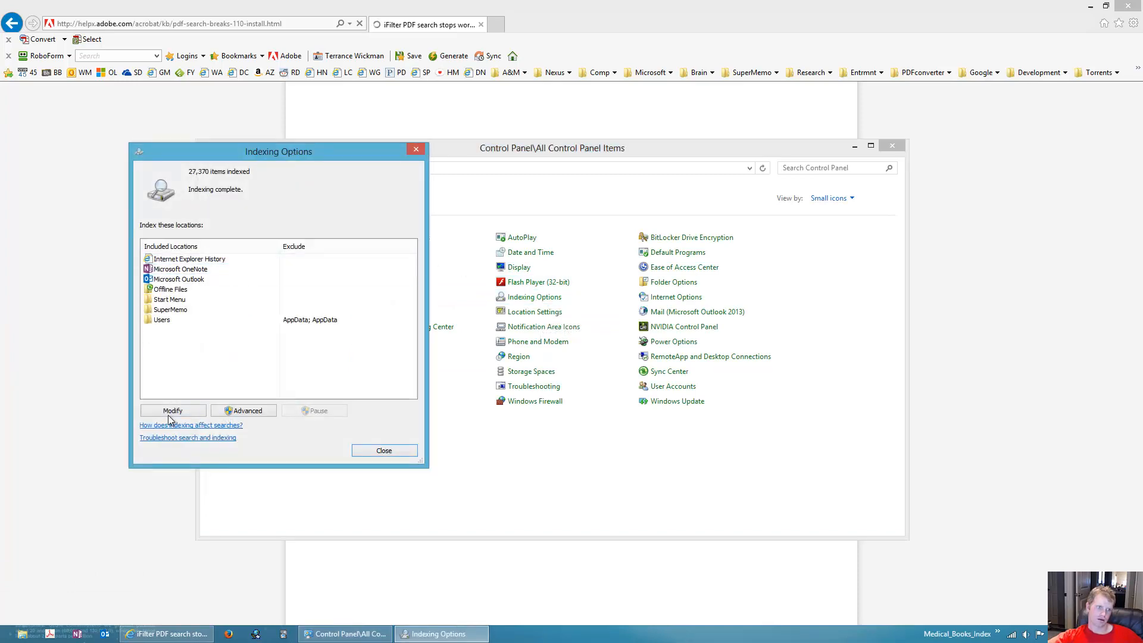
left_click(173, 410)
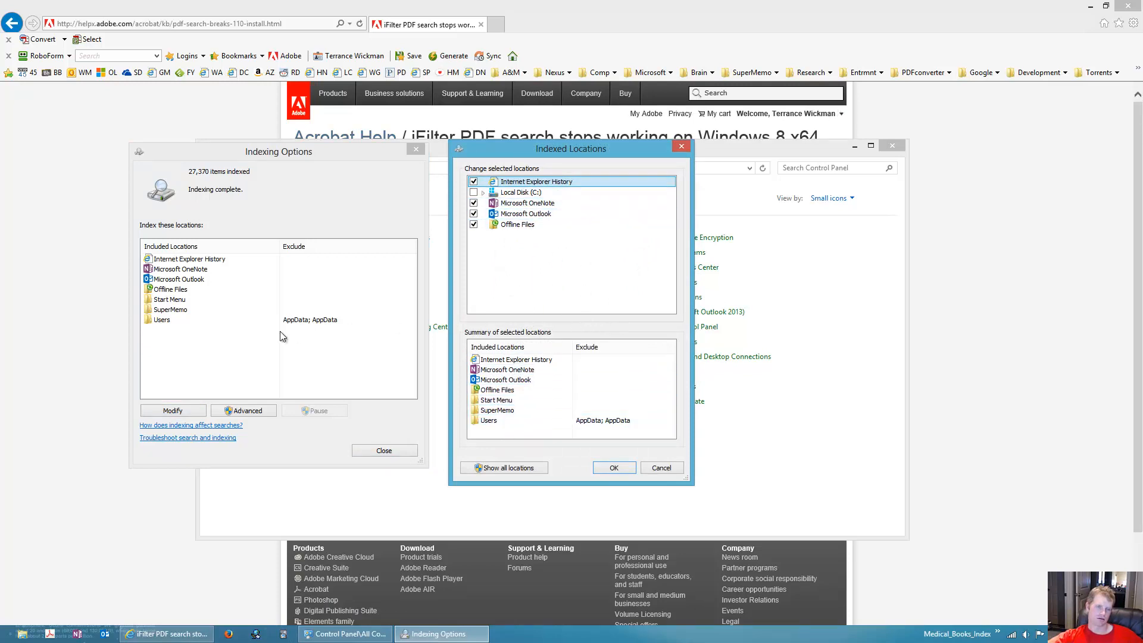
mouse_move(249, 352)
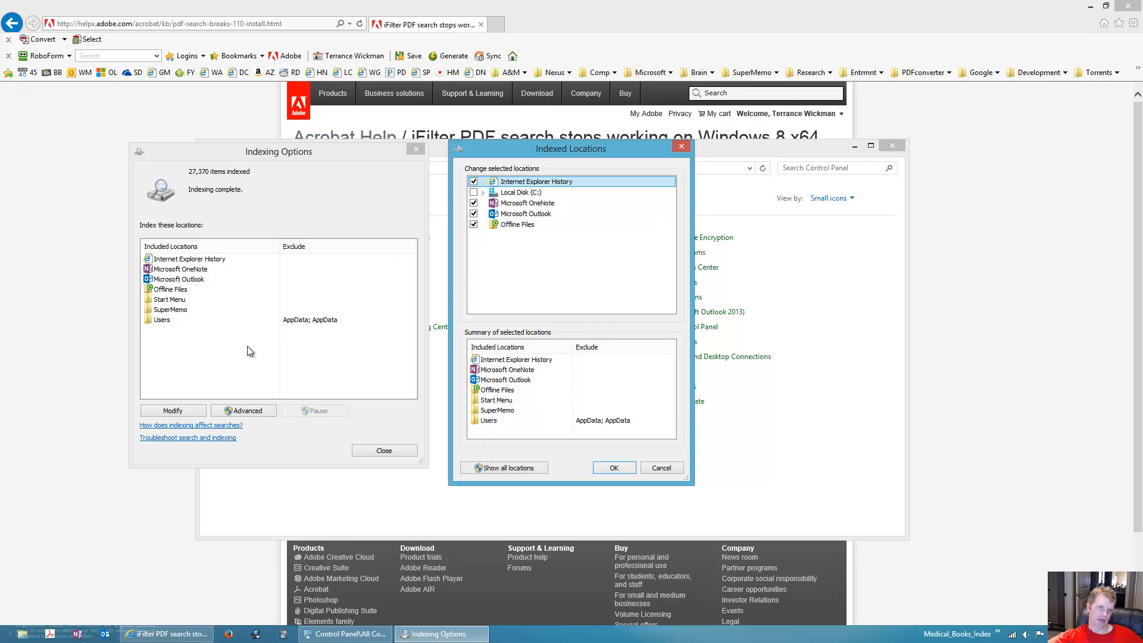
left_click(488, 419)
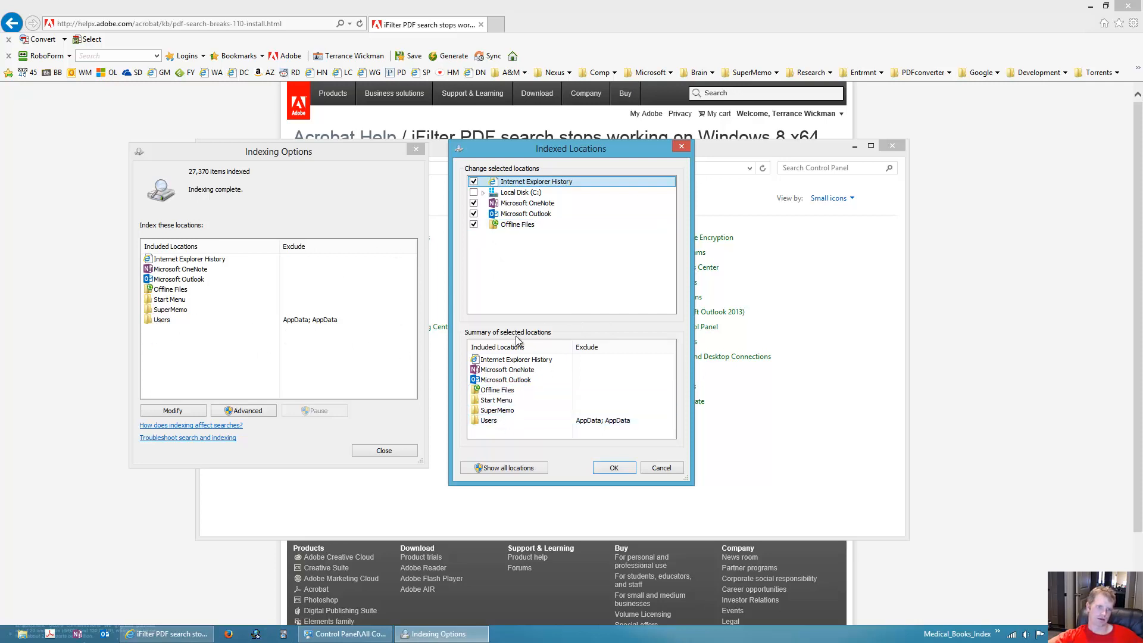
mouse_move(290, 325)
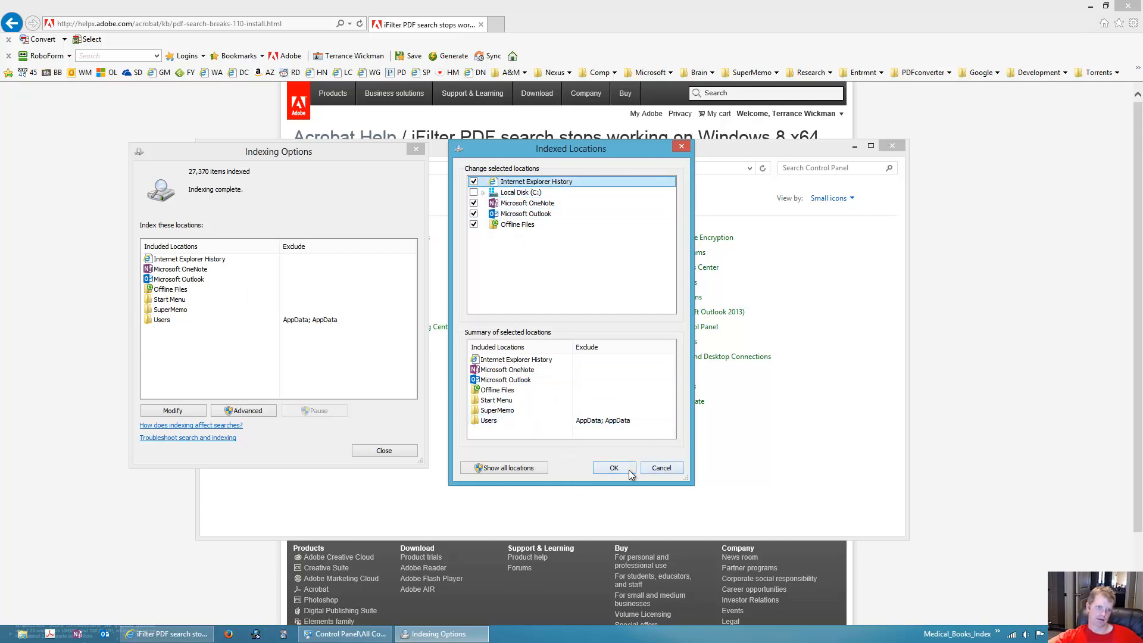
left_click(613, 468)
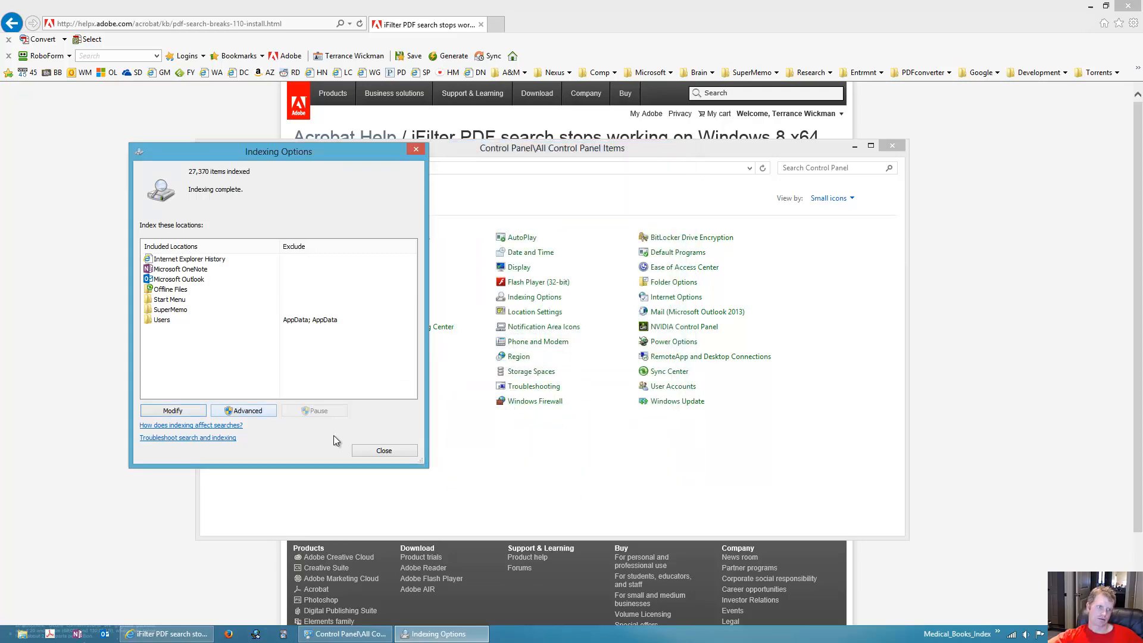
Step: Cancel Advanced indexing settings without changes, then close Indexing Options and Control Panel
left_click(244, 410)
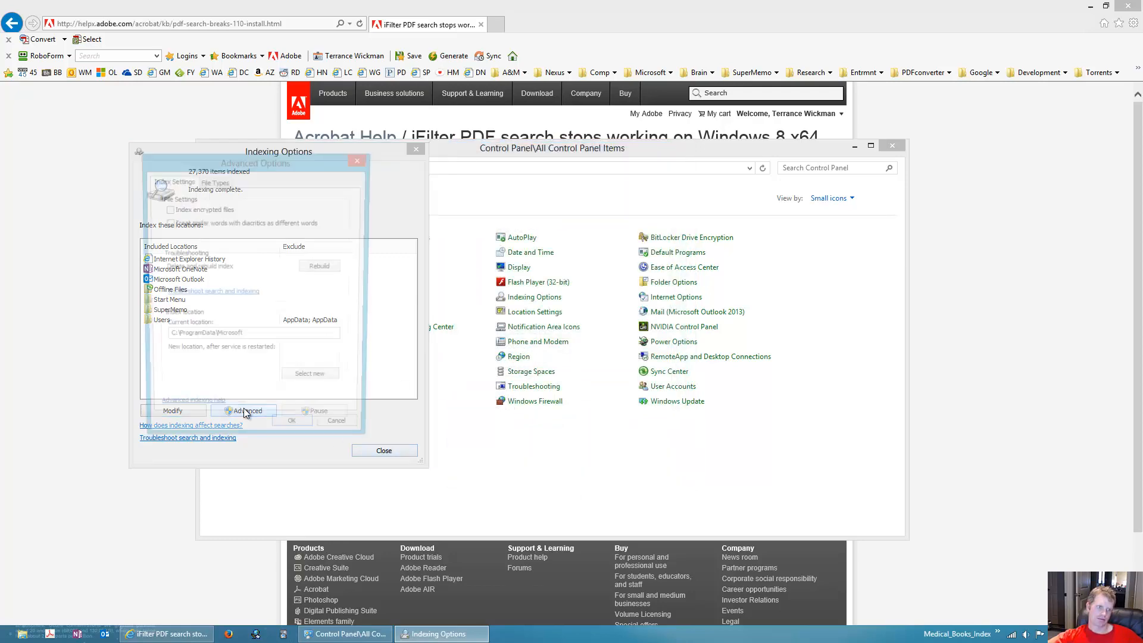
left_click(246, 411)
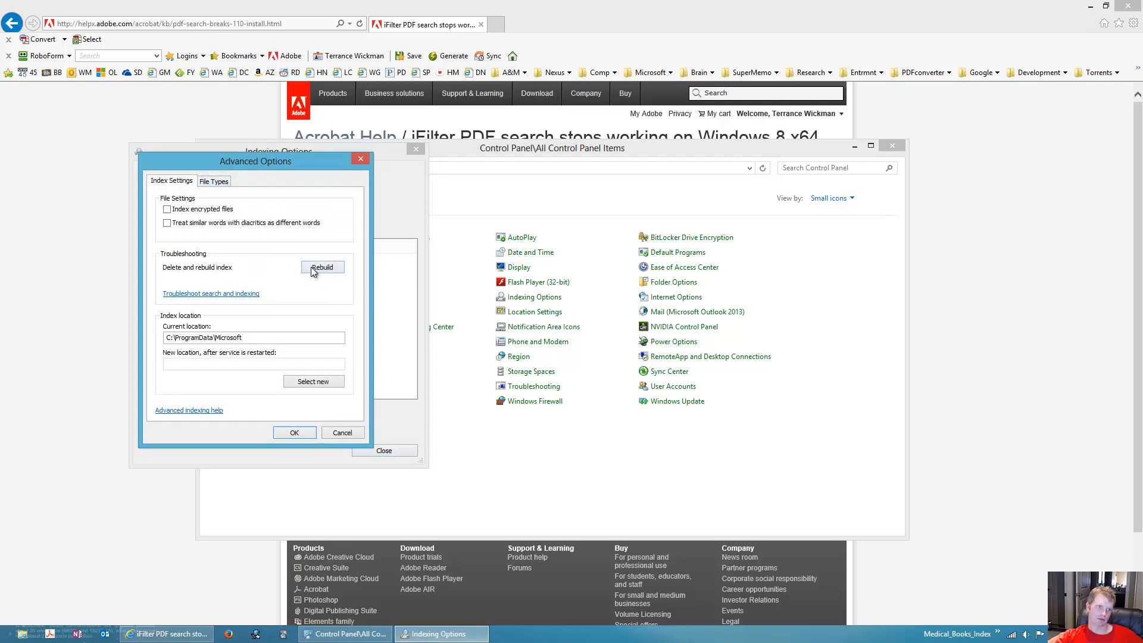
mouse_move(346, 442)
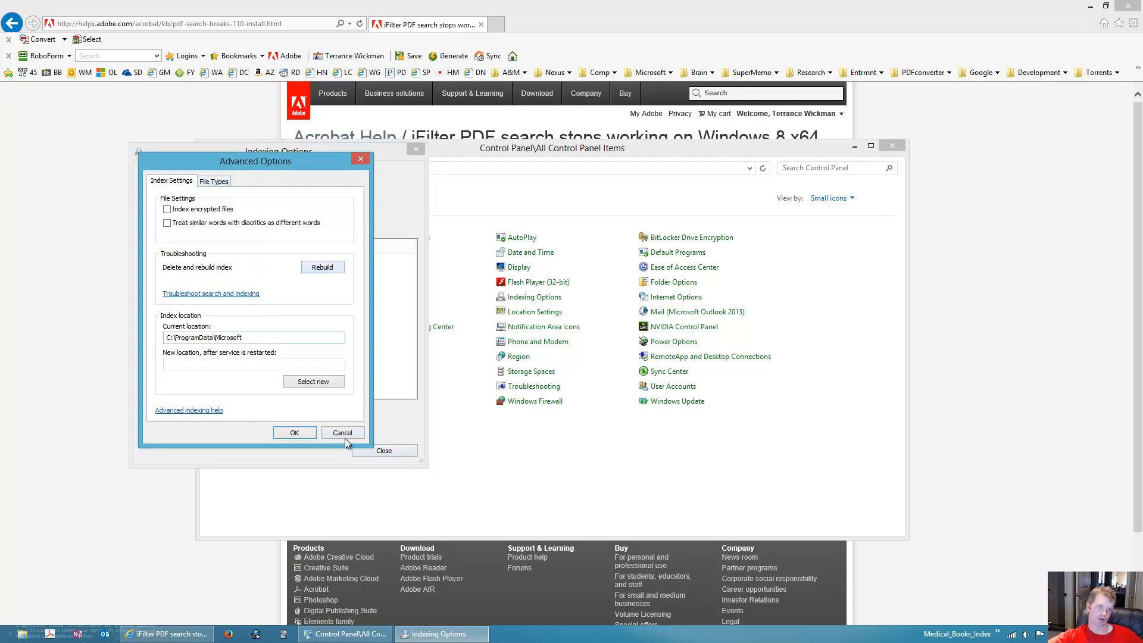
left_click(342, 432)
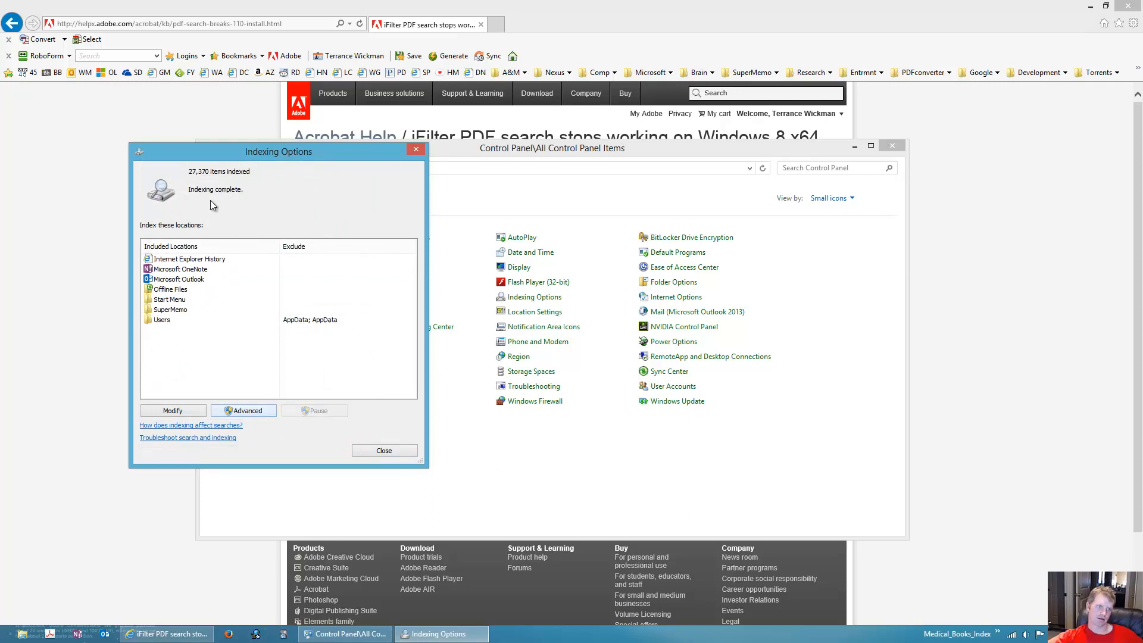
mouse_move(246, 192)
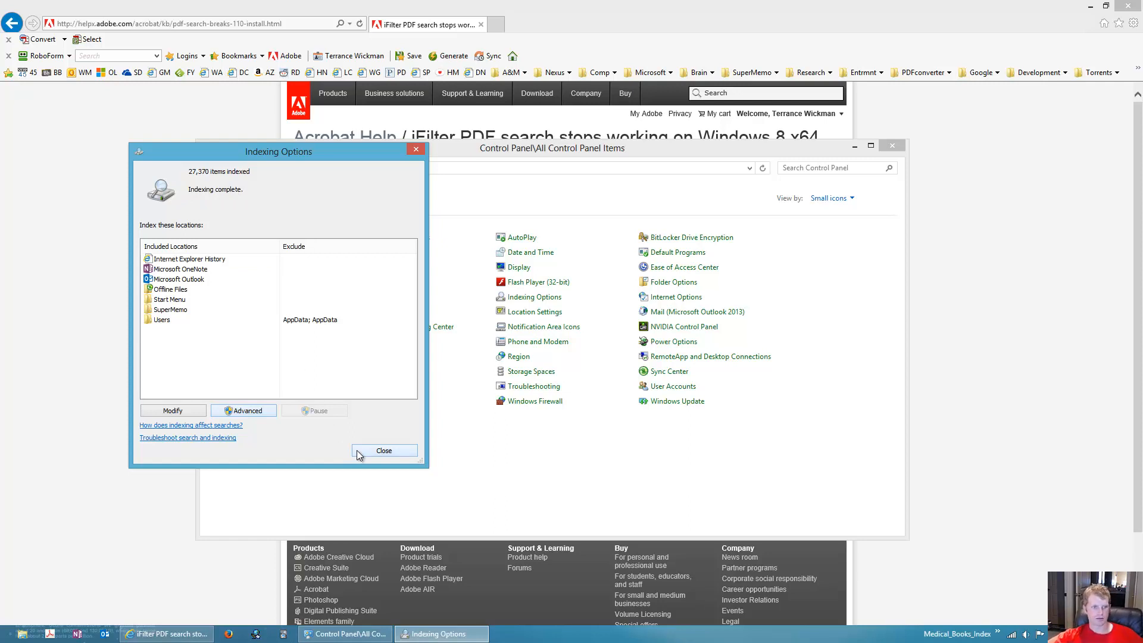
left_click(384, 450)
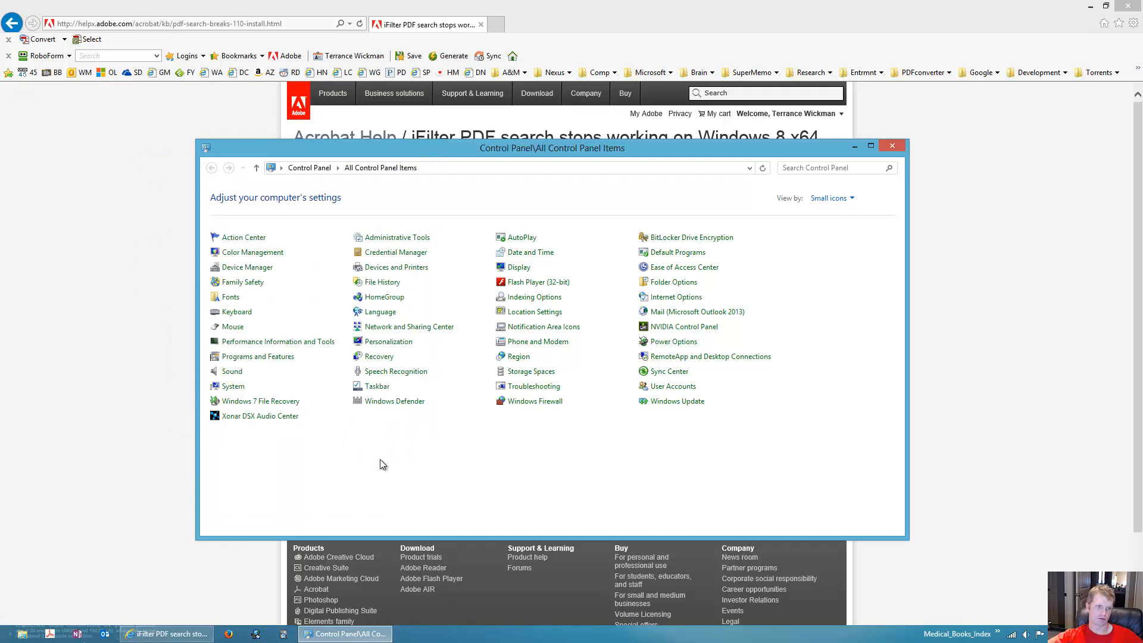
left_click(892, 145)
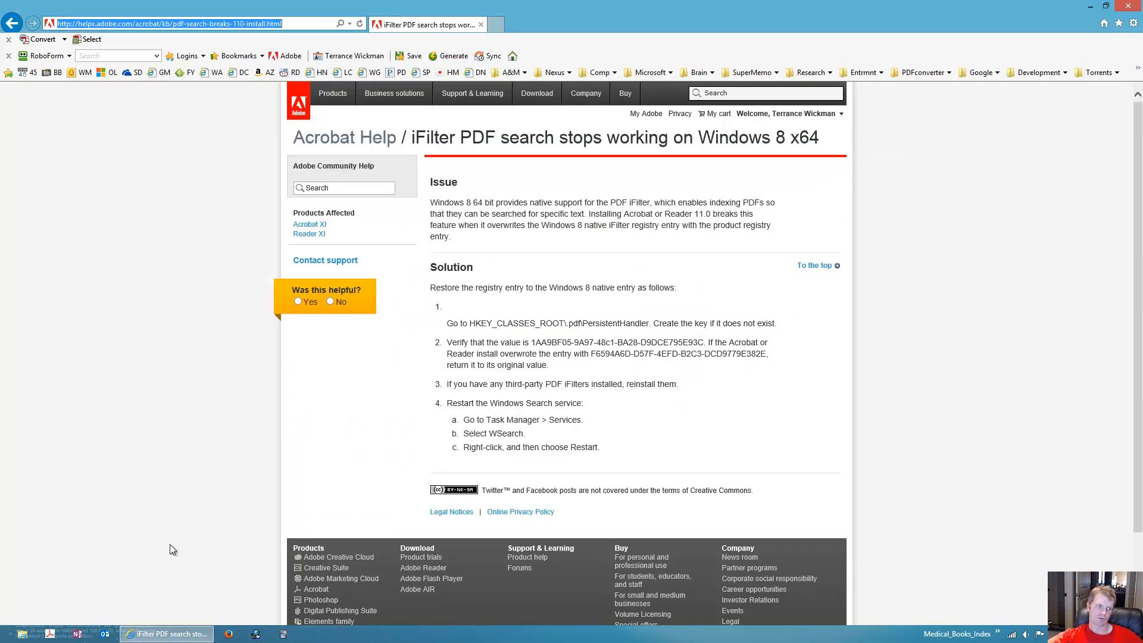
Step: Search the libraries in File Explorer for the earlier term 'interleukin'
left_click(19, 633)
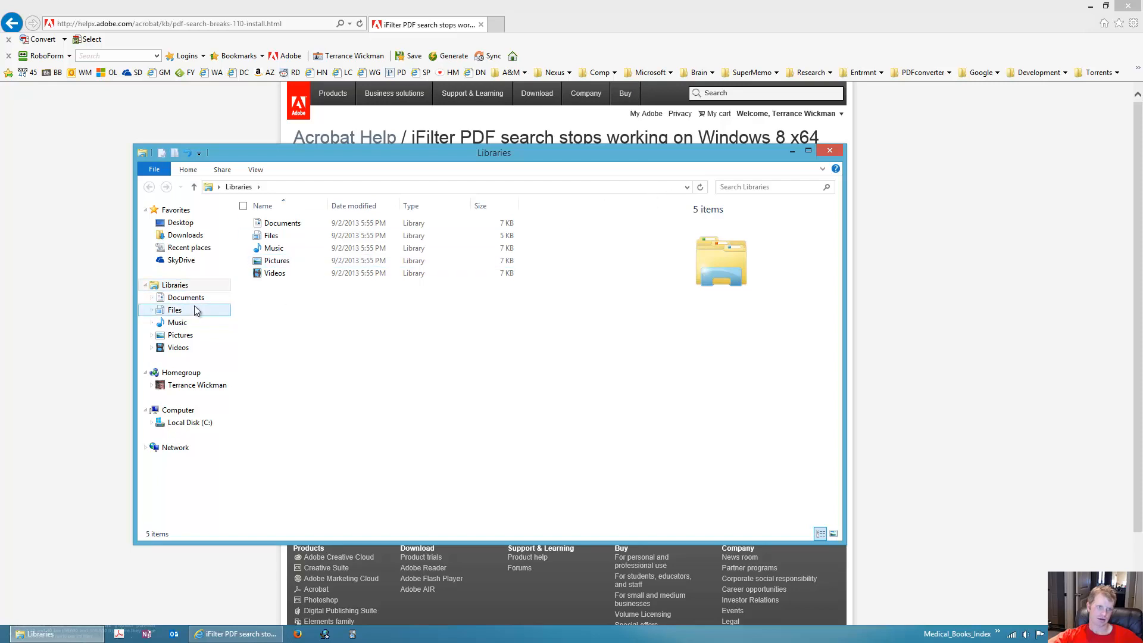
left_click(765, 186)
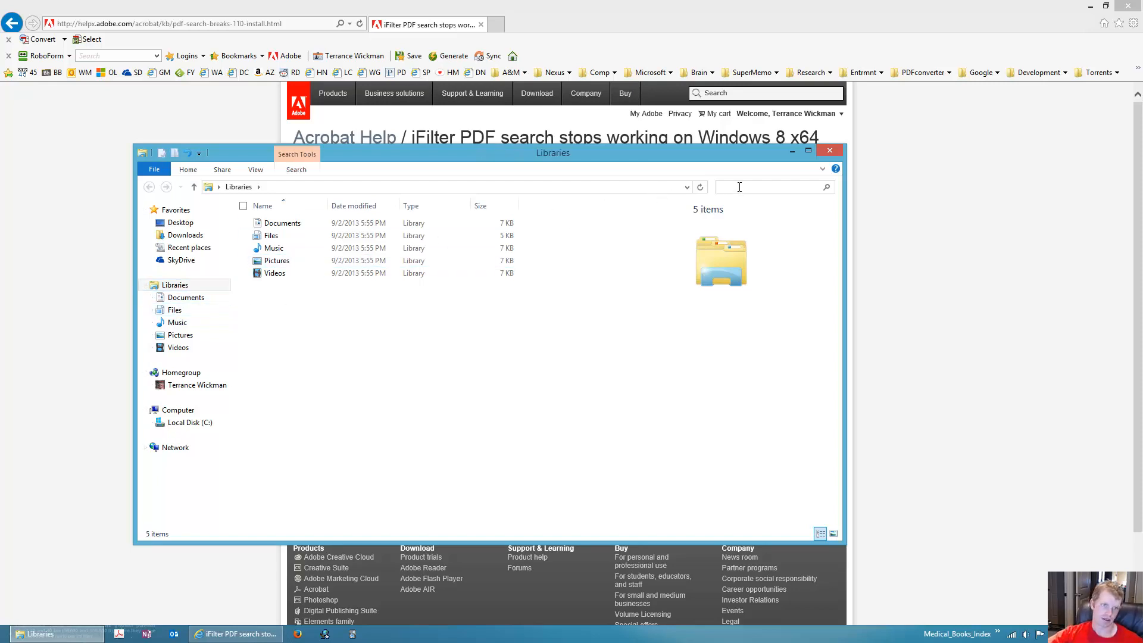
left_click(769, 186)
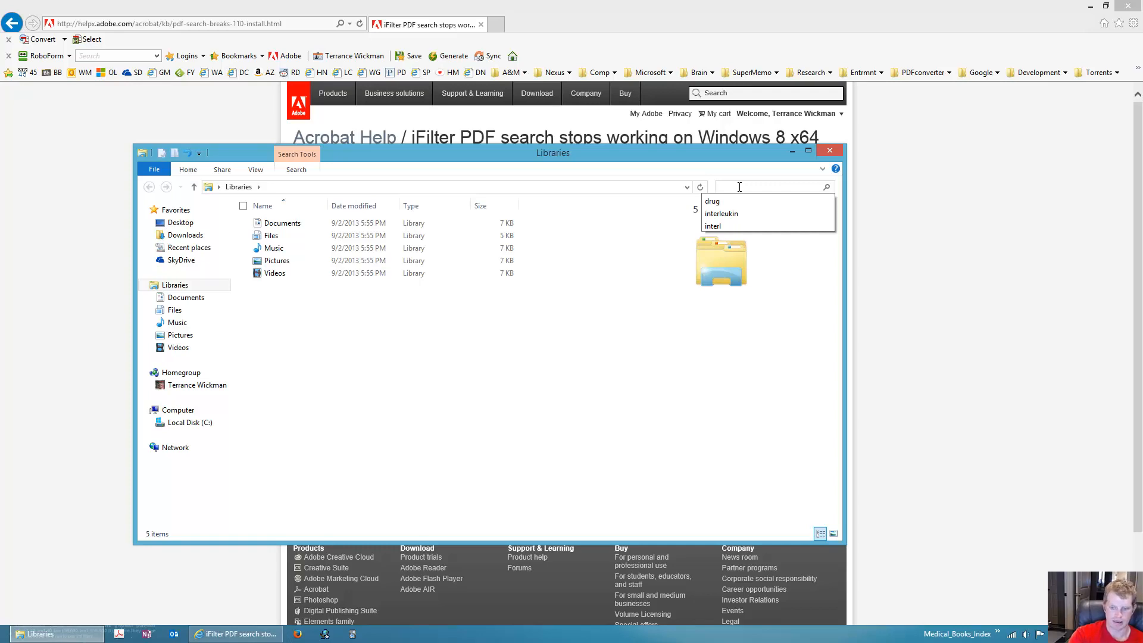
left_click(721, 213)
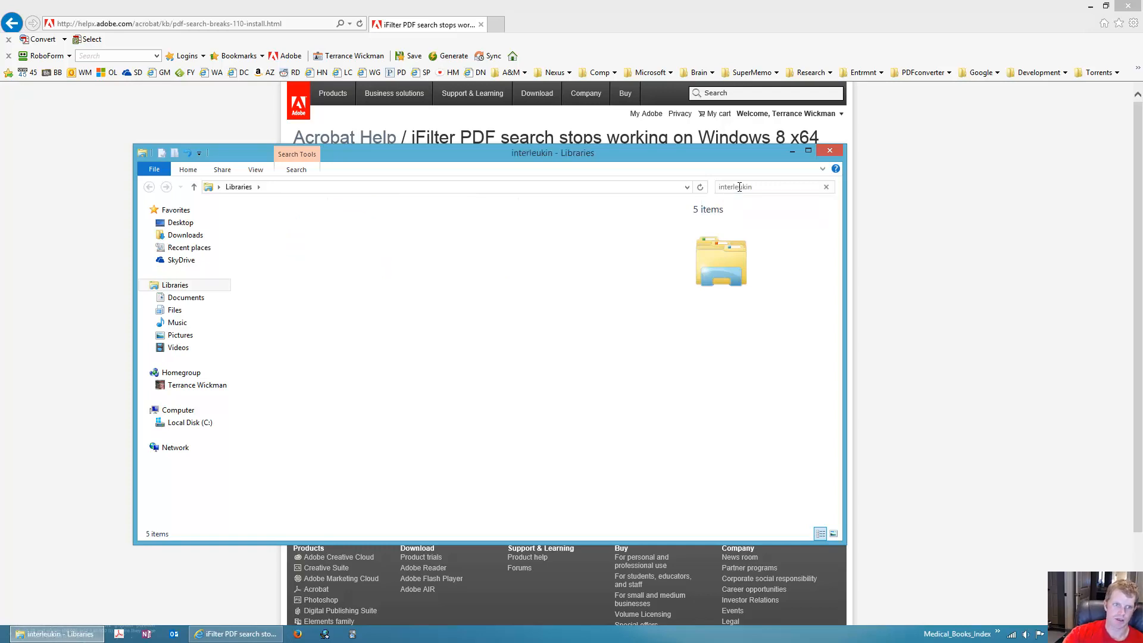
key("Return")
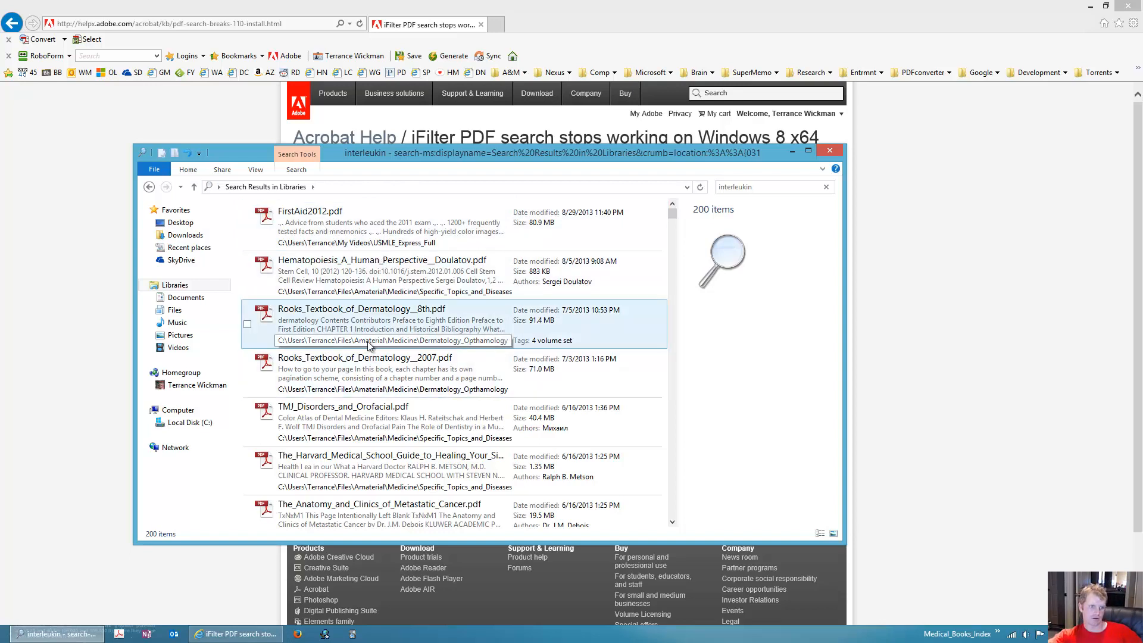
Step: Browse the 200 matching PDF results and their content previews
left_click(365, 368)
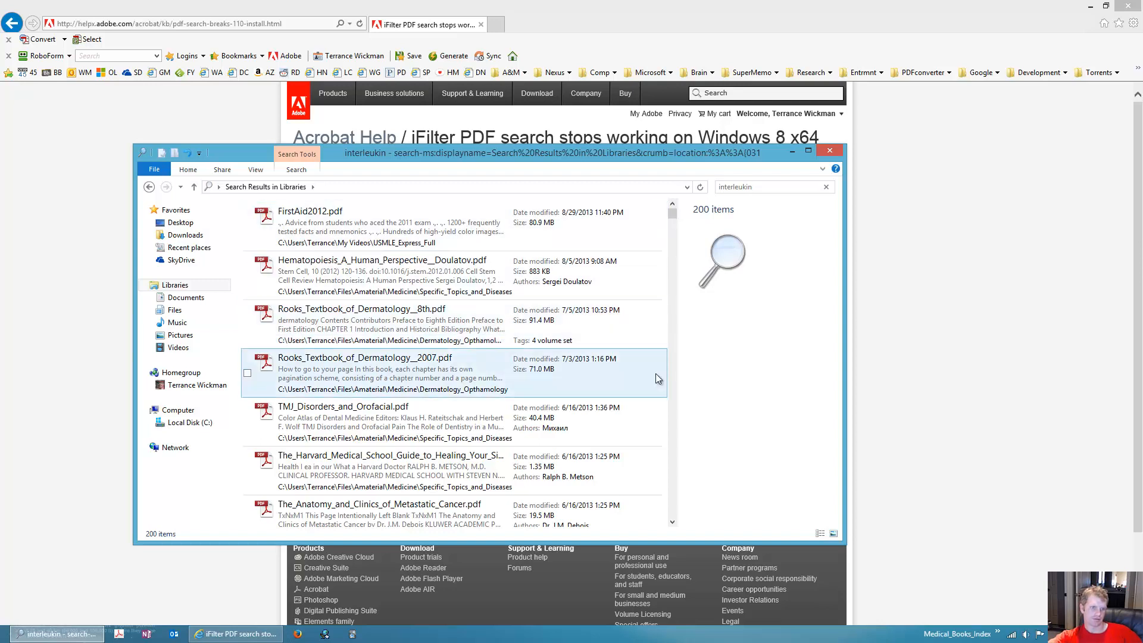
left_click(438, 325)
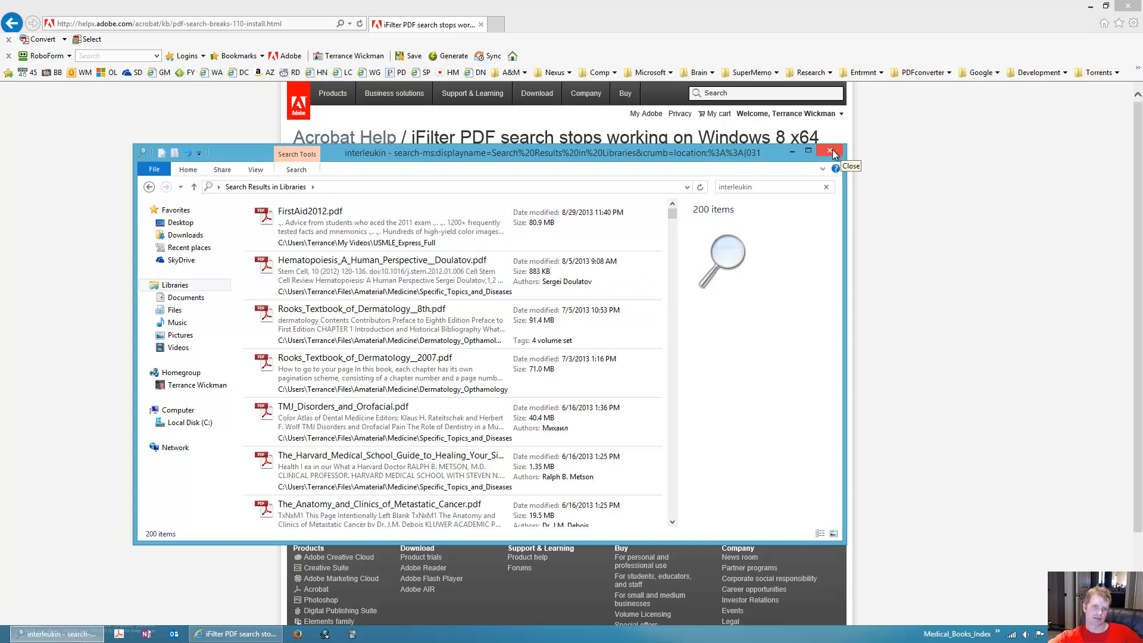
scroll("down", 3)
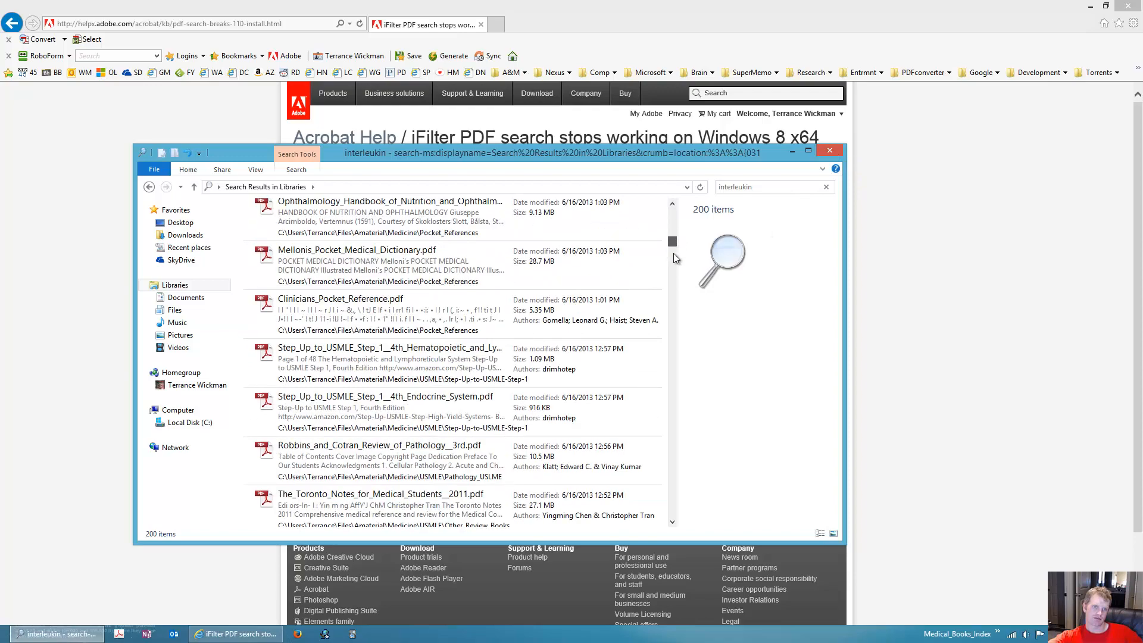
scroll("down", 3)
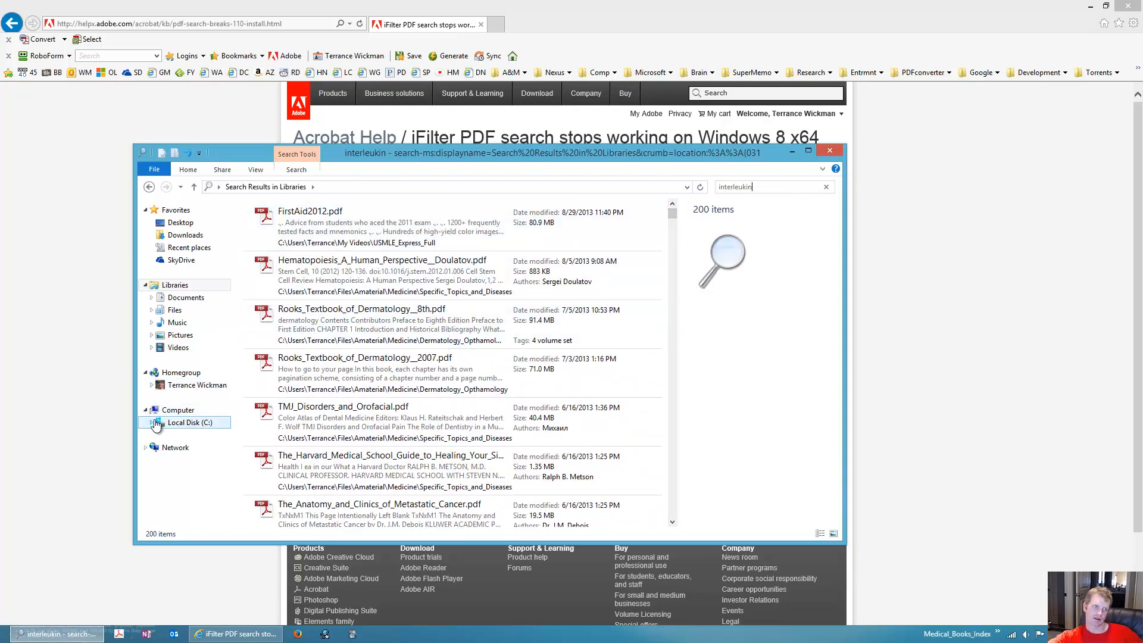
Step: Search C:\Windows for 'drug' using the suggestions, then close File Explorer
left_click(187, 422)
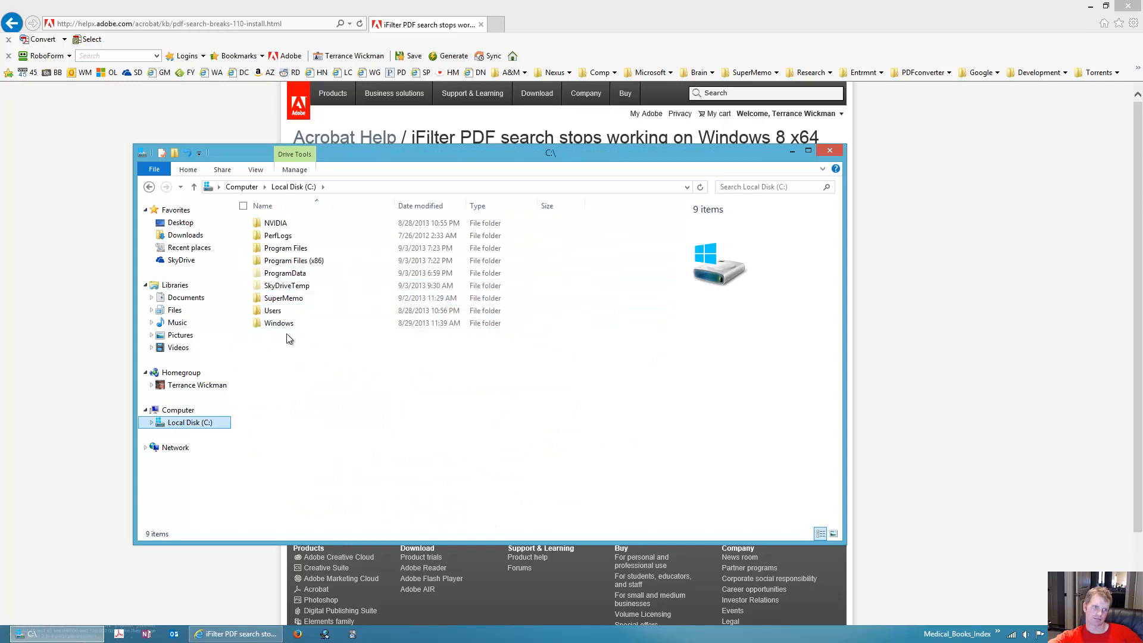
double_click(279, 323)
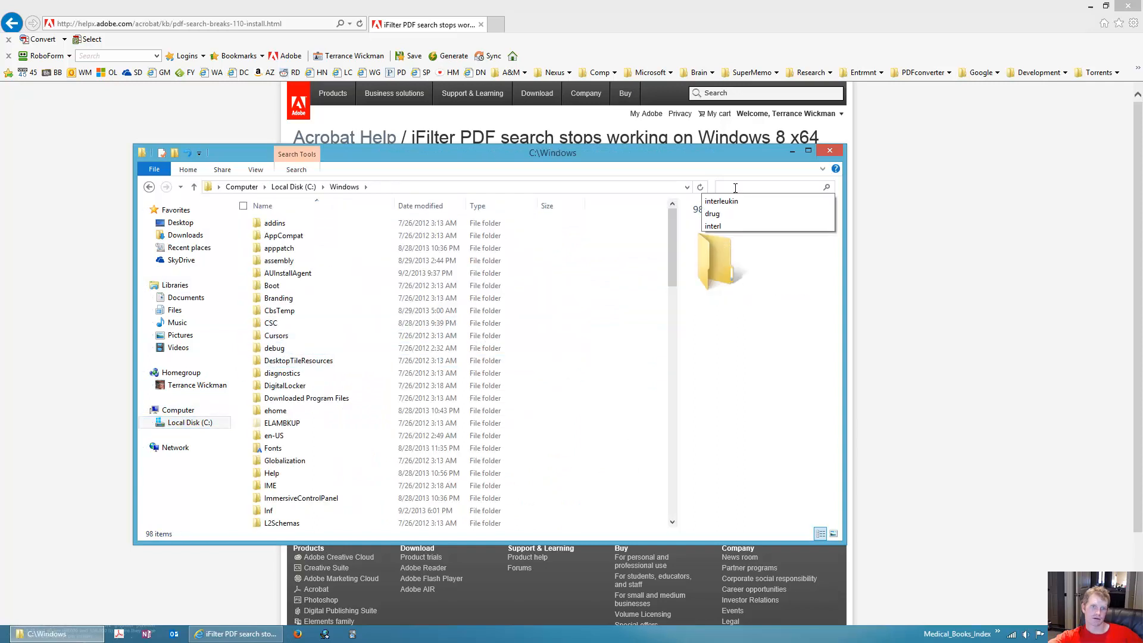
mouse_move(733, 226)
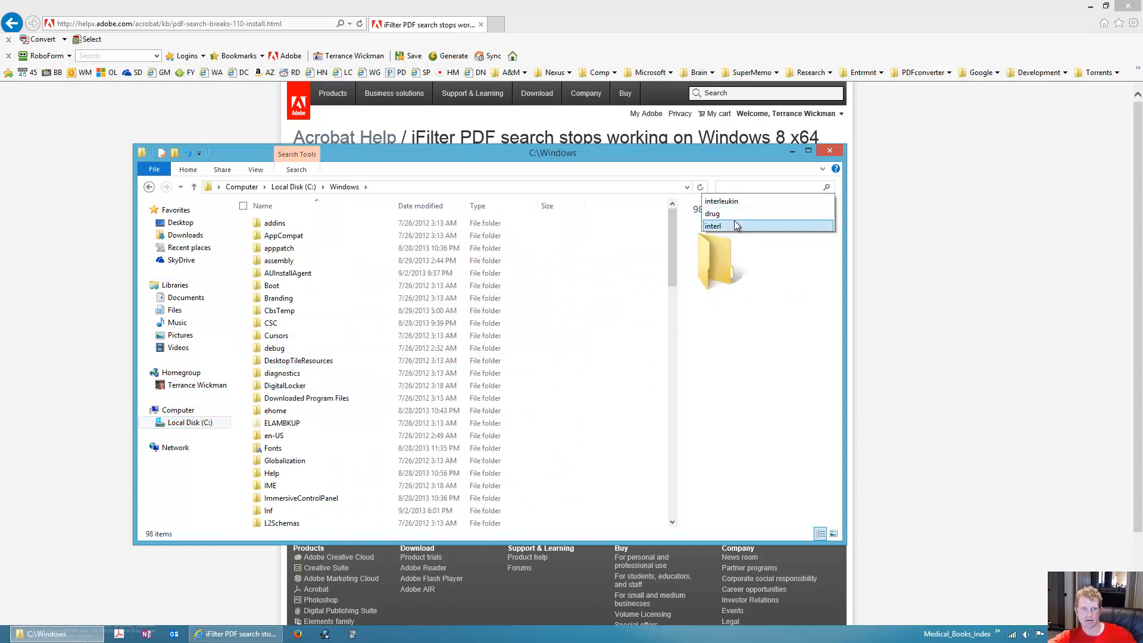
left_click(712, 213)
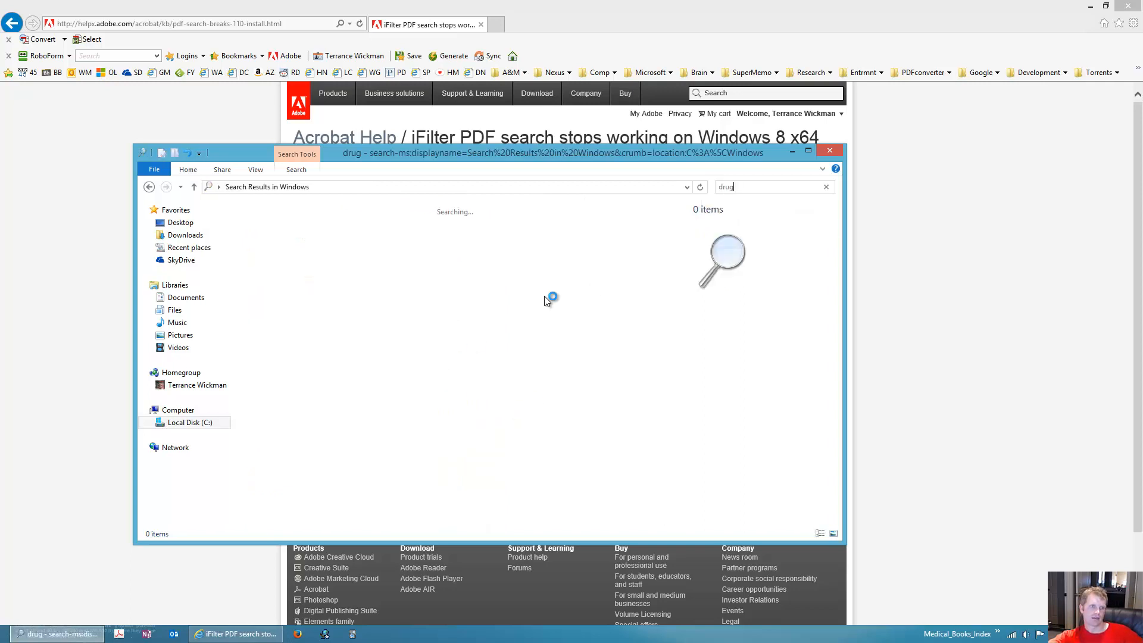
mouse_move(446, 231)
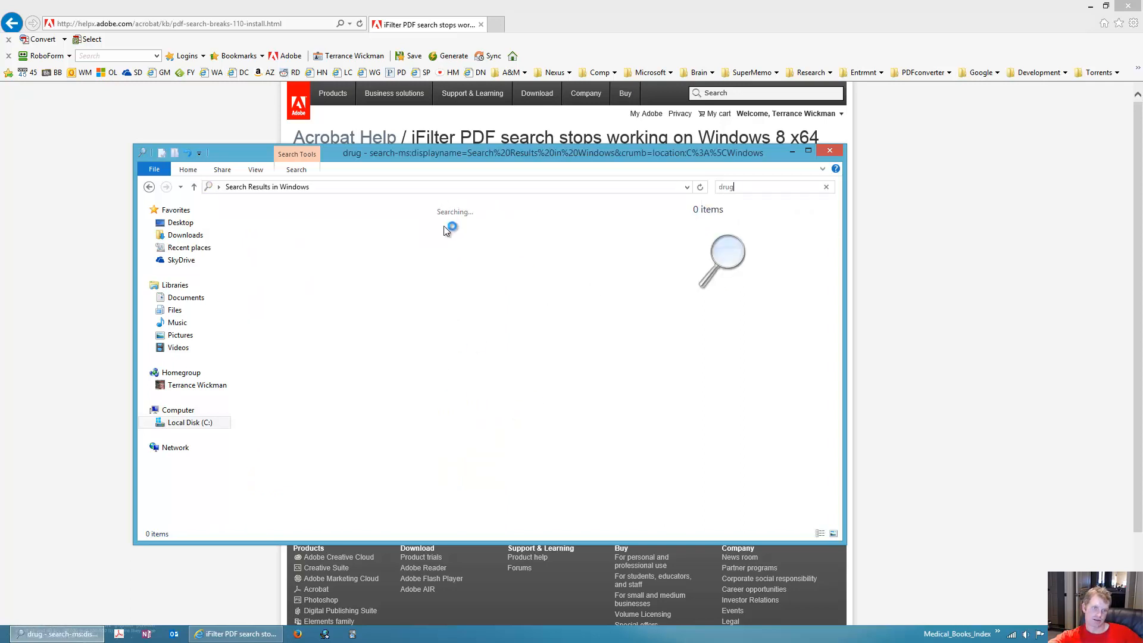
mouse_move(487, 232)
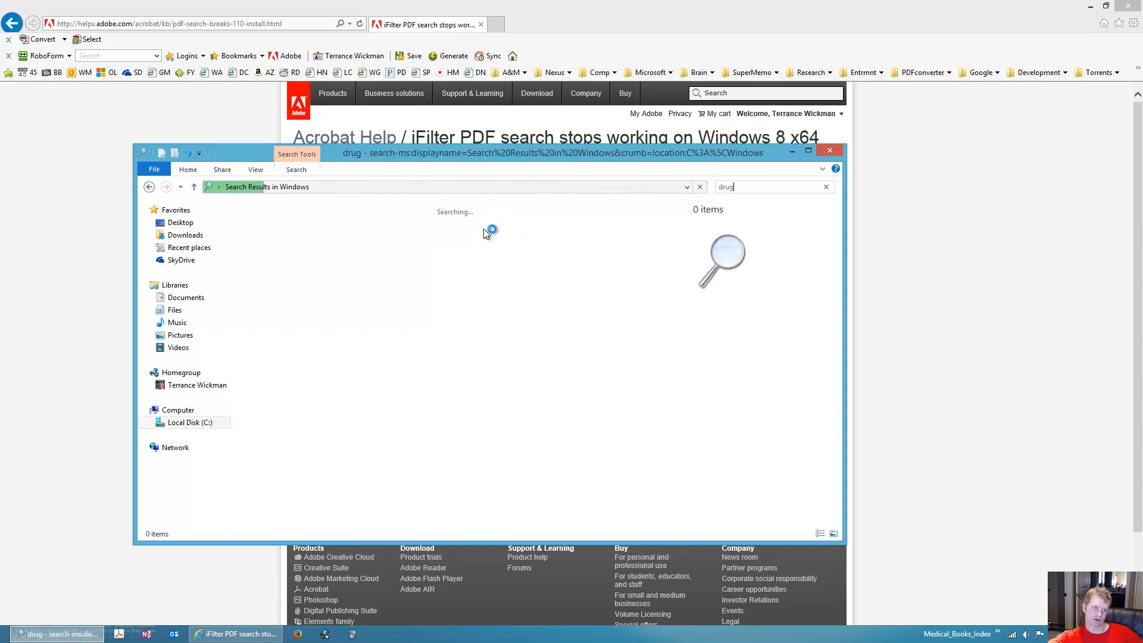
mouse_move(318, 240)
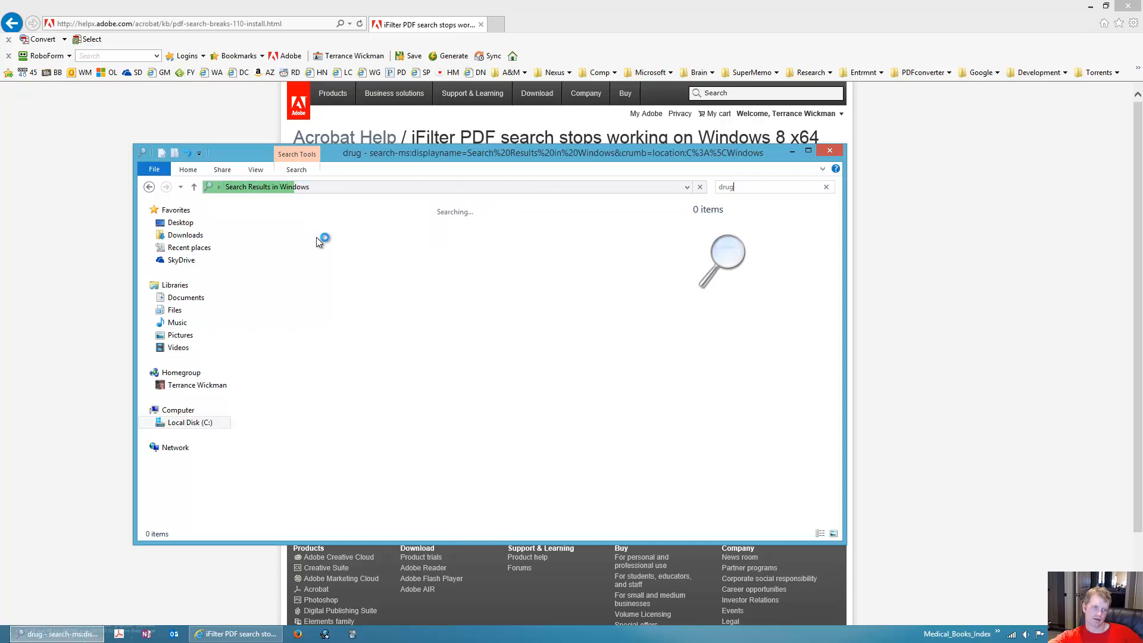
left_click(178, 409)
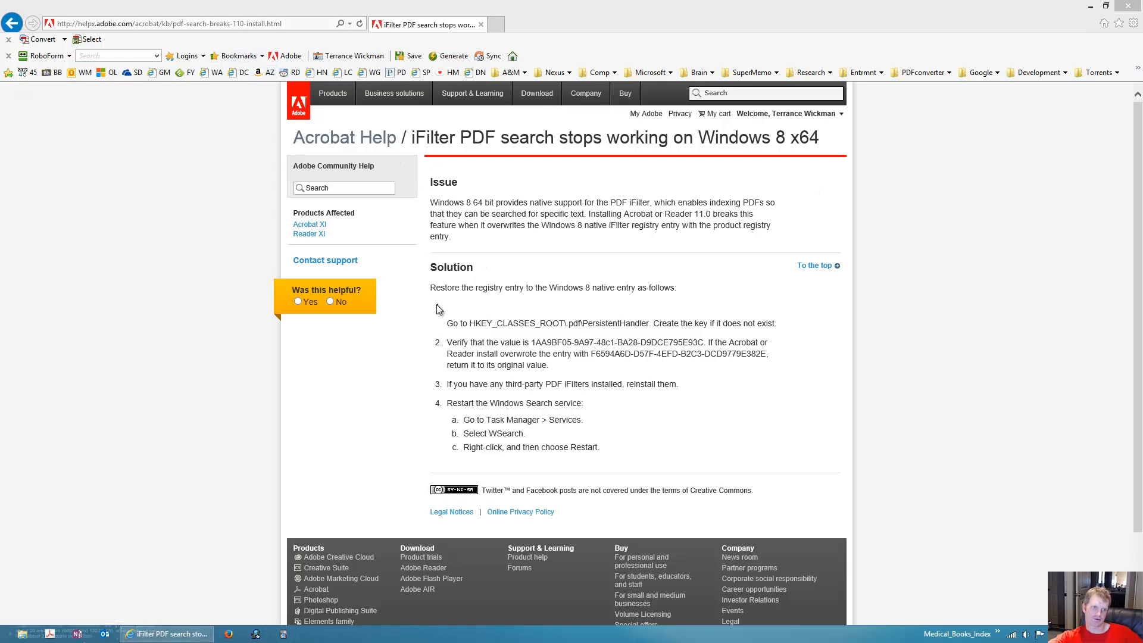
mouse_move(804, 370)
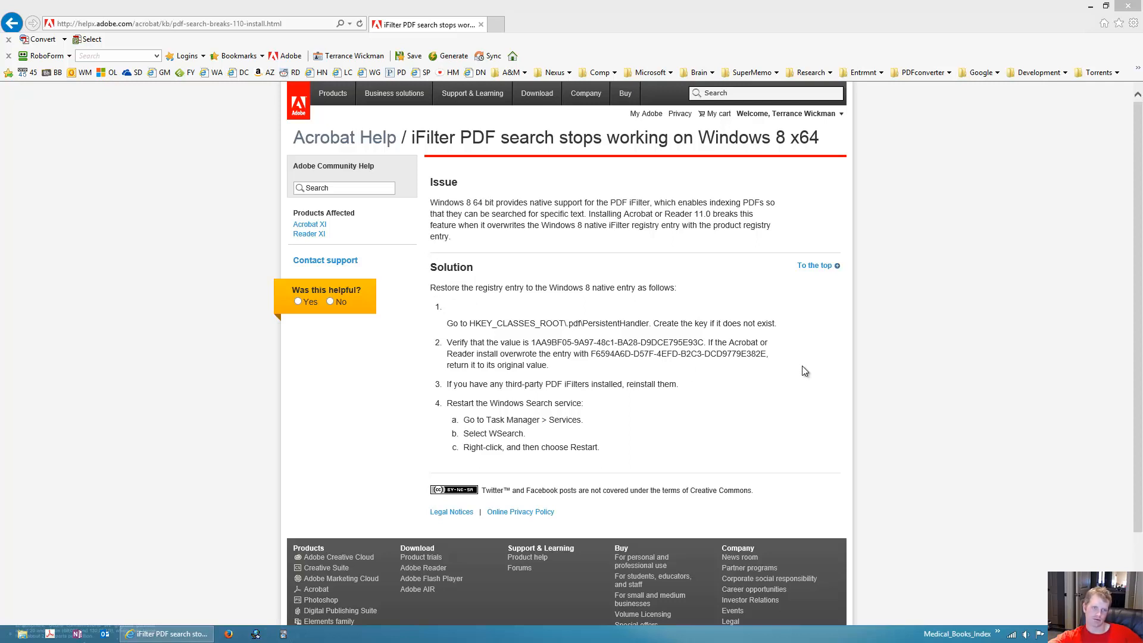
mouse_move(535, 254)
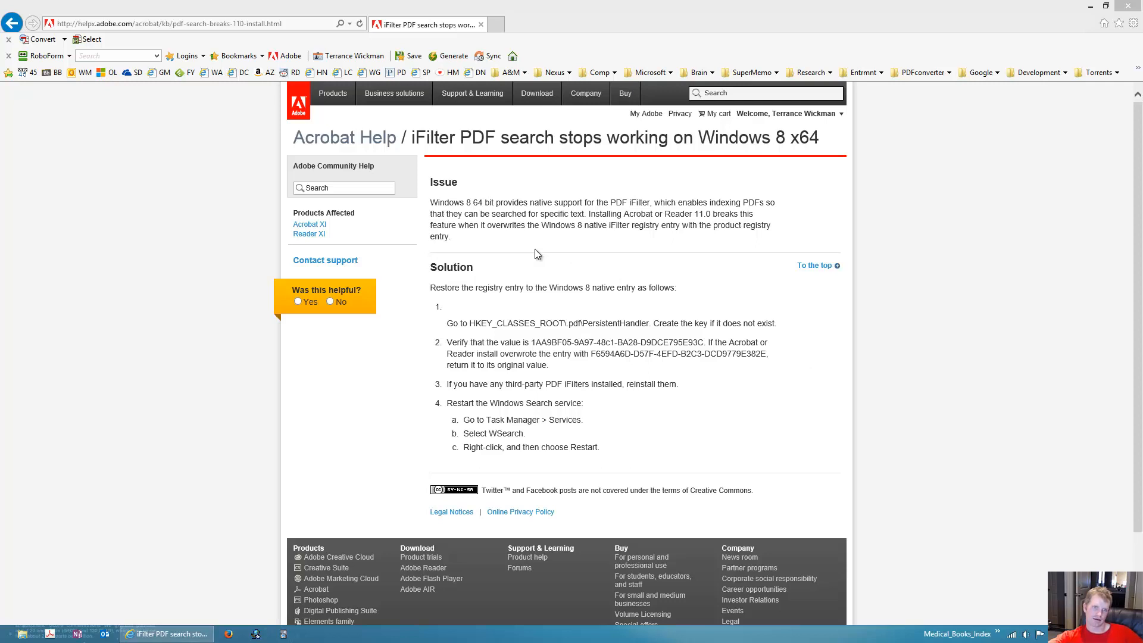
mouse_move(504, 196)
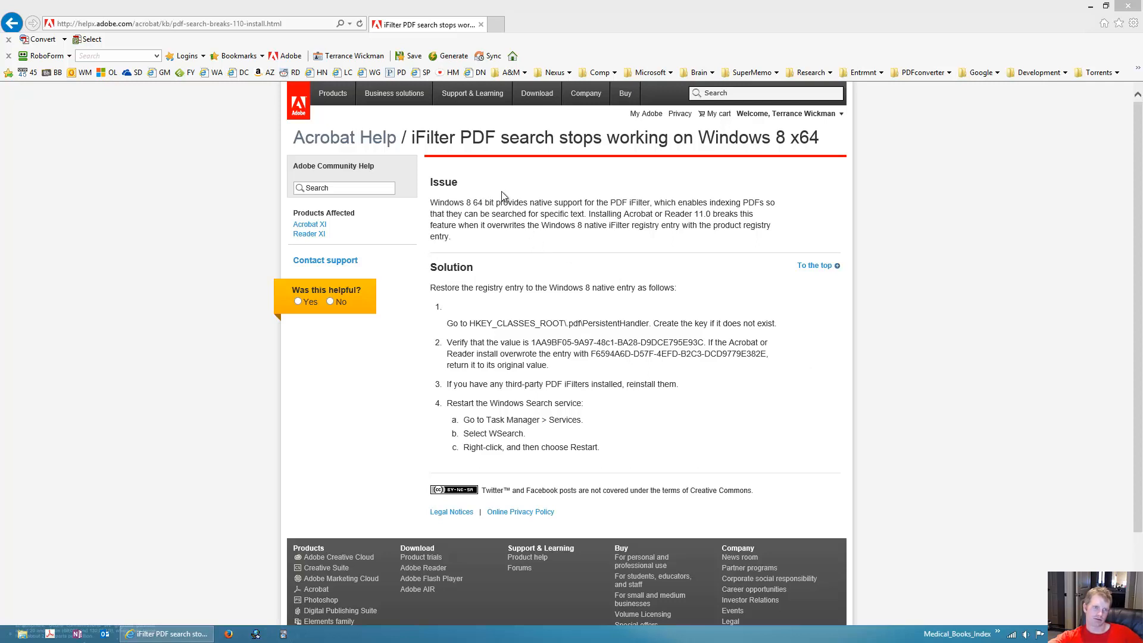
Step: Go to the adobe.com home page from the iFilter help article
left_click(298, 101)
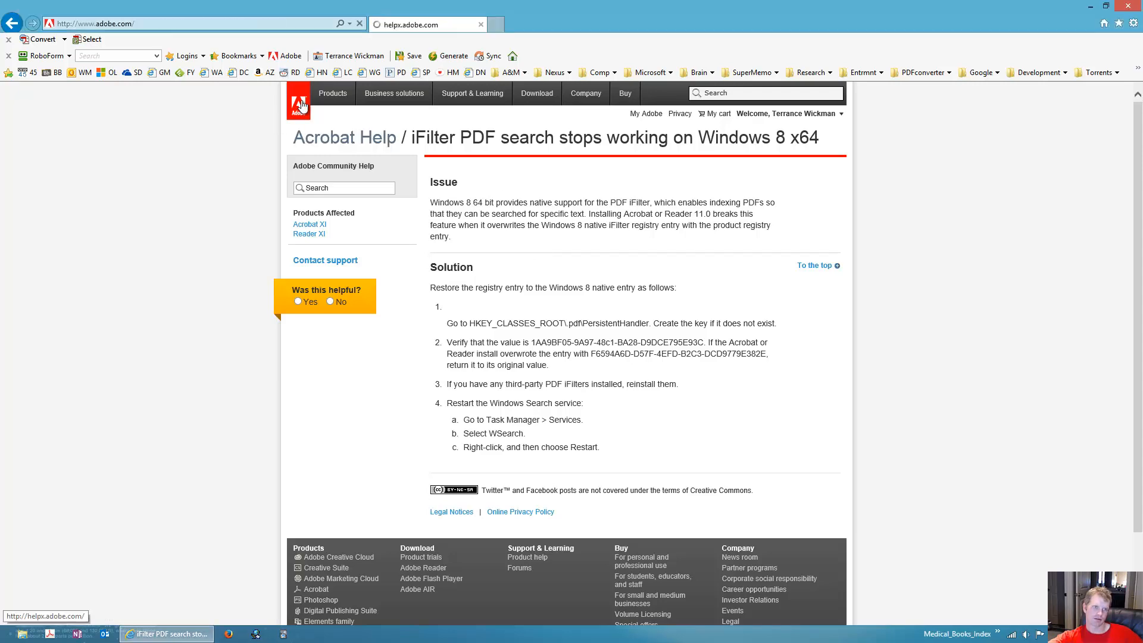
Step: Navigate via Acrobat XI Pro to the Acrobat Windows updates downloads page
left_click(298, 100)
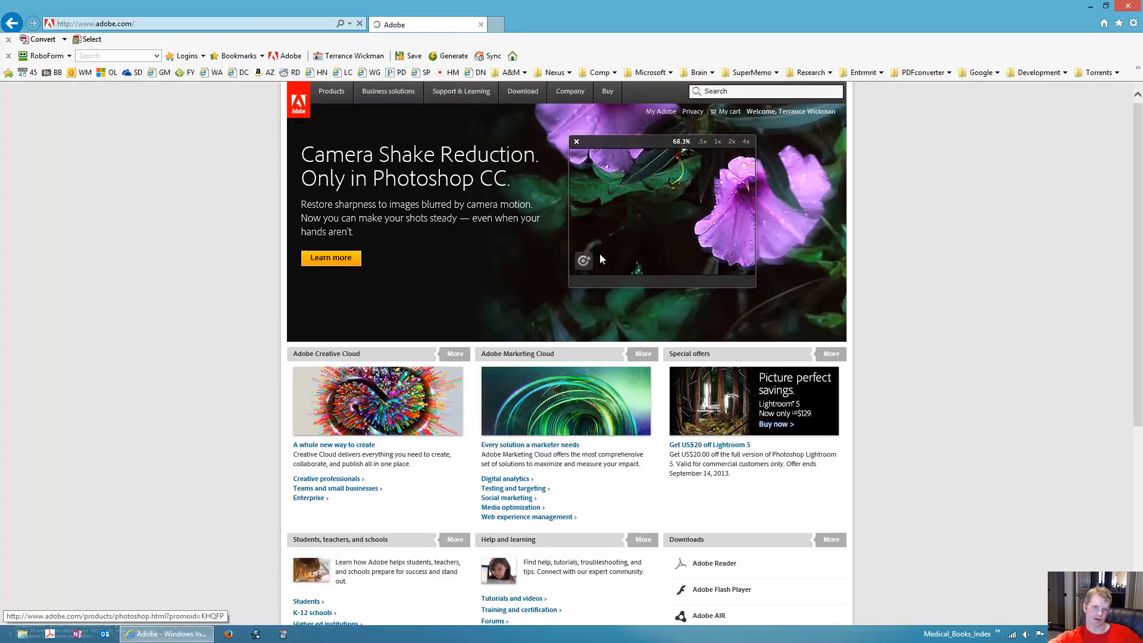
left_click(522, 93)
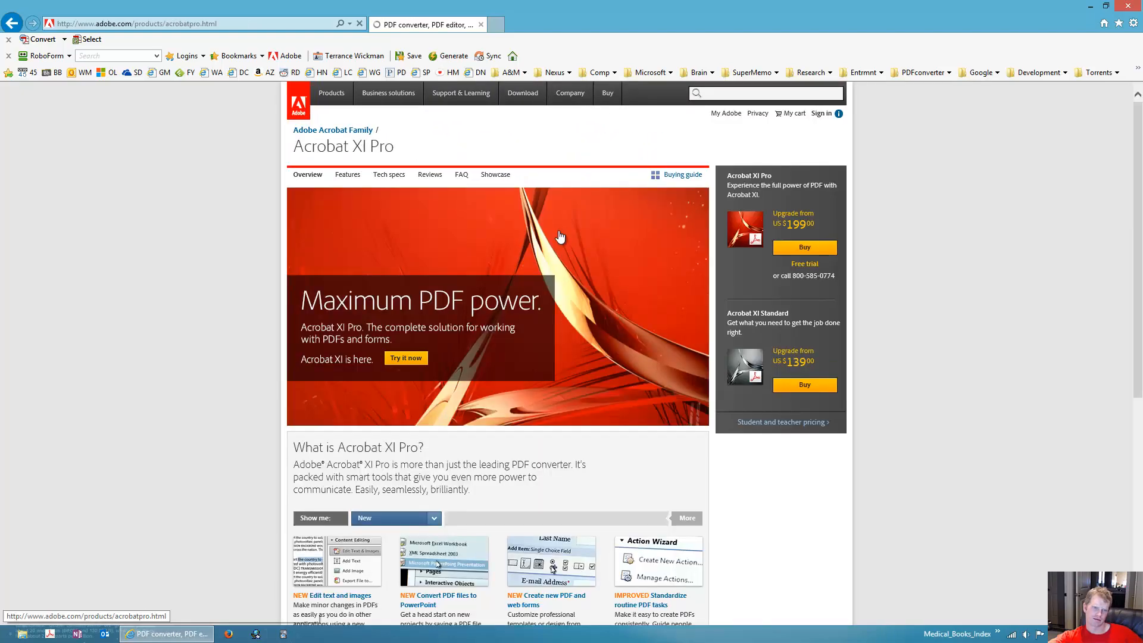
scroll("down", 3)
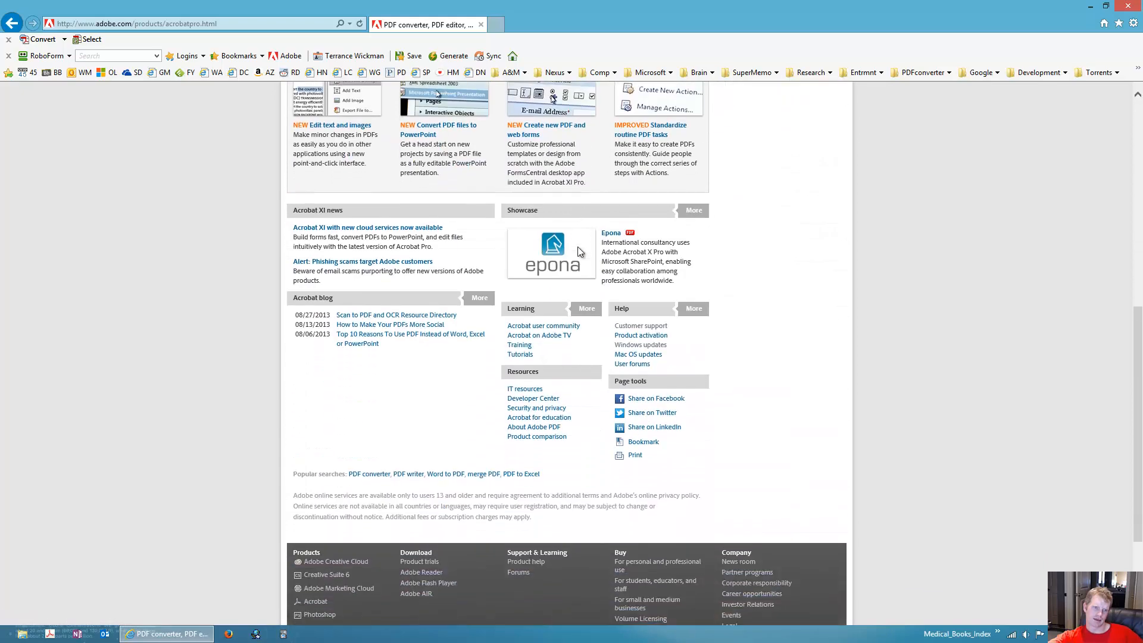
scroll("down", 3)
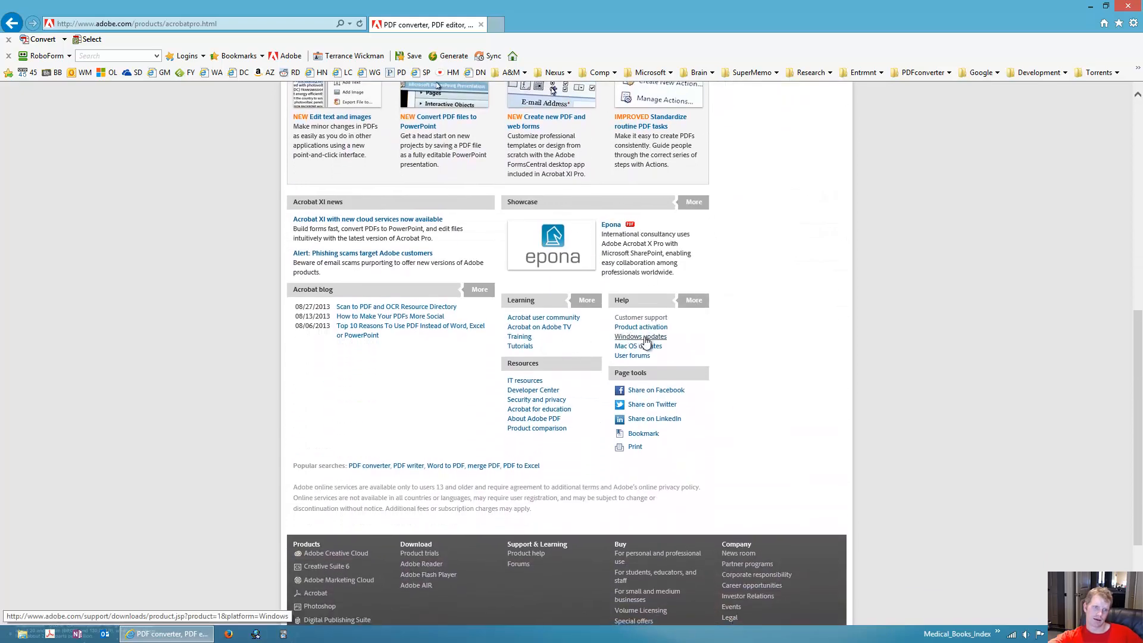
left_click(640, 336)
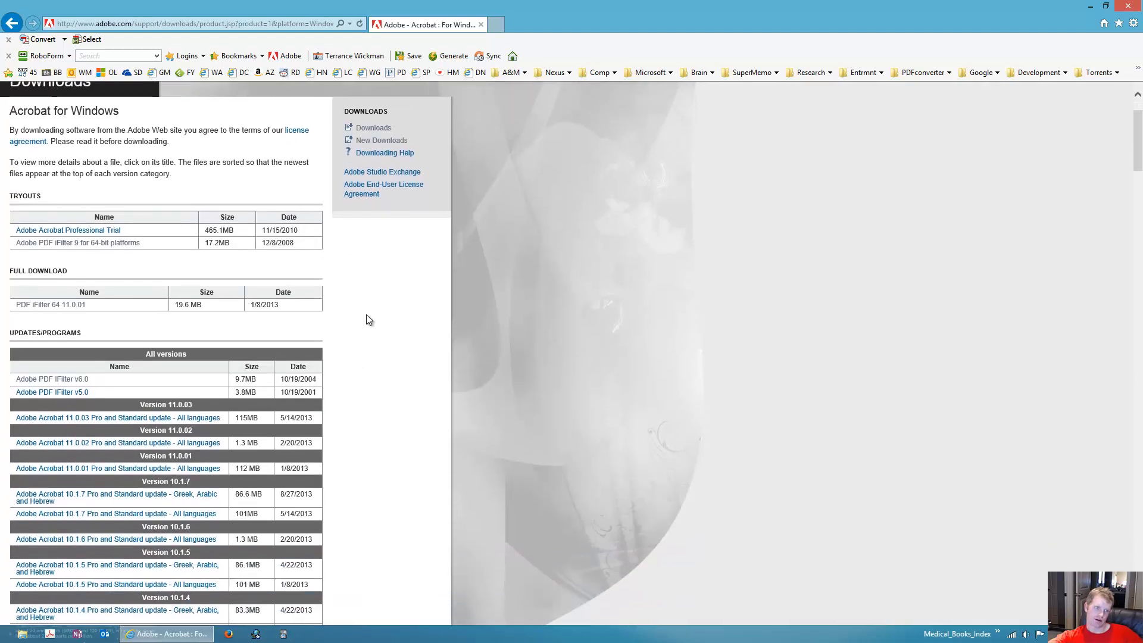
Step: Scroll to the PDF iFilter 64 11.0.01 full download, then reopen Control Panel
scroll("down", 3)
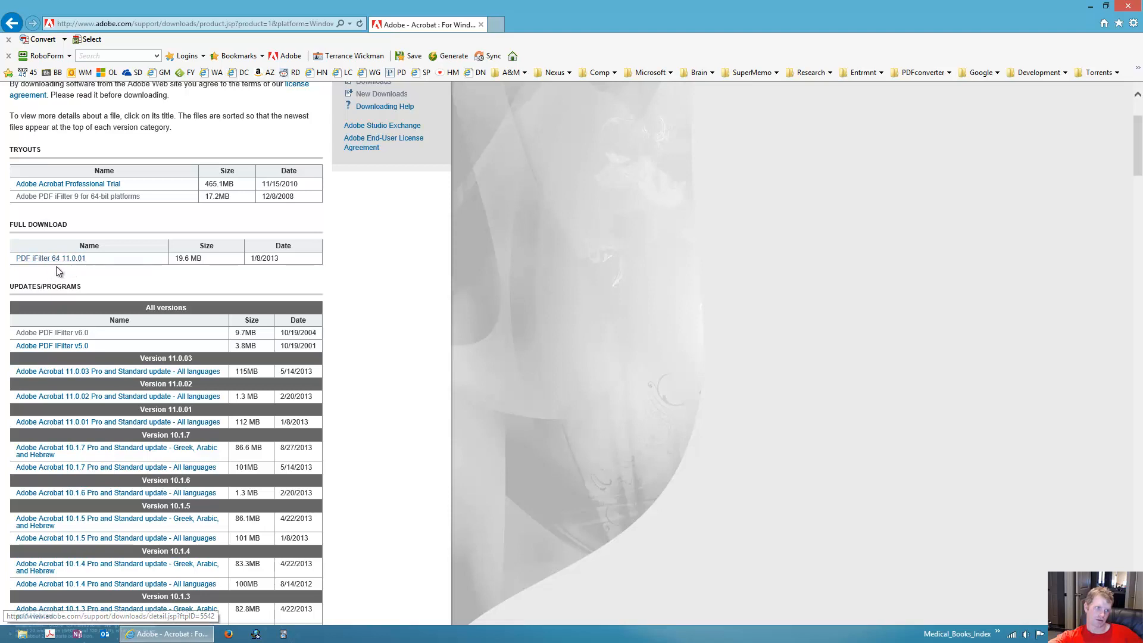
mouse_move(50, 257)
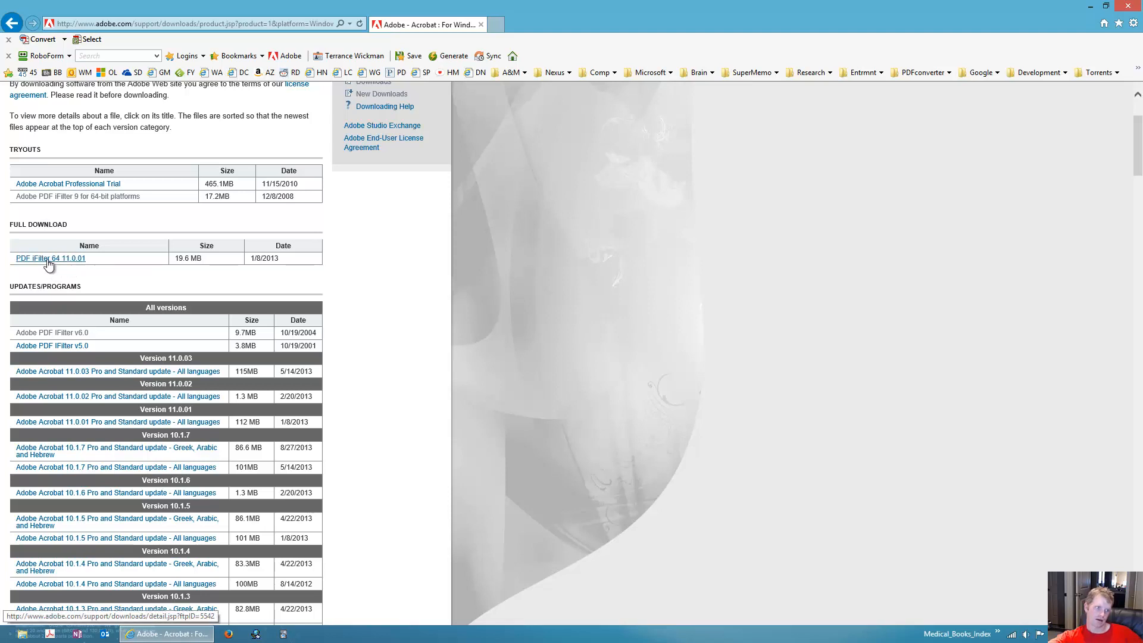
mouse_move(302, 276)
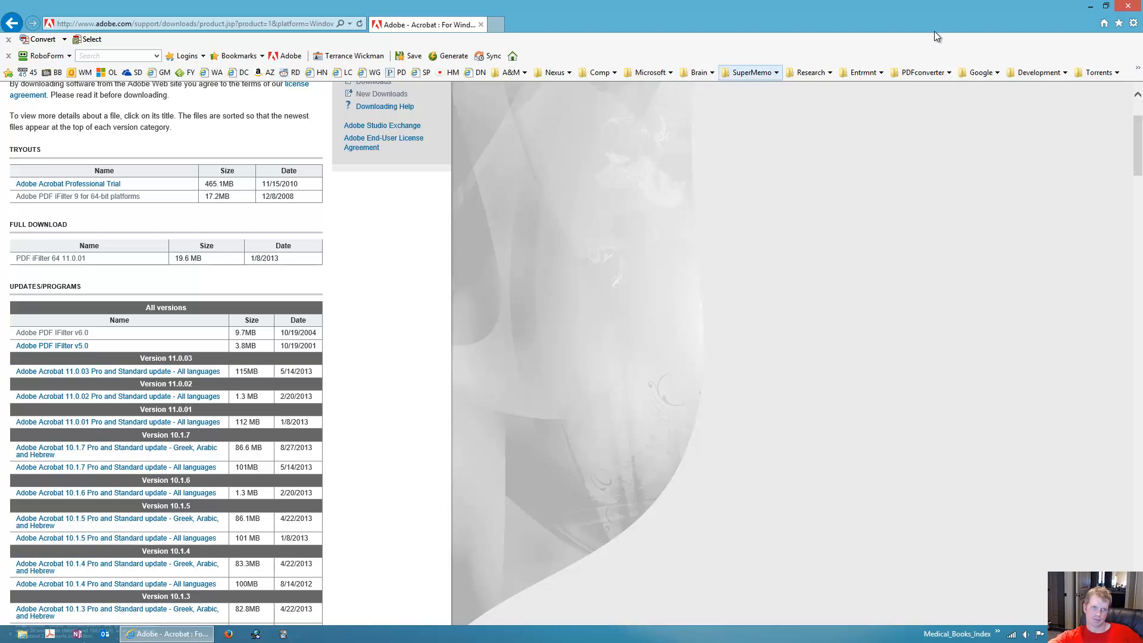
mouse_move(543, 180)
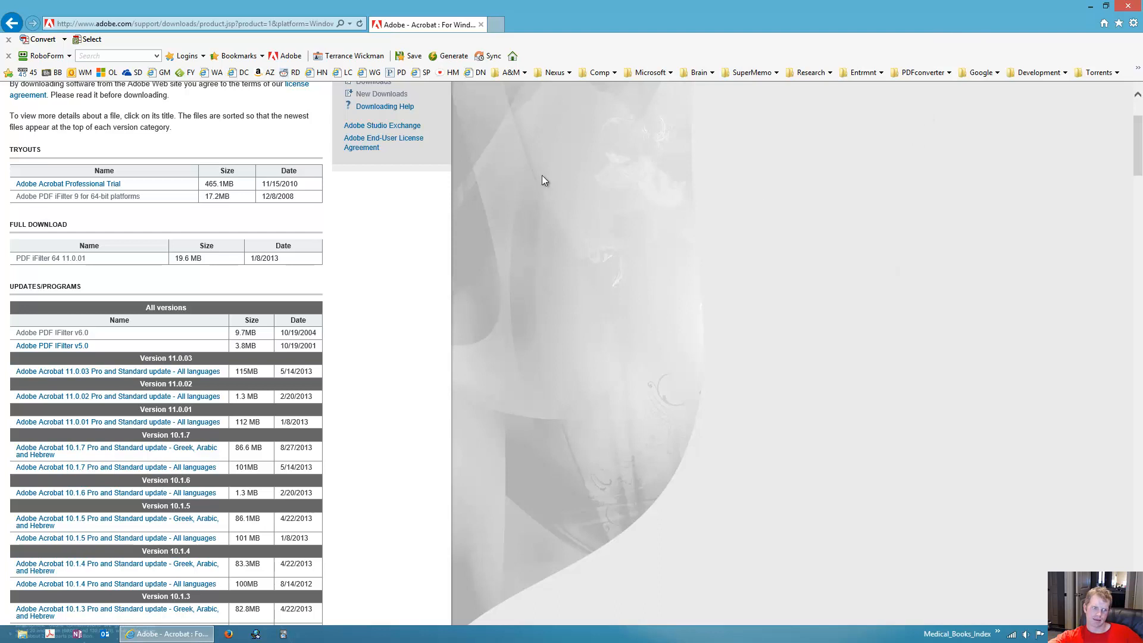
mouse_move(707, 374)
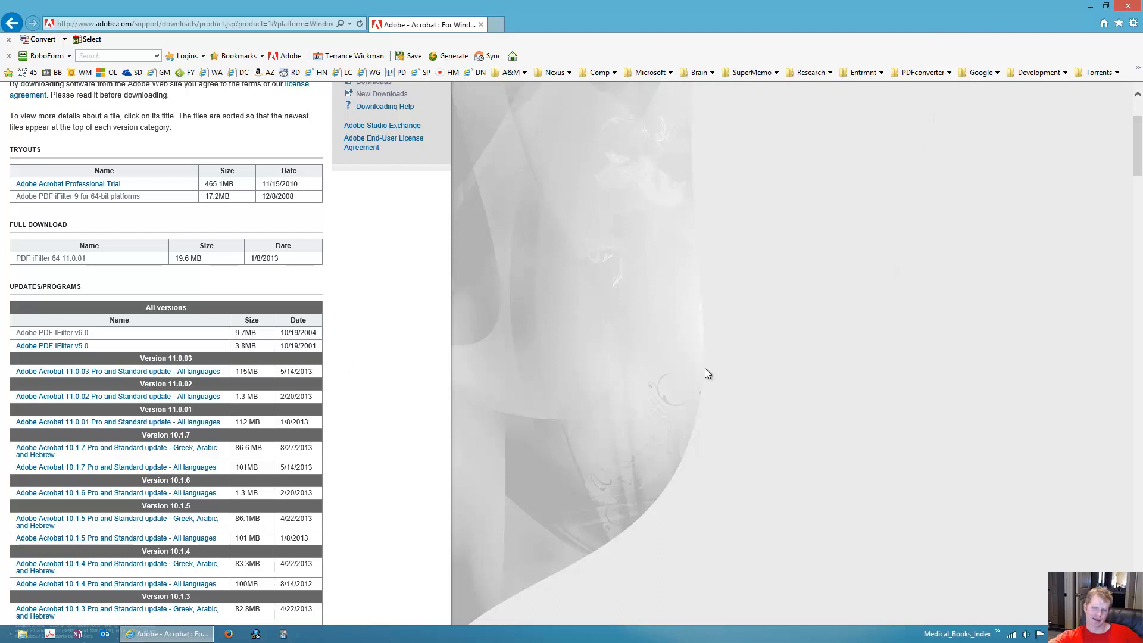
mouse_move(588, 280)
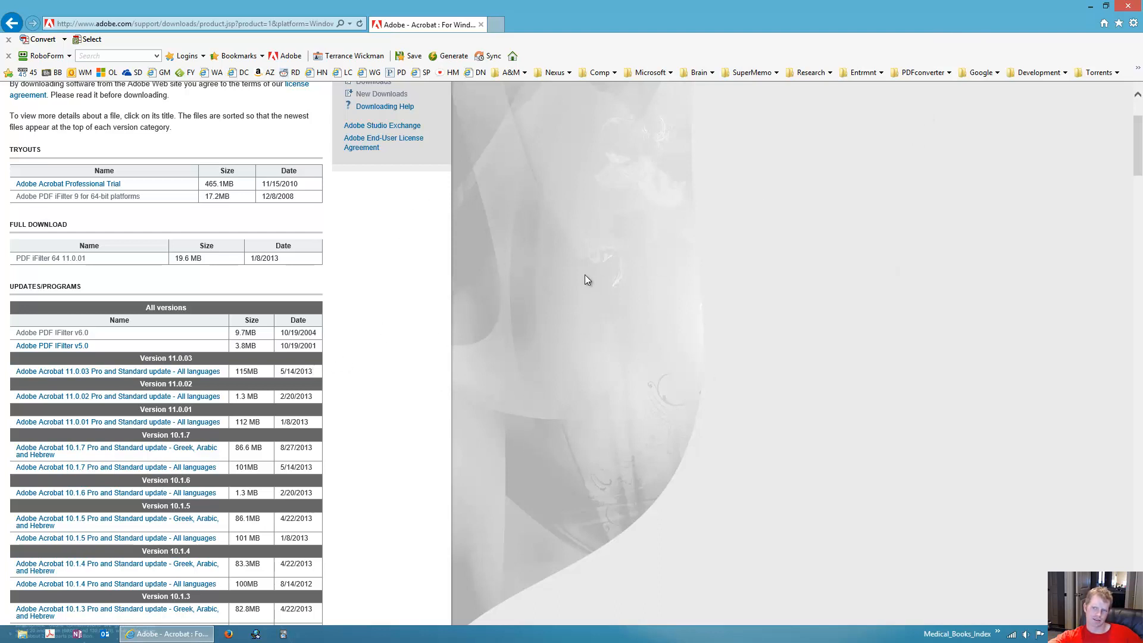
mouse_move(519, 357)
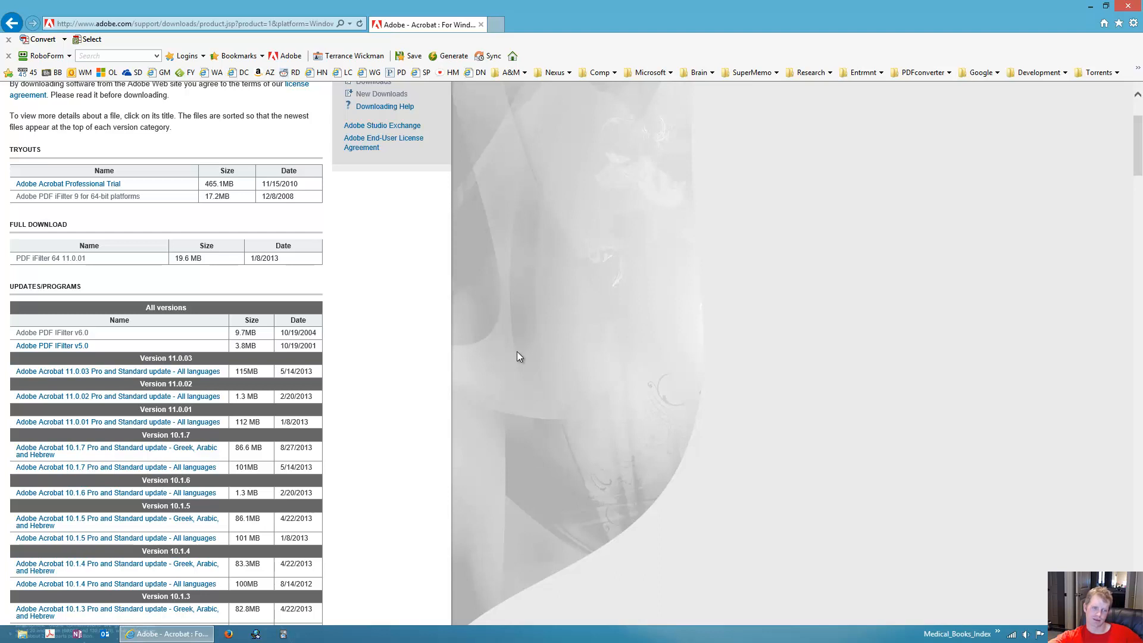
mouse_move(651, 369)
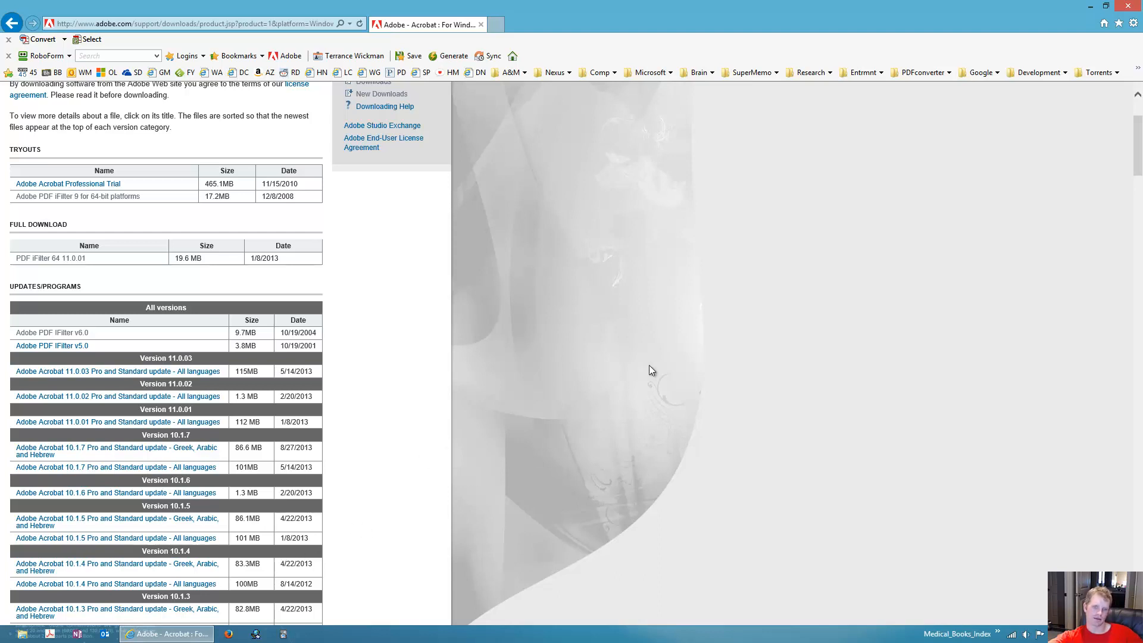
left_click(10, 633)
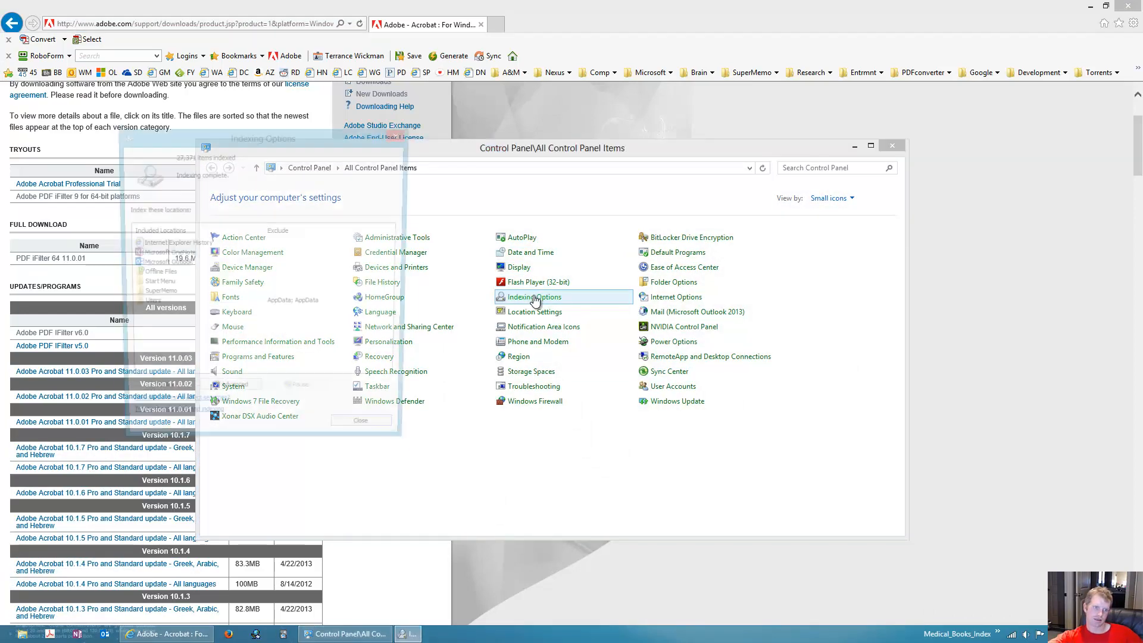
Step: Set the .pdf file type to 'Index Properties and File Contents' in Advanced Options and close Indexing Options
left_click(533, 297)
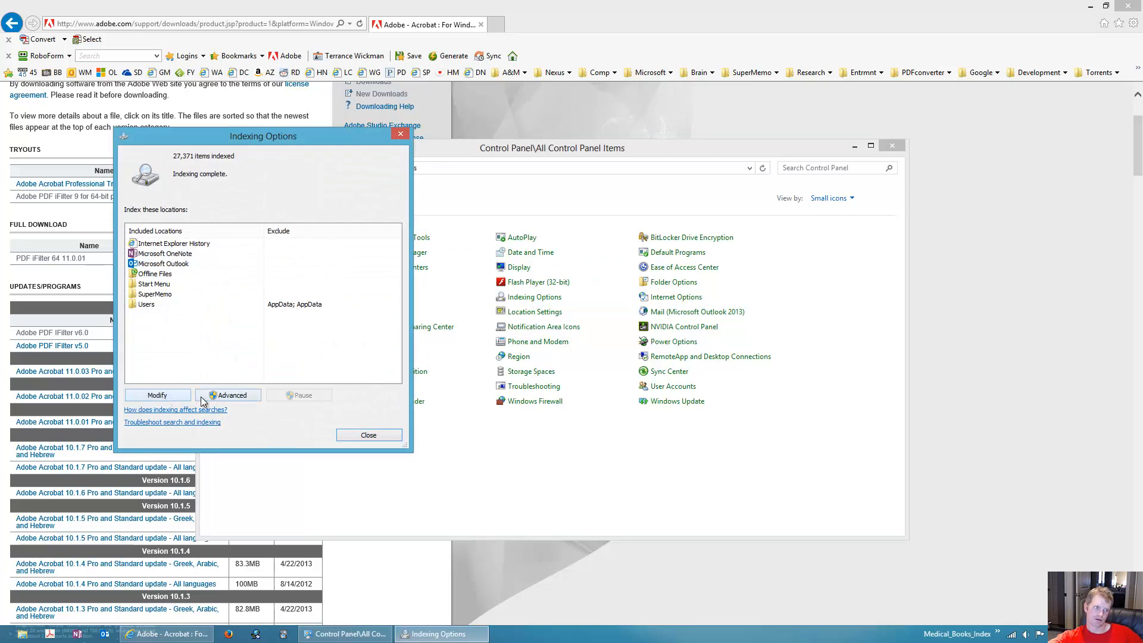
left_click(232, 394)
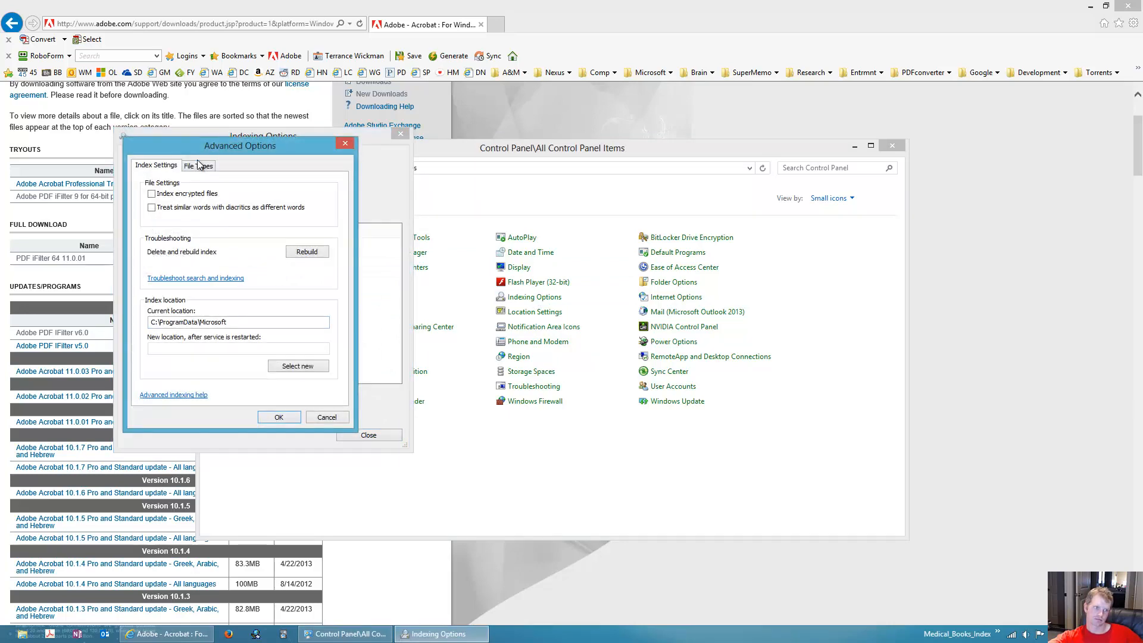
left_click(198, 164)
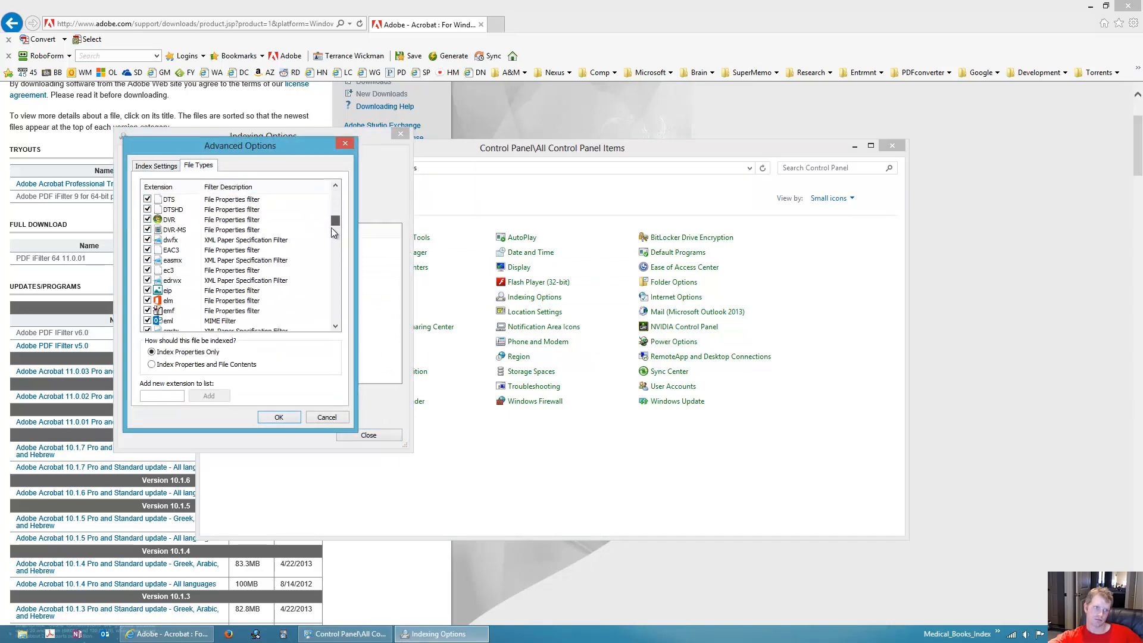
scroll("down", 3)
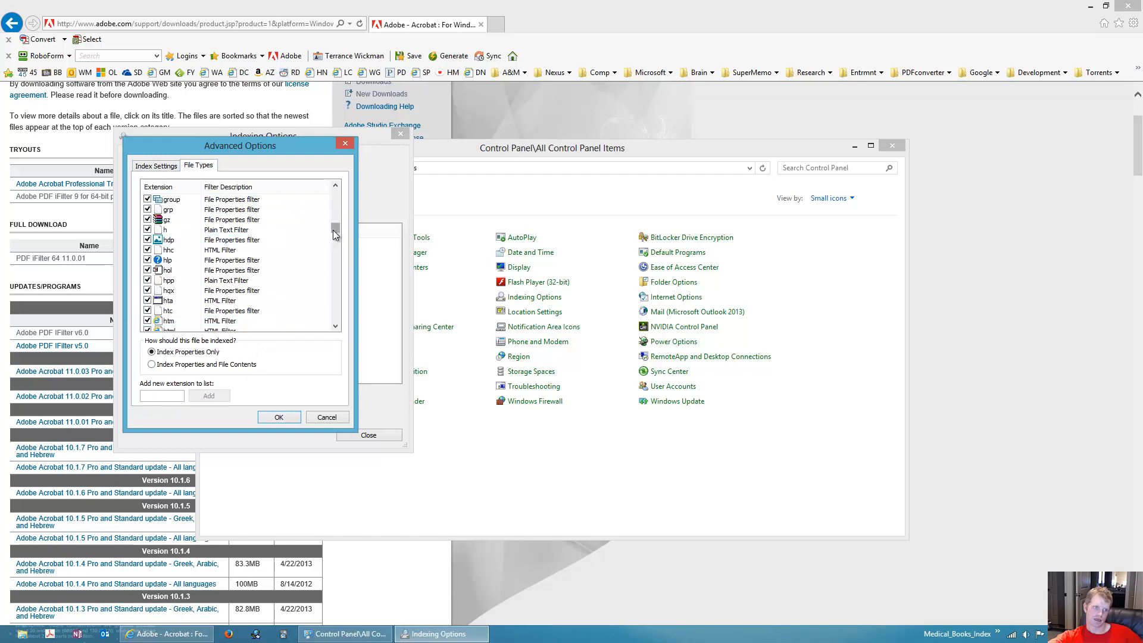
scroll("down", 3)
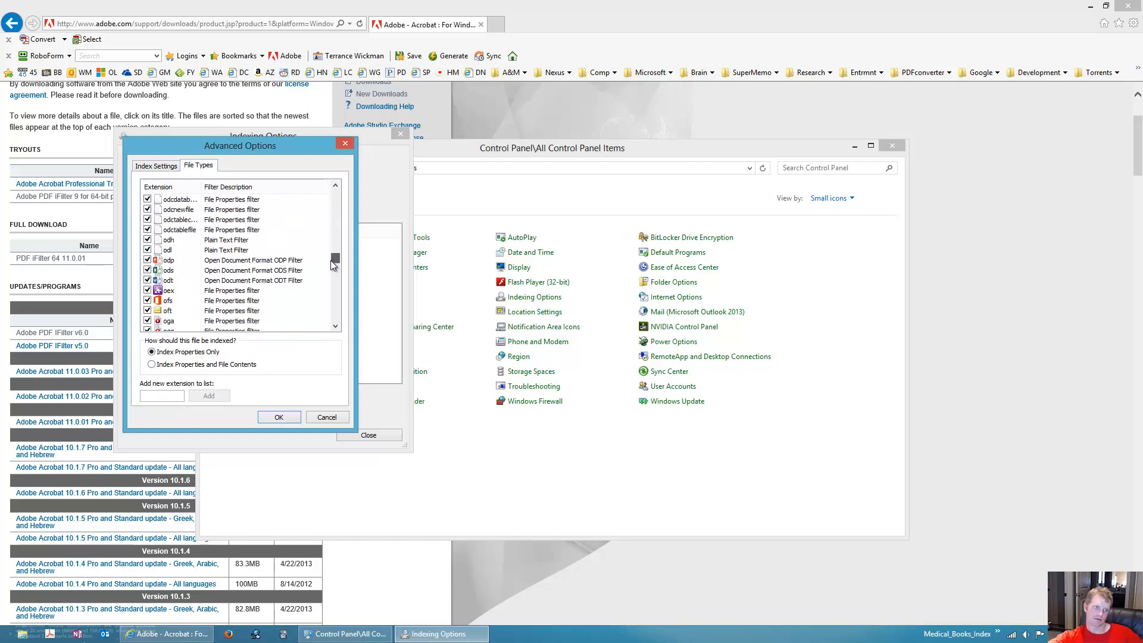
scroll("down", 3)
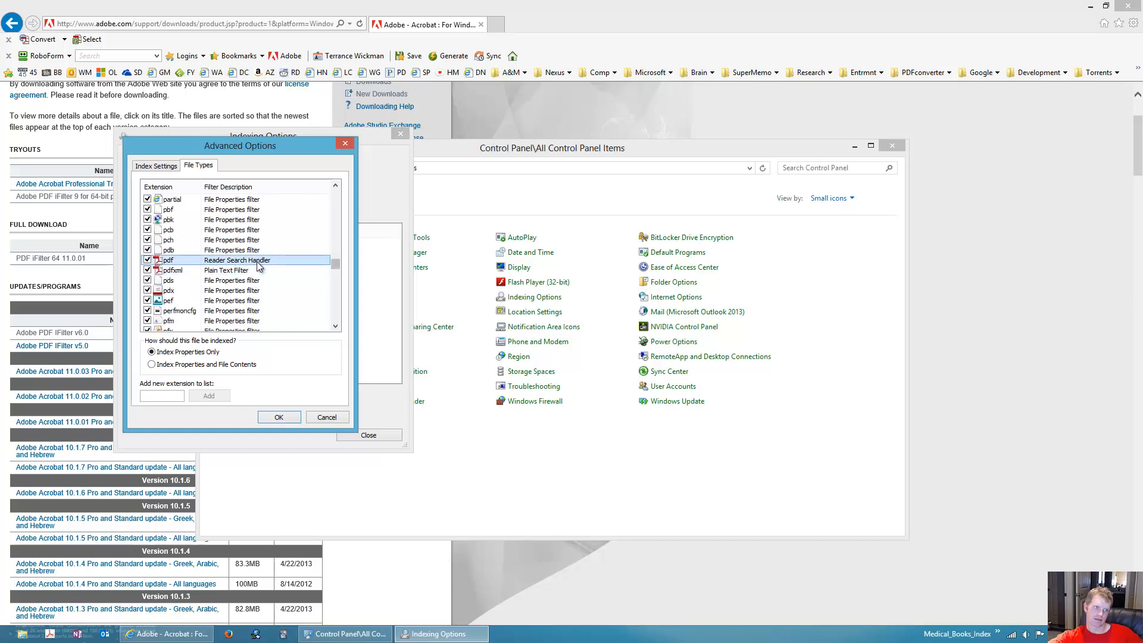
left_click(151, 365)
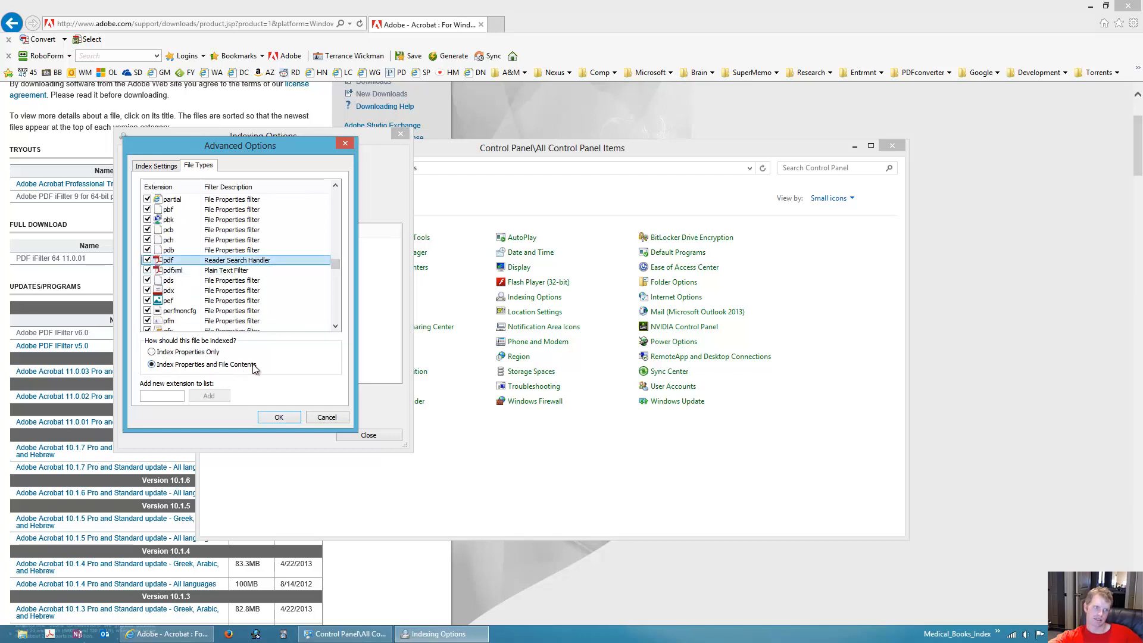
left_click(278, 416)
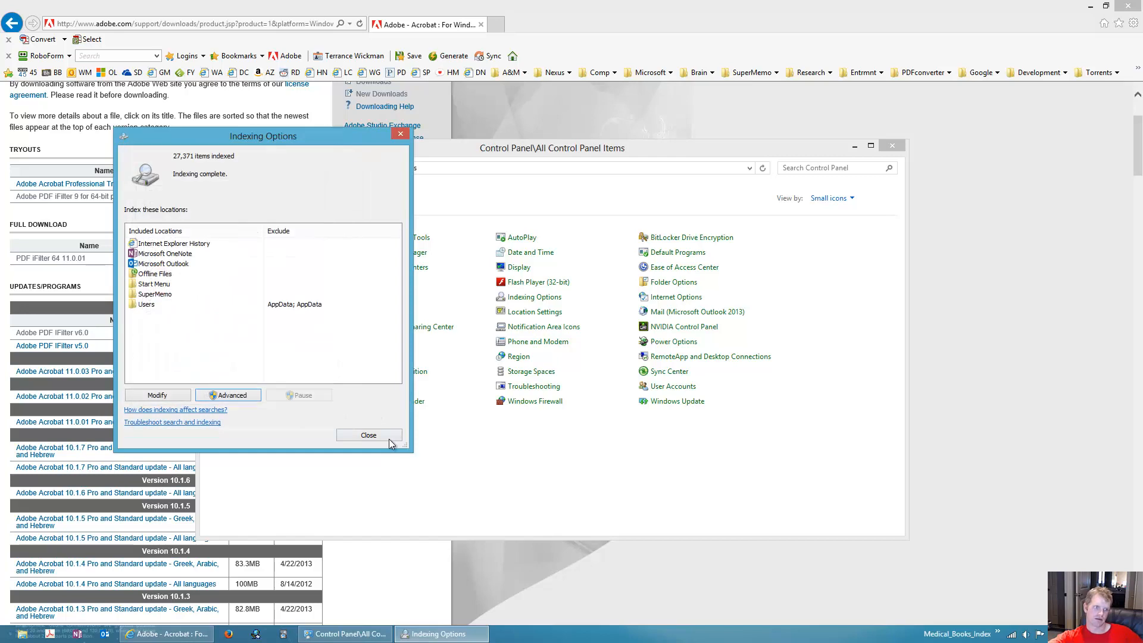
left_click(368, 434)
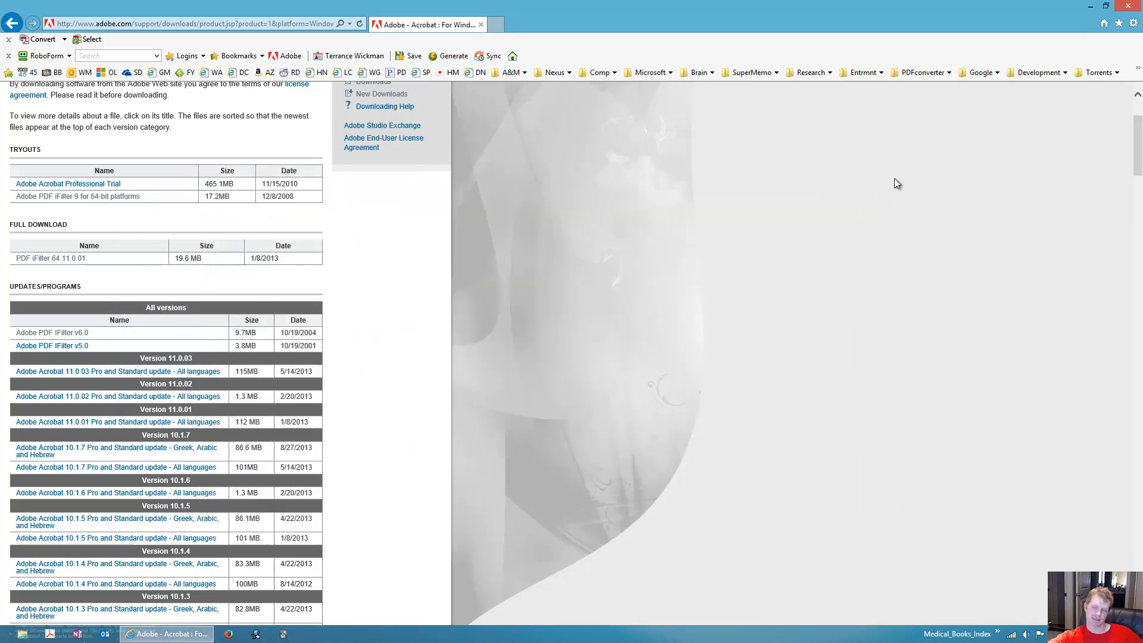
mouse_move(875, 175)
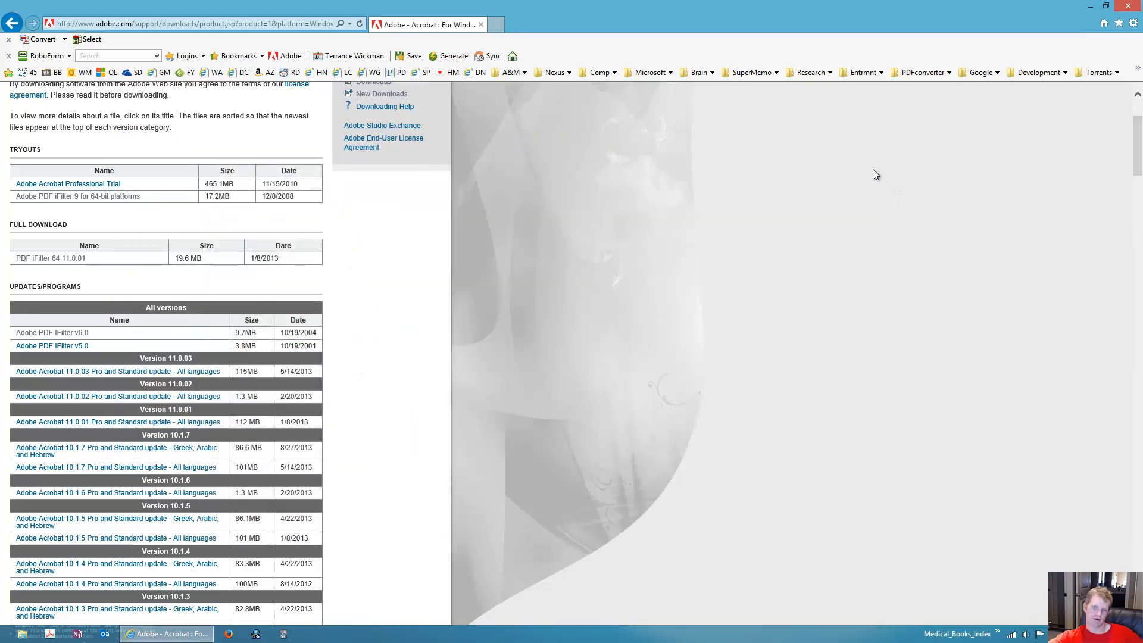
scroll("up", 3)
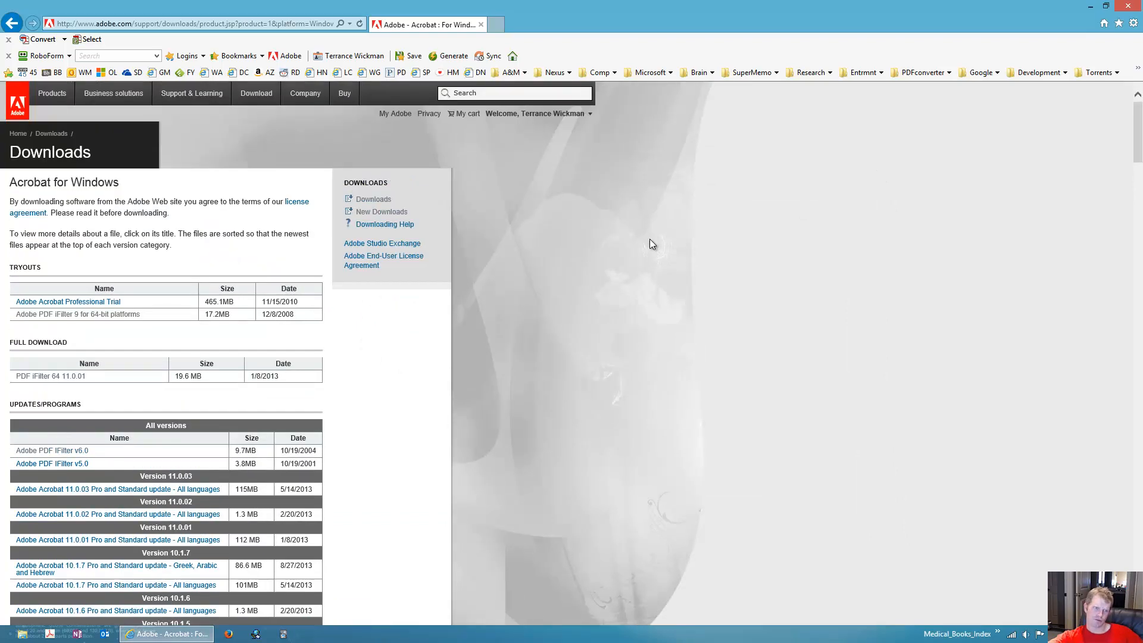
mouse_move(880, 362)
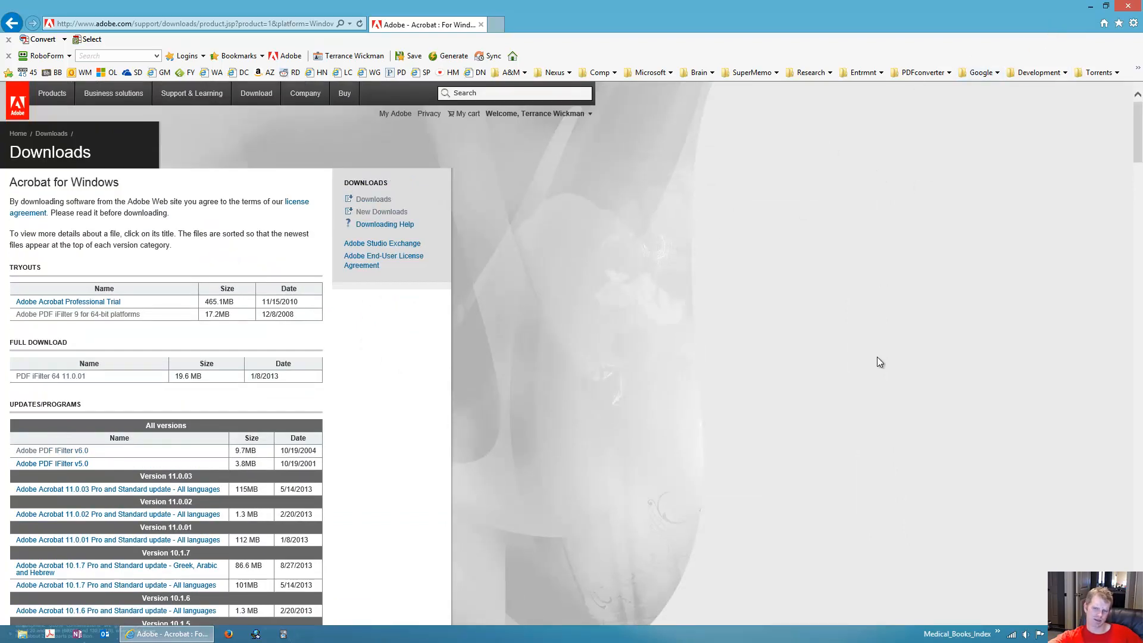
mouse_move(853, 358)
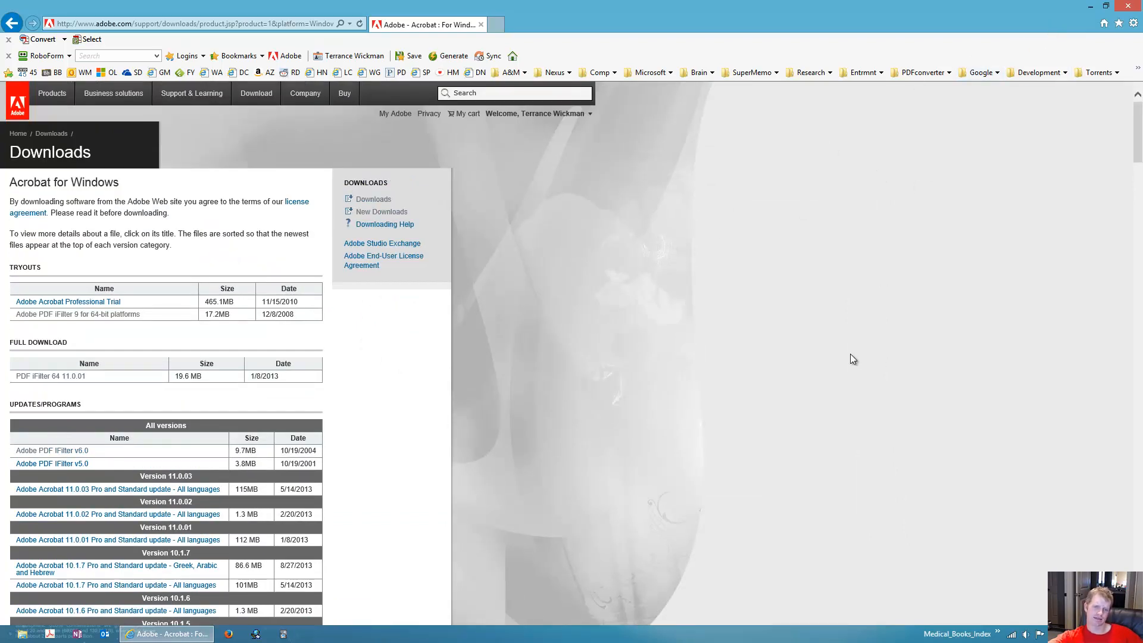